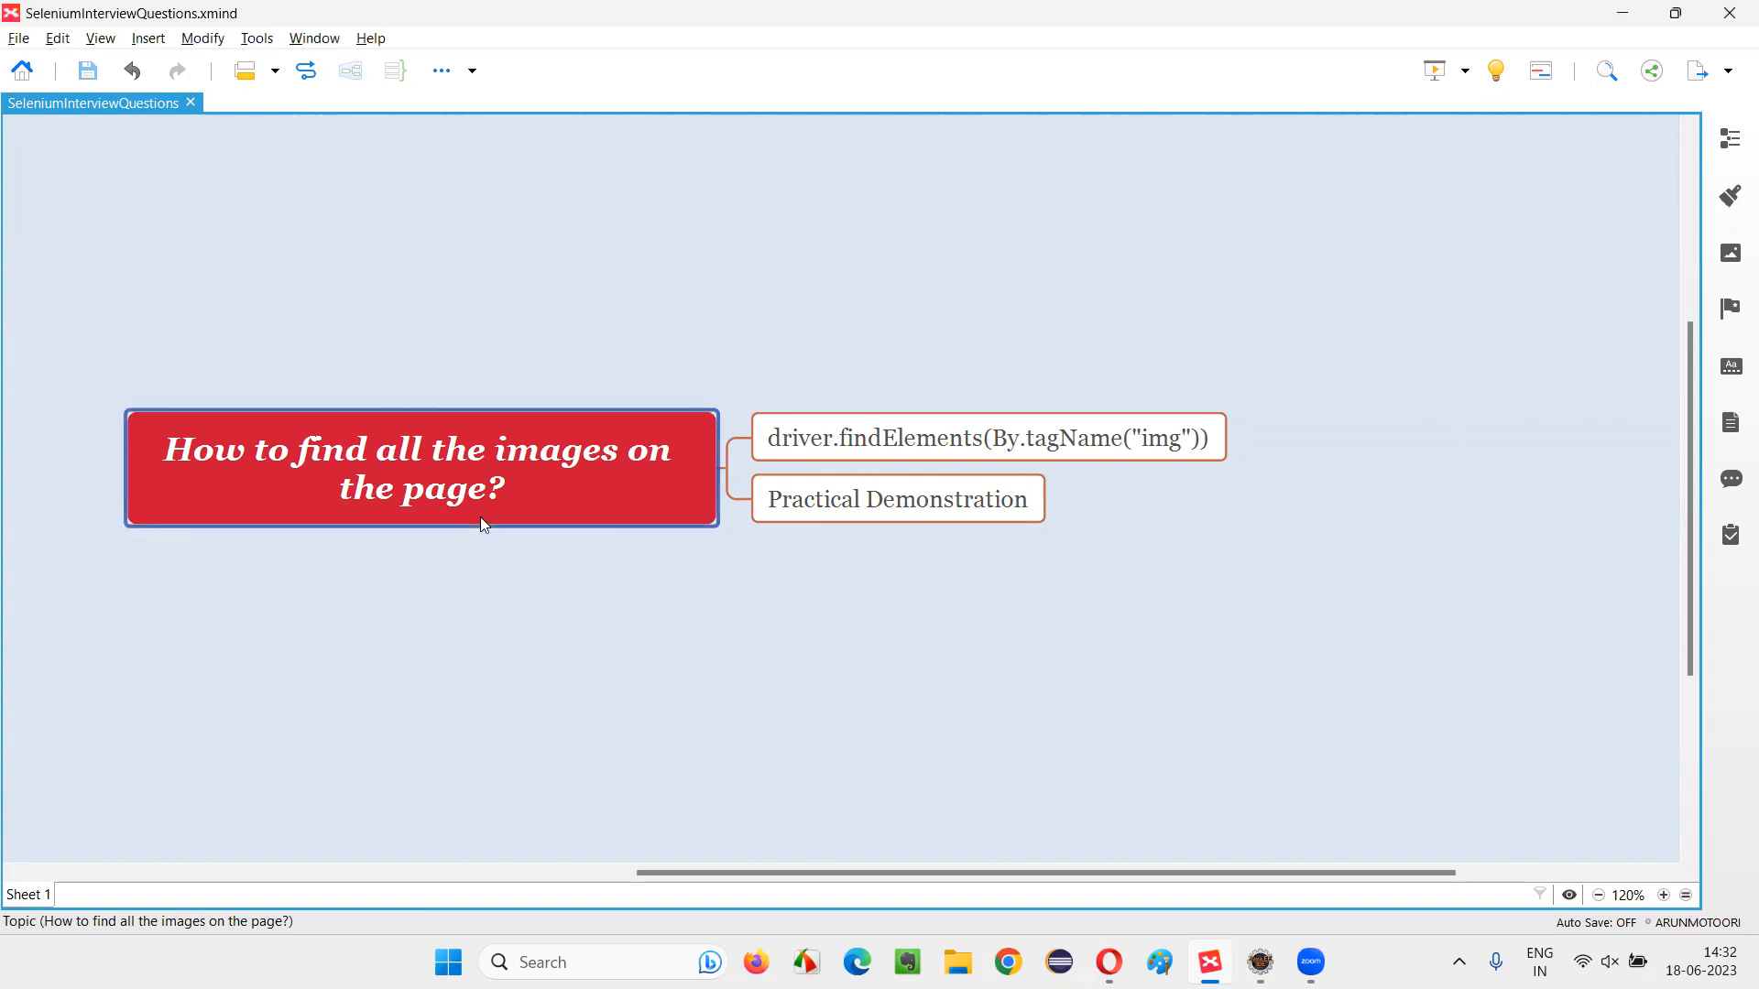
{"action": "mouse_move", "coordinate": [395, 474]}
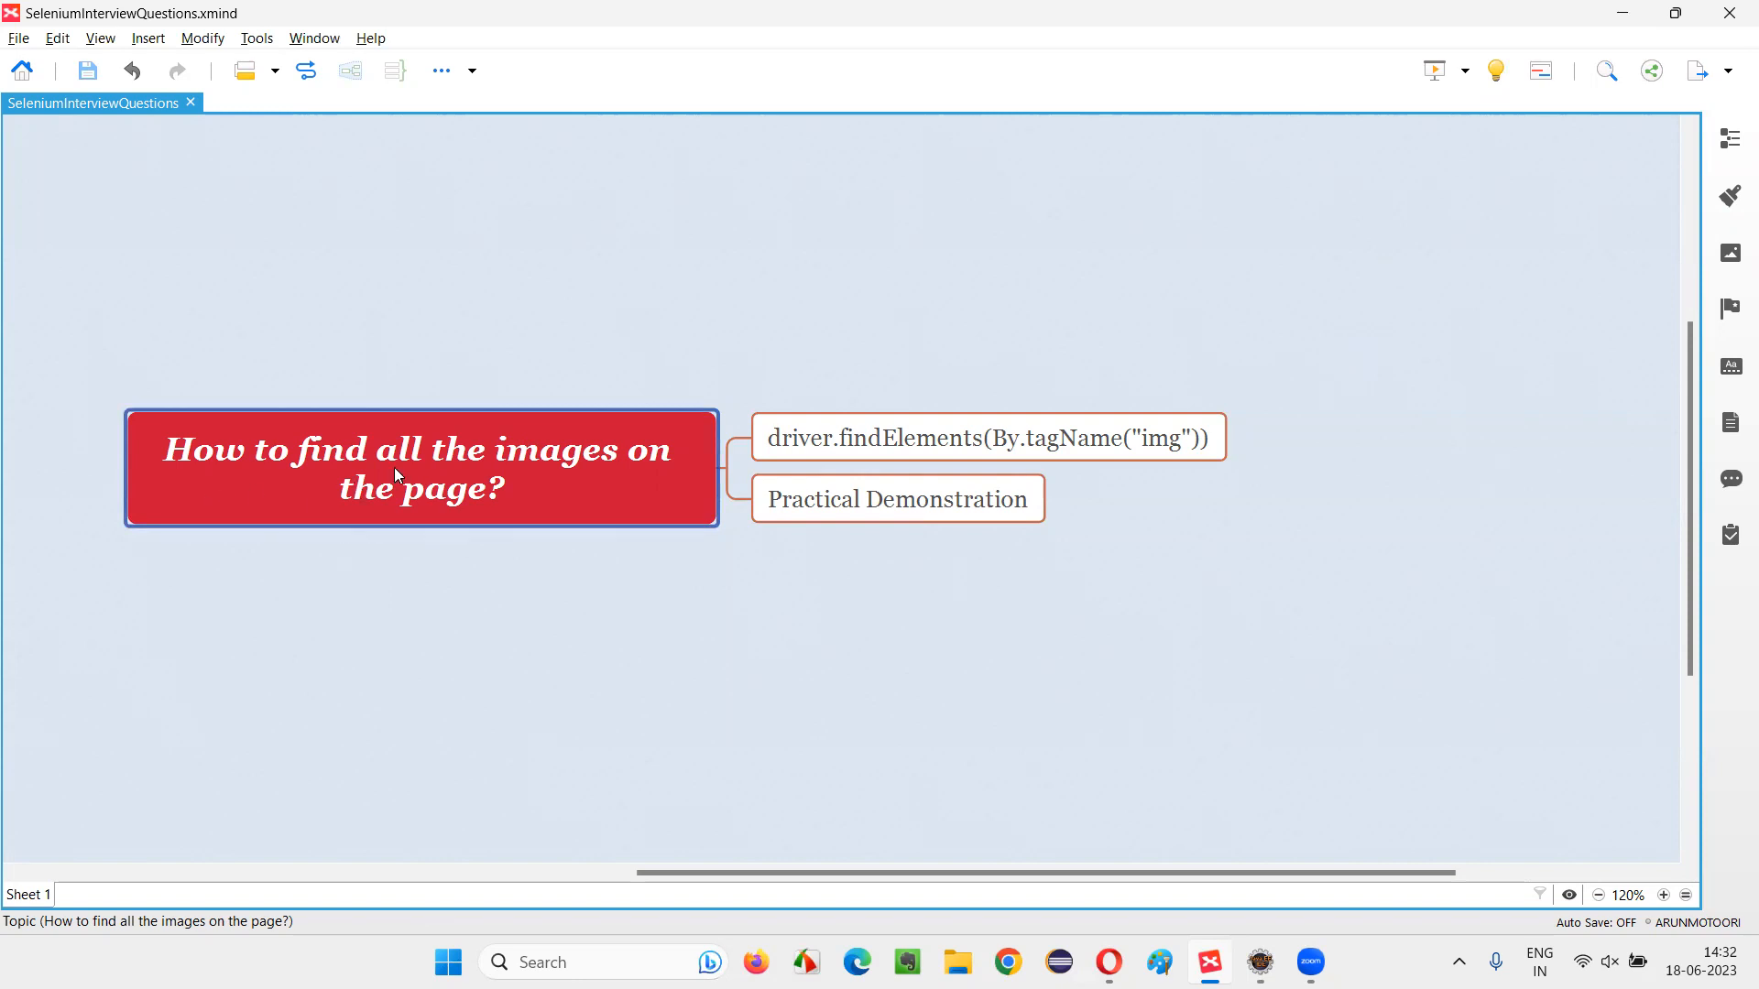
{"action": "mouse_move", "coordinate": [489, 509]}
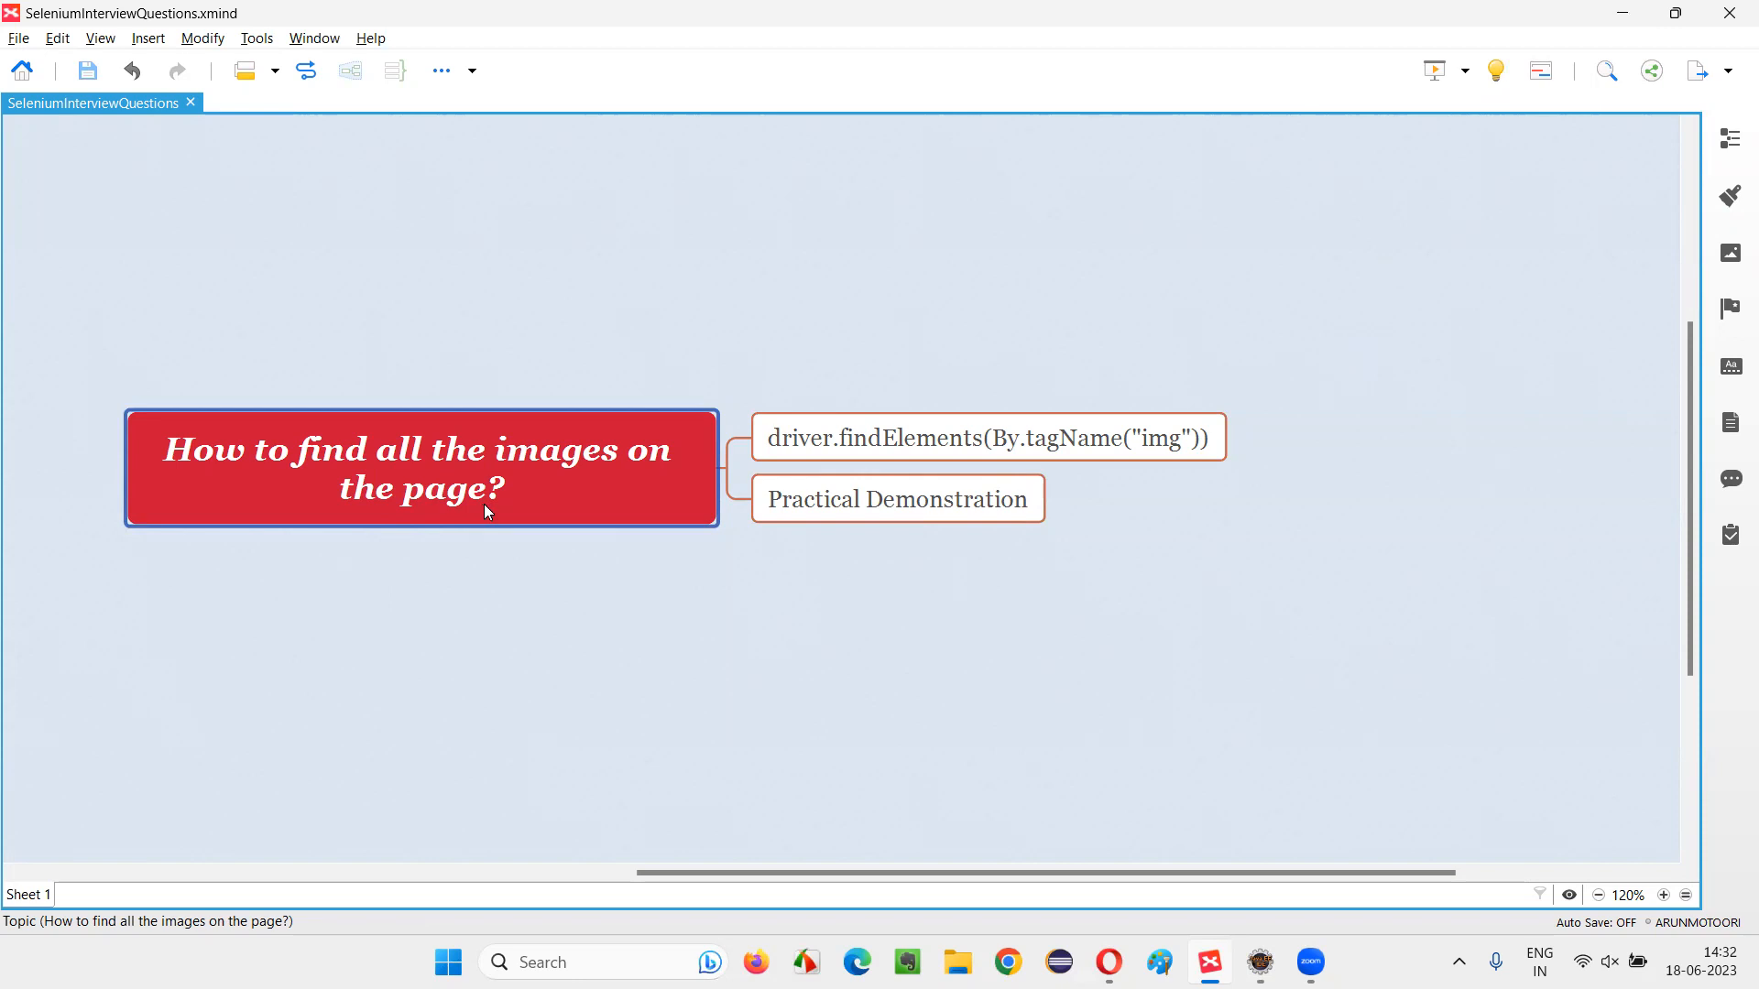
Step: Leave the findElements notes for Demo.java and select ChromeDriver in the code
{"action": "left_click", "coordinate": [985, 438]}
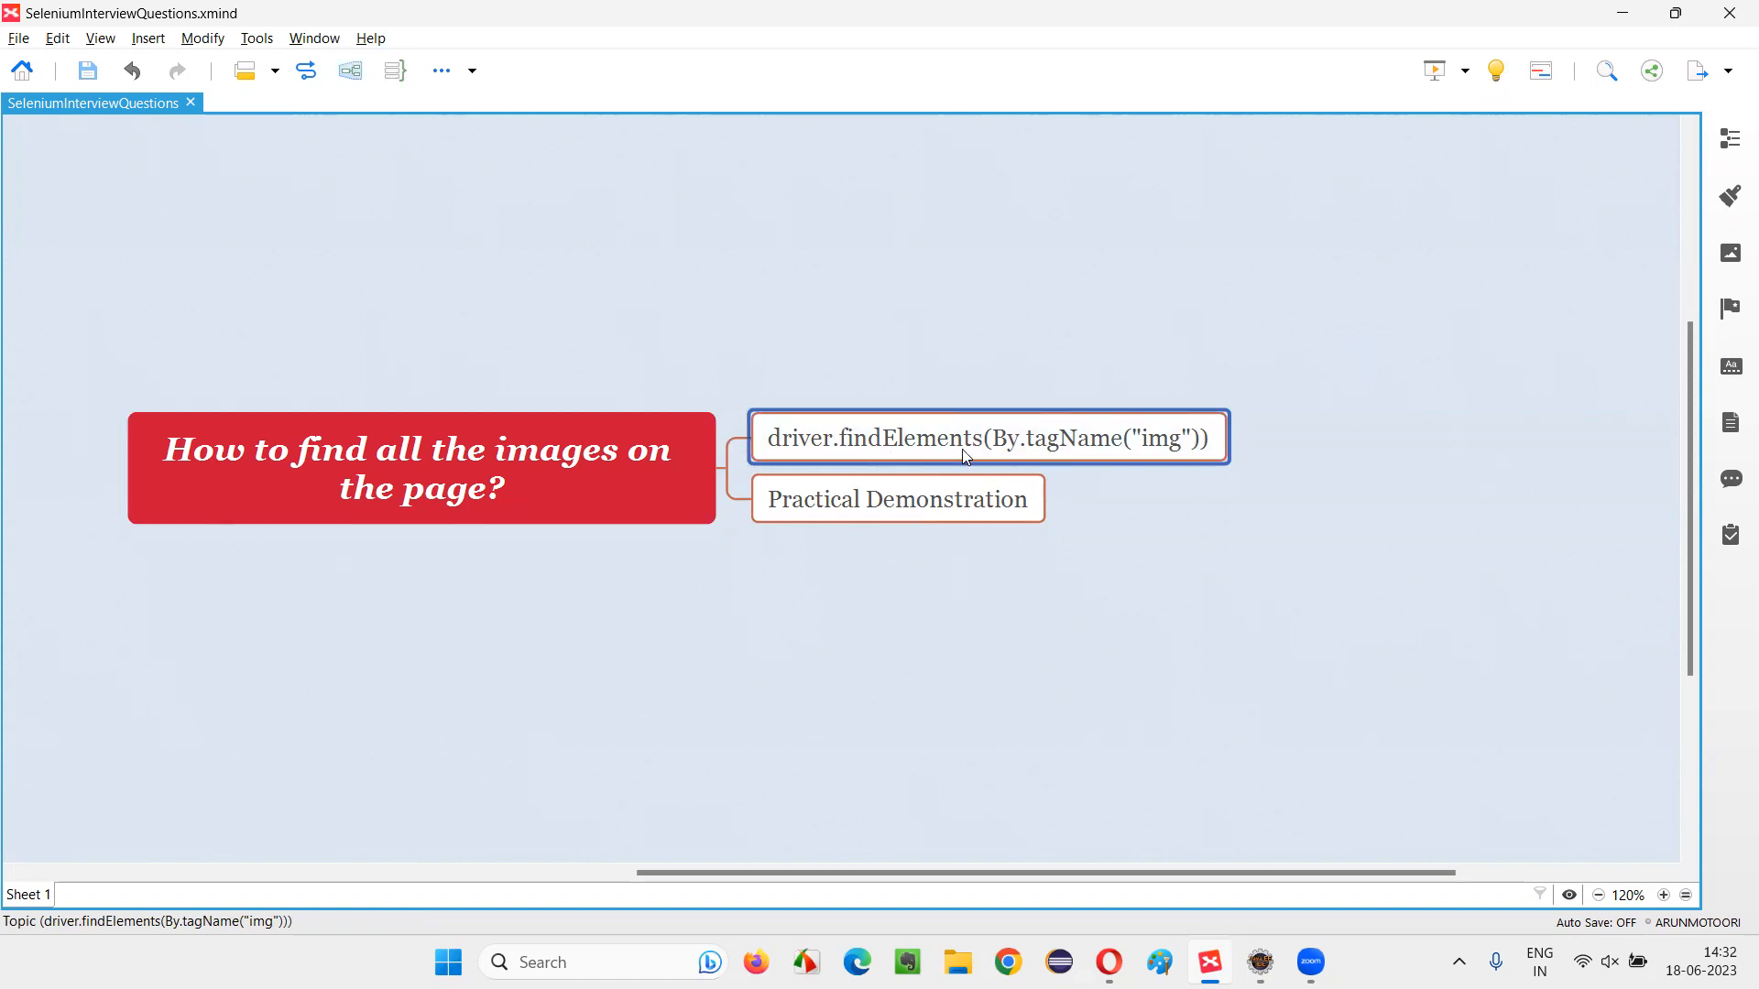
{"action": "mouse_move", "coordinate": [879, 466]}
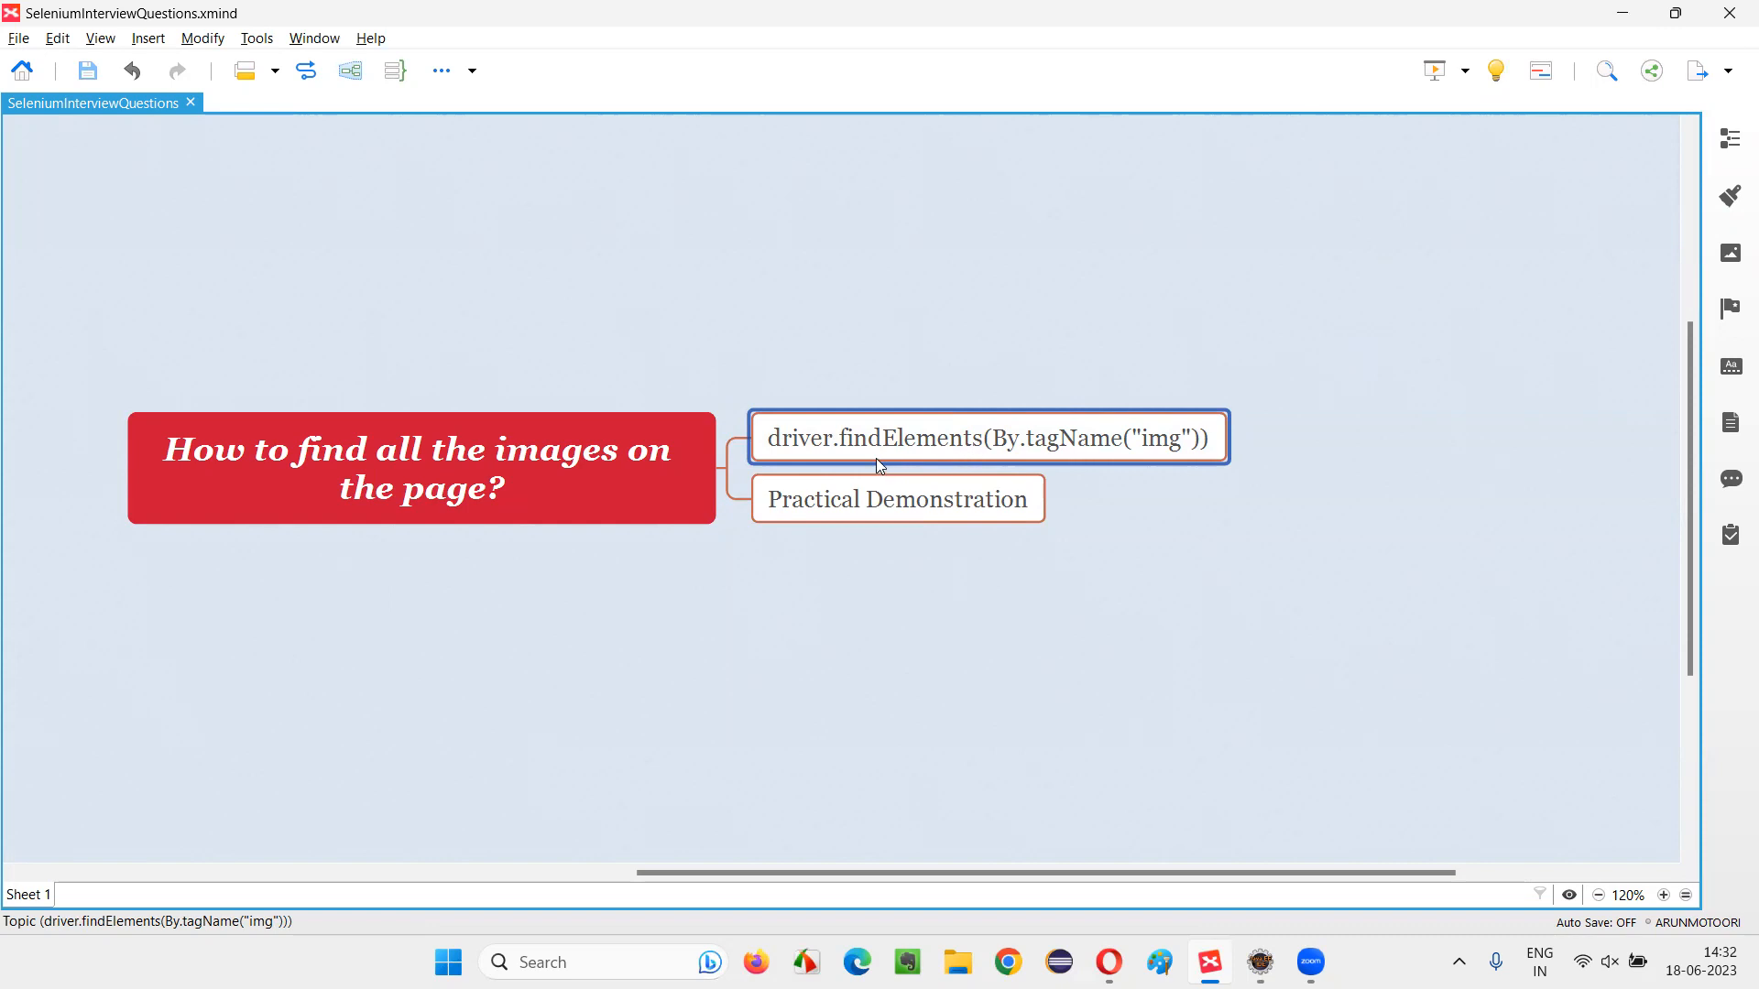
{"action": "mouse_move", "coordinate": [976, 467]}
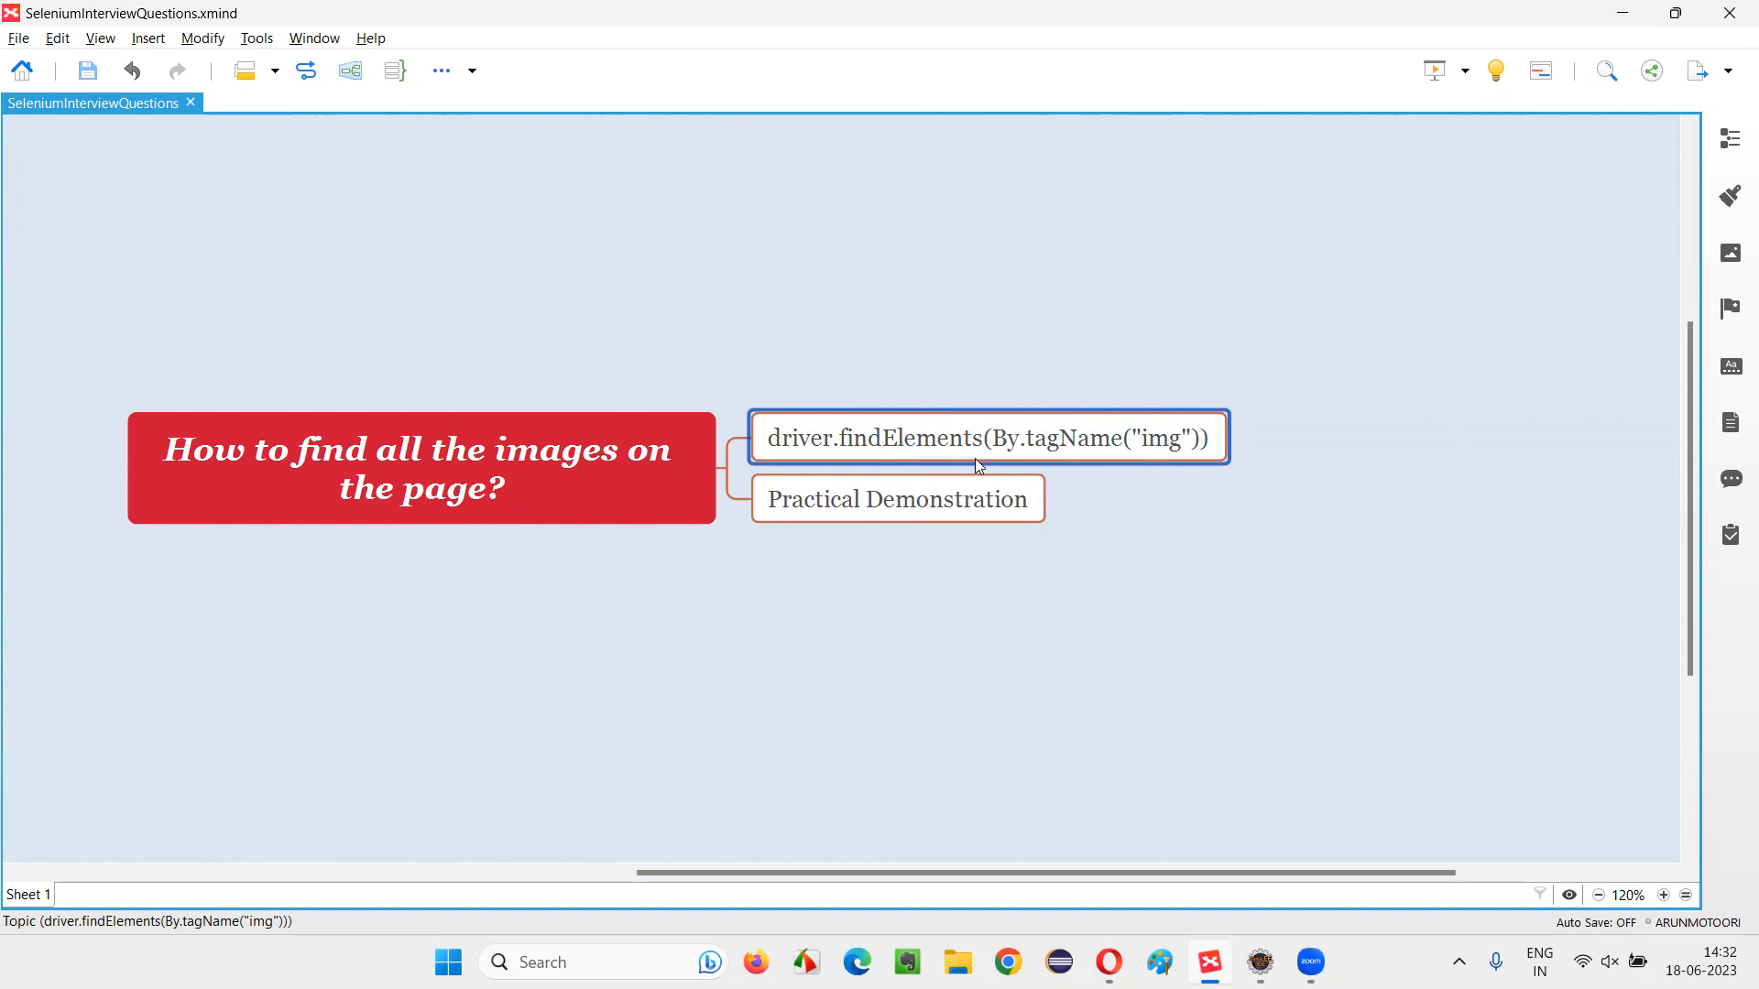
{"action": "mouse_move", "coordinate": [1065, 454]}
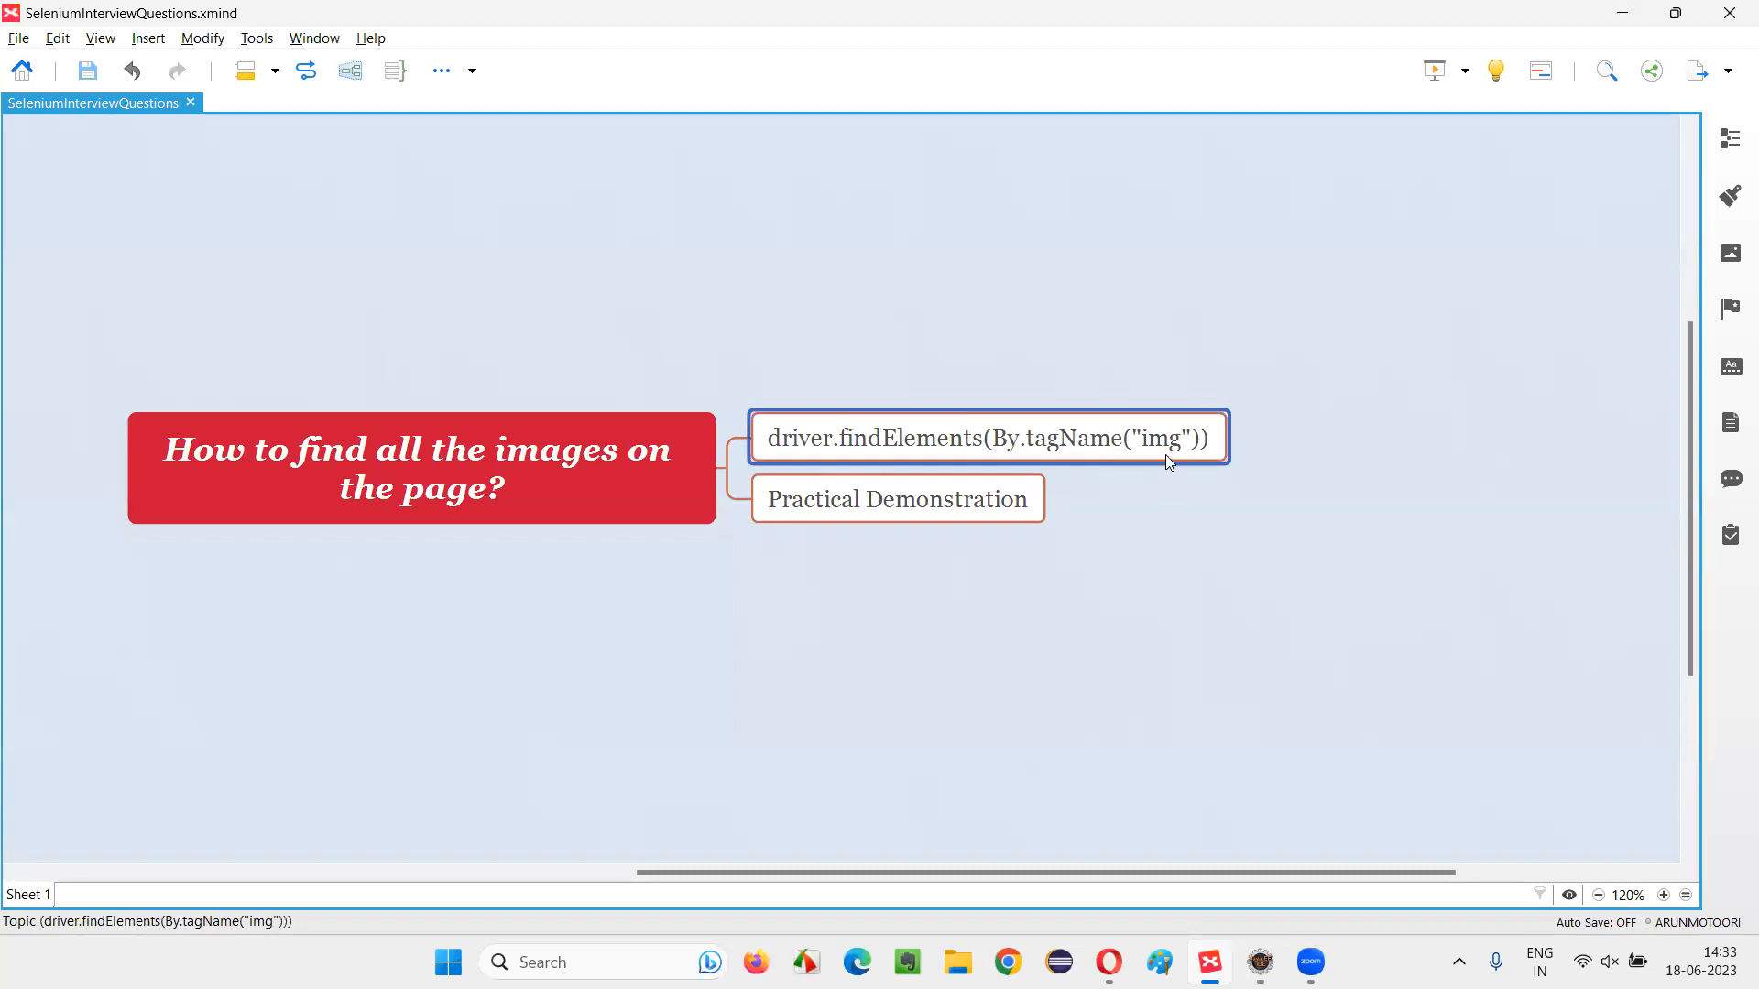
{"action": "mouse_move", "coordinate": [1175, 451]}
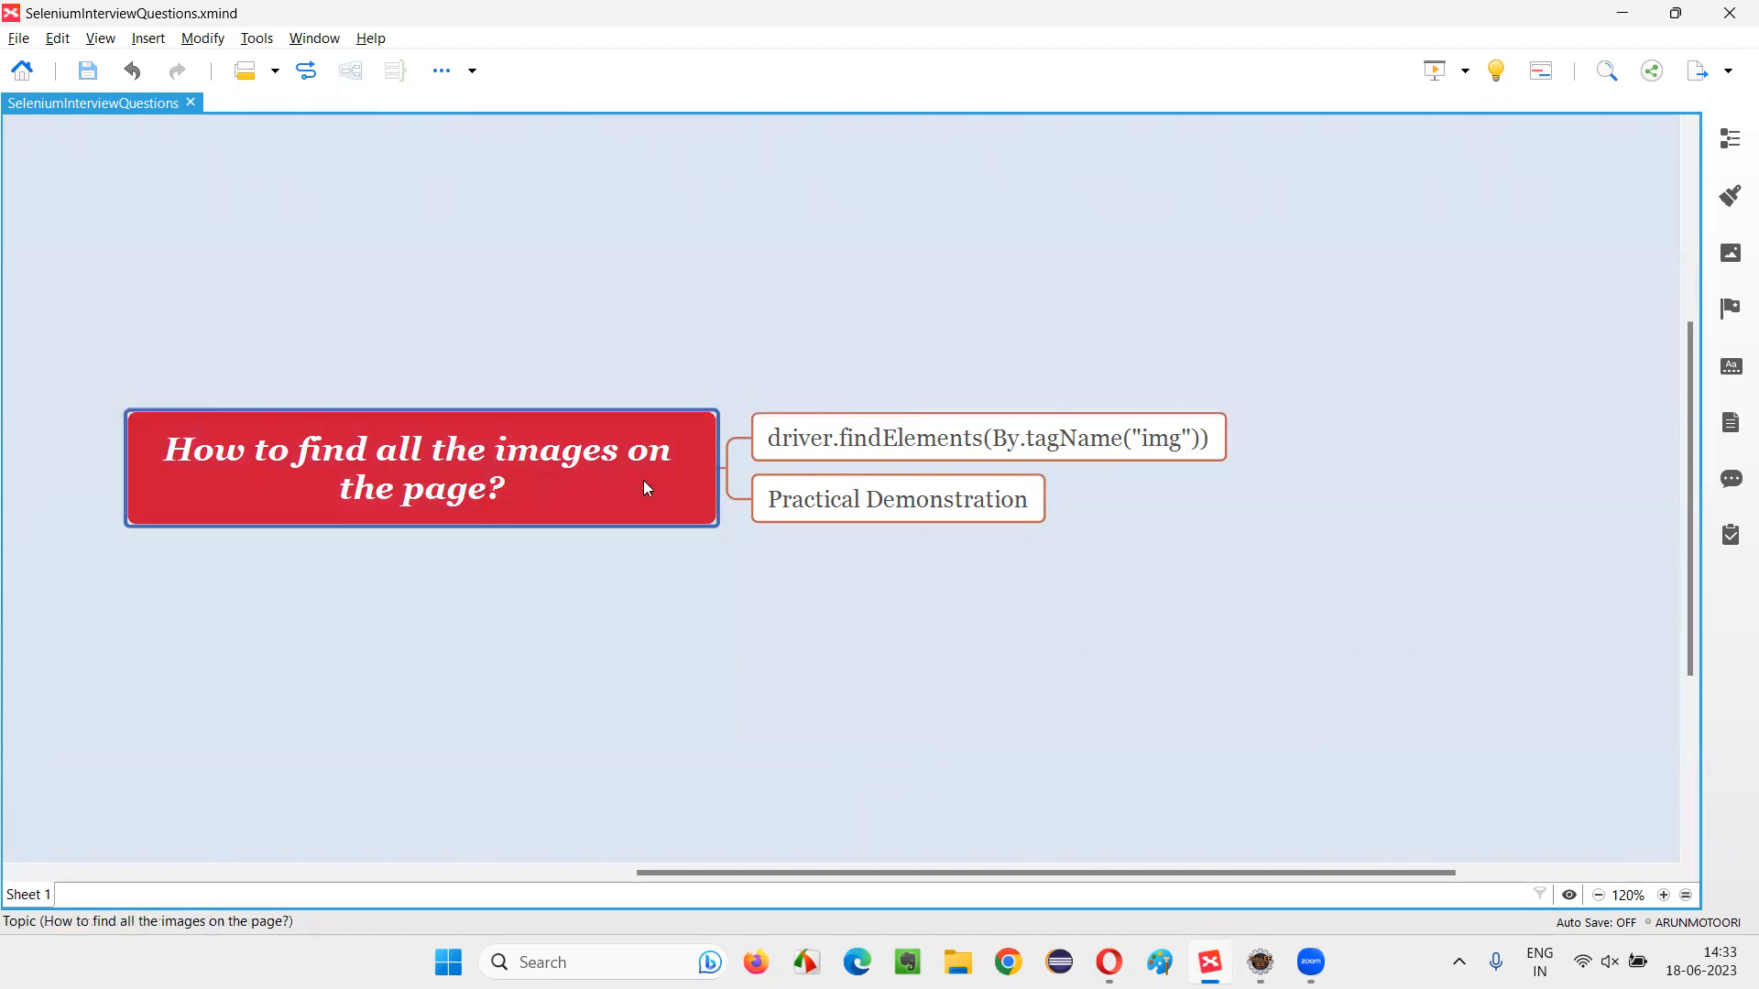
{"action": "left_click", "coordinate": [986, 438]}
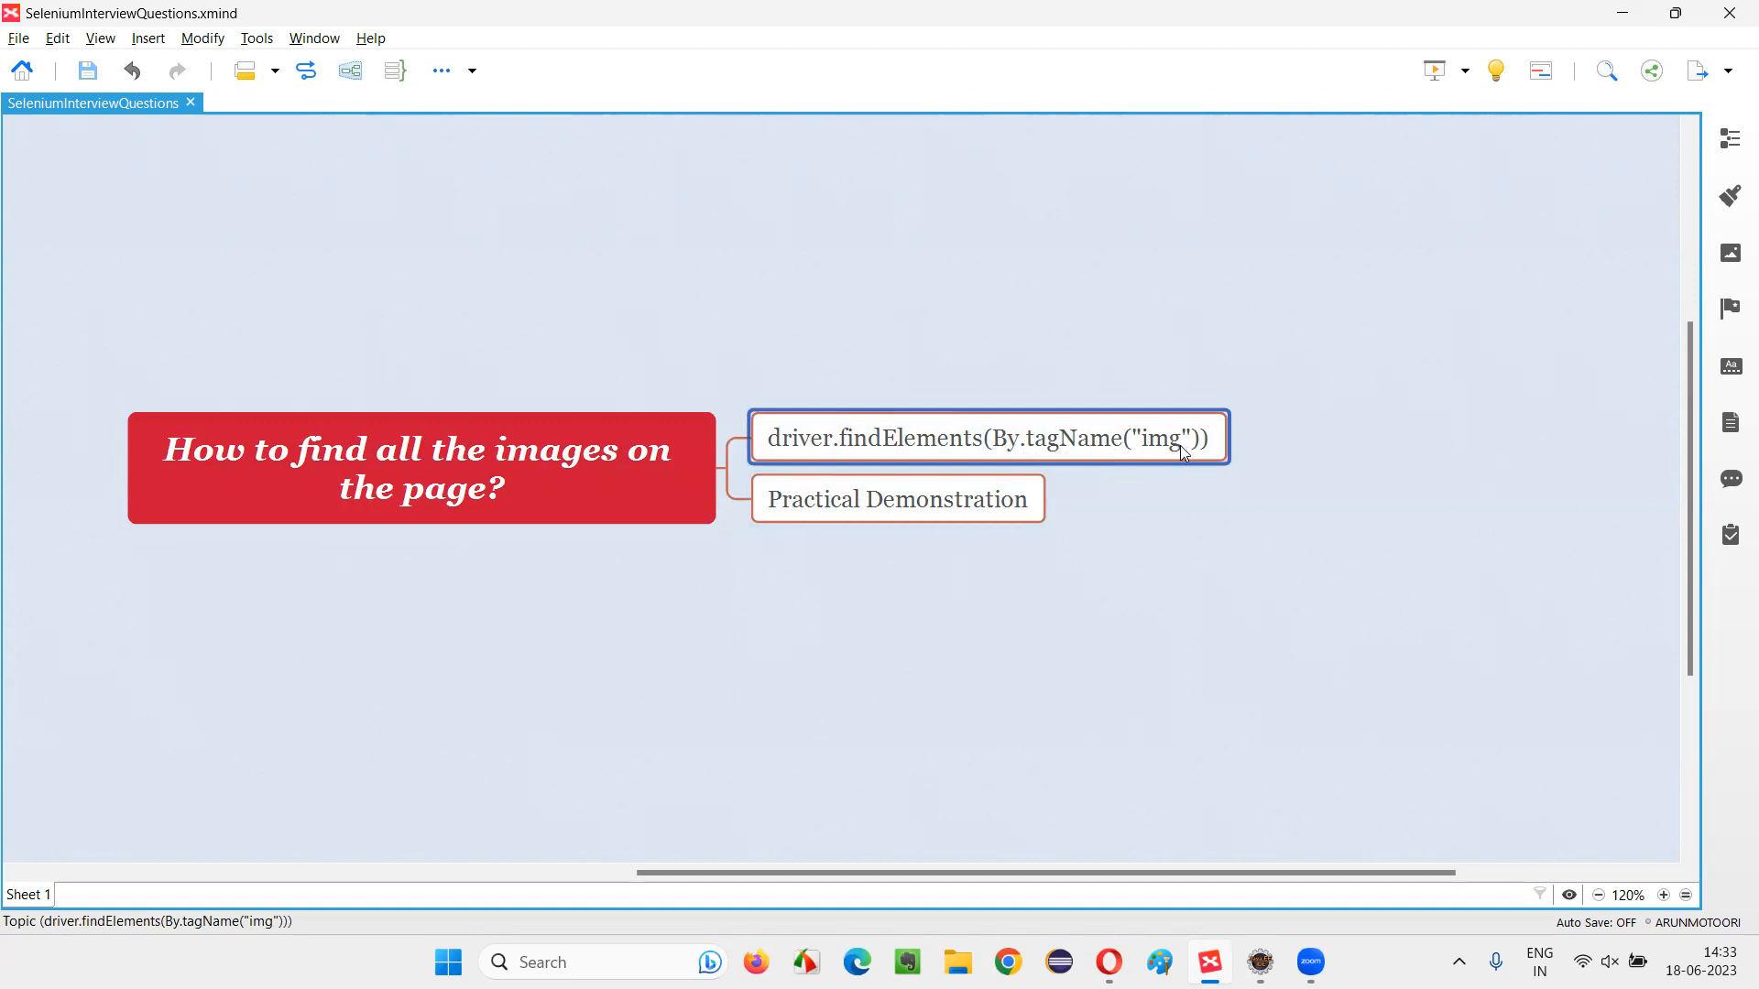
{"action": "mouse_move", "coordinate": [1166, 460]}
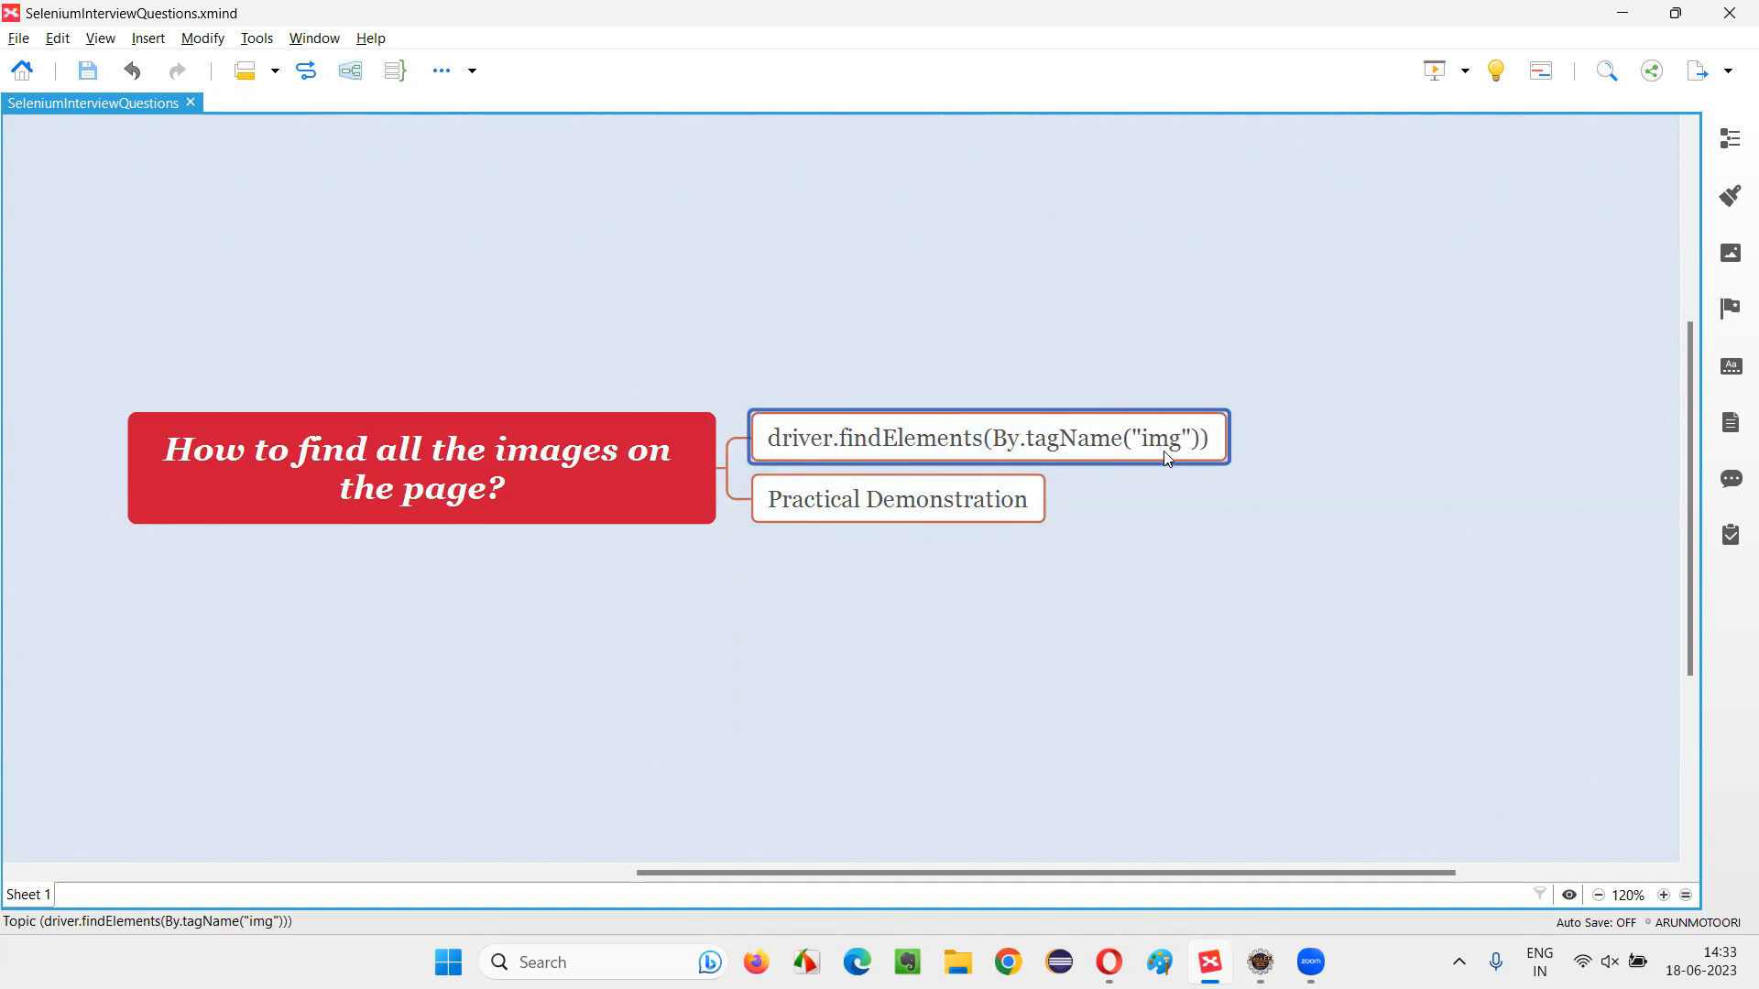
{"action": "mouse_move", "coordinate": [958, 451]}
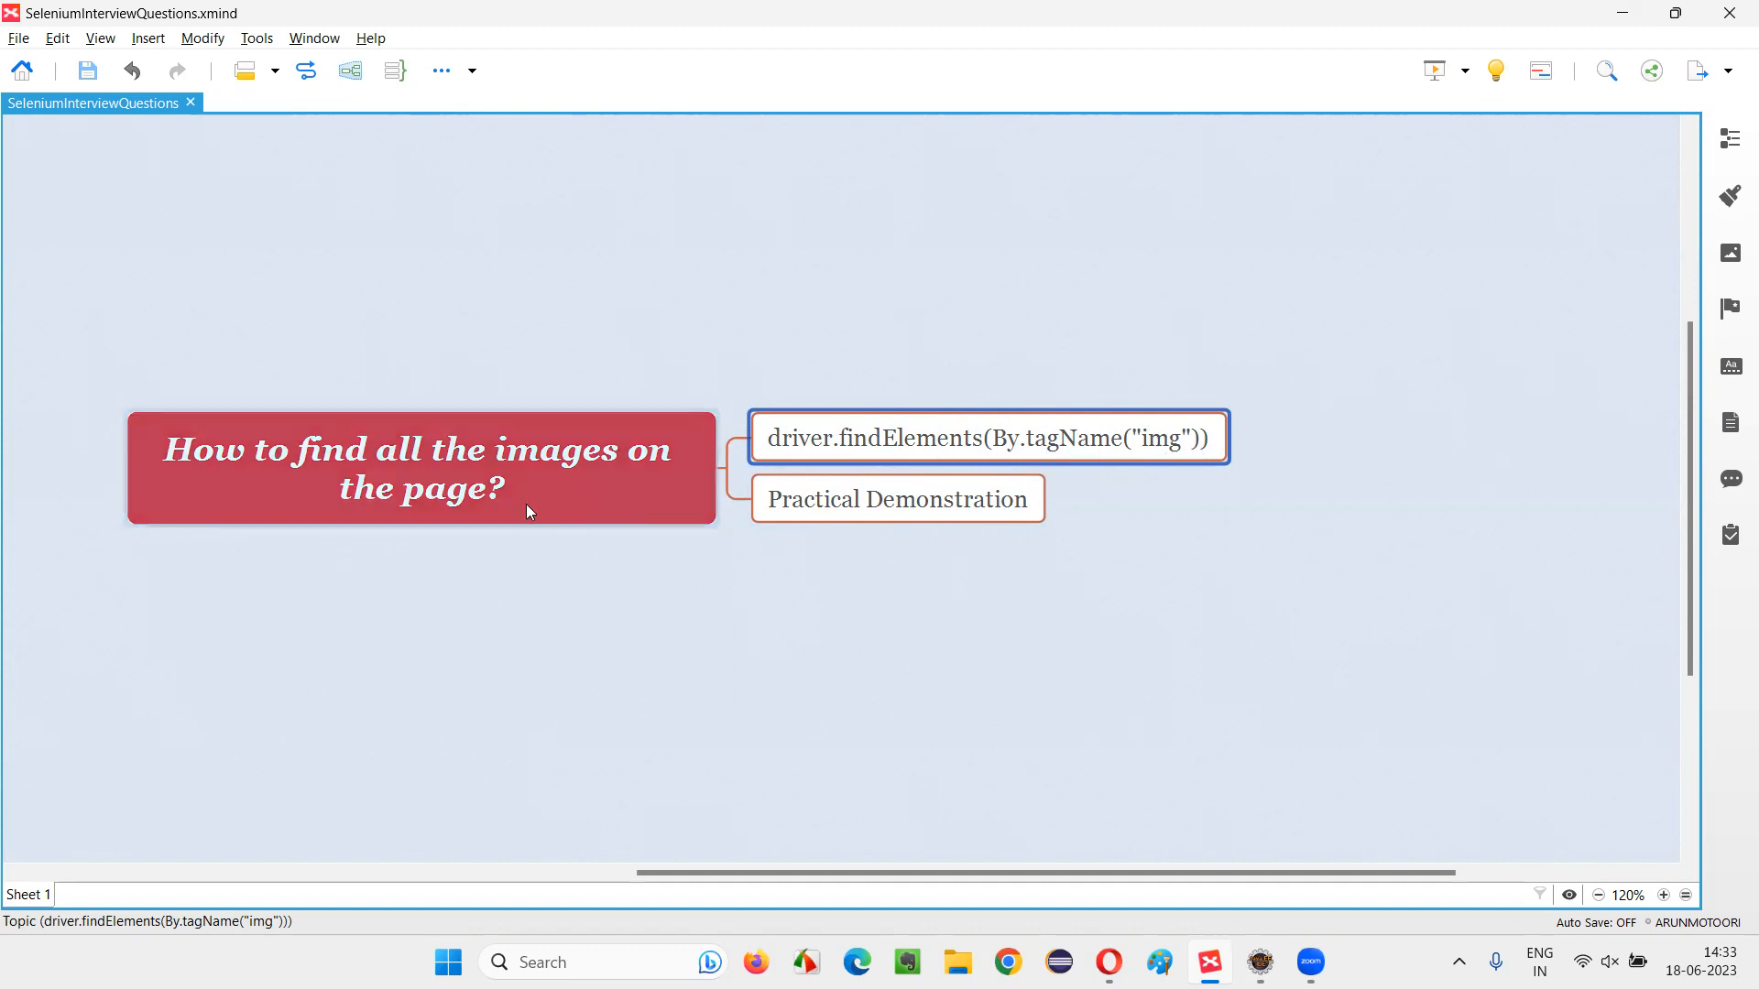
{"action": "left_click", "coordinate": [898, 499]}
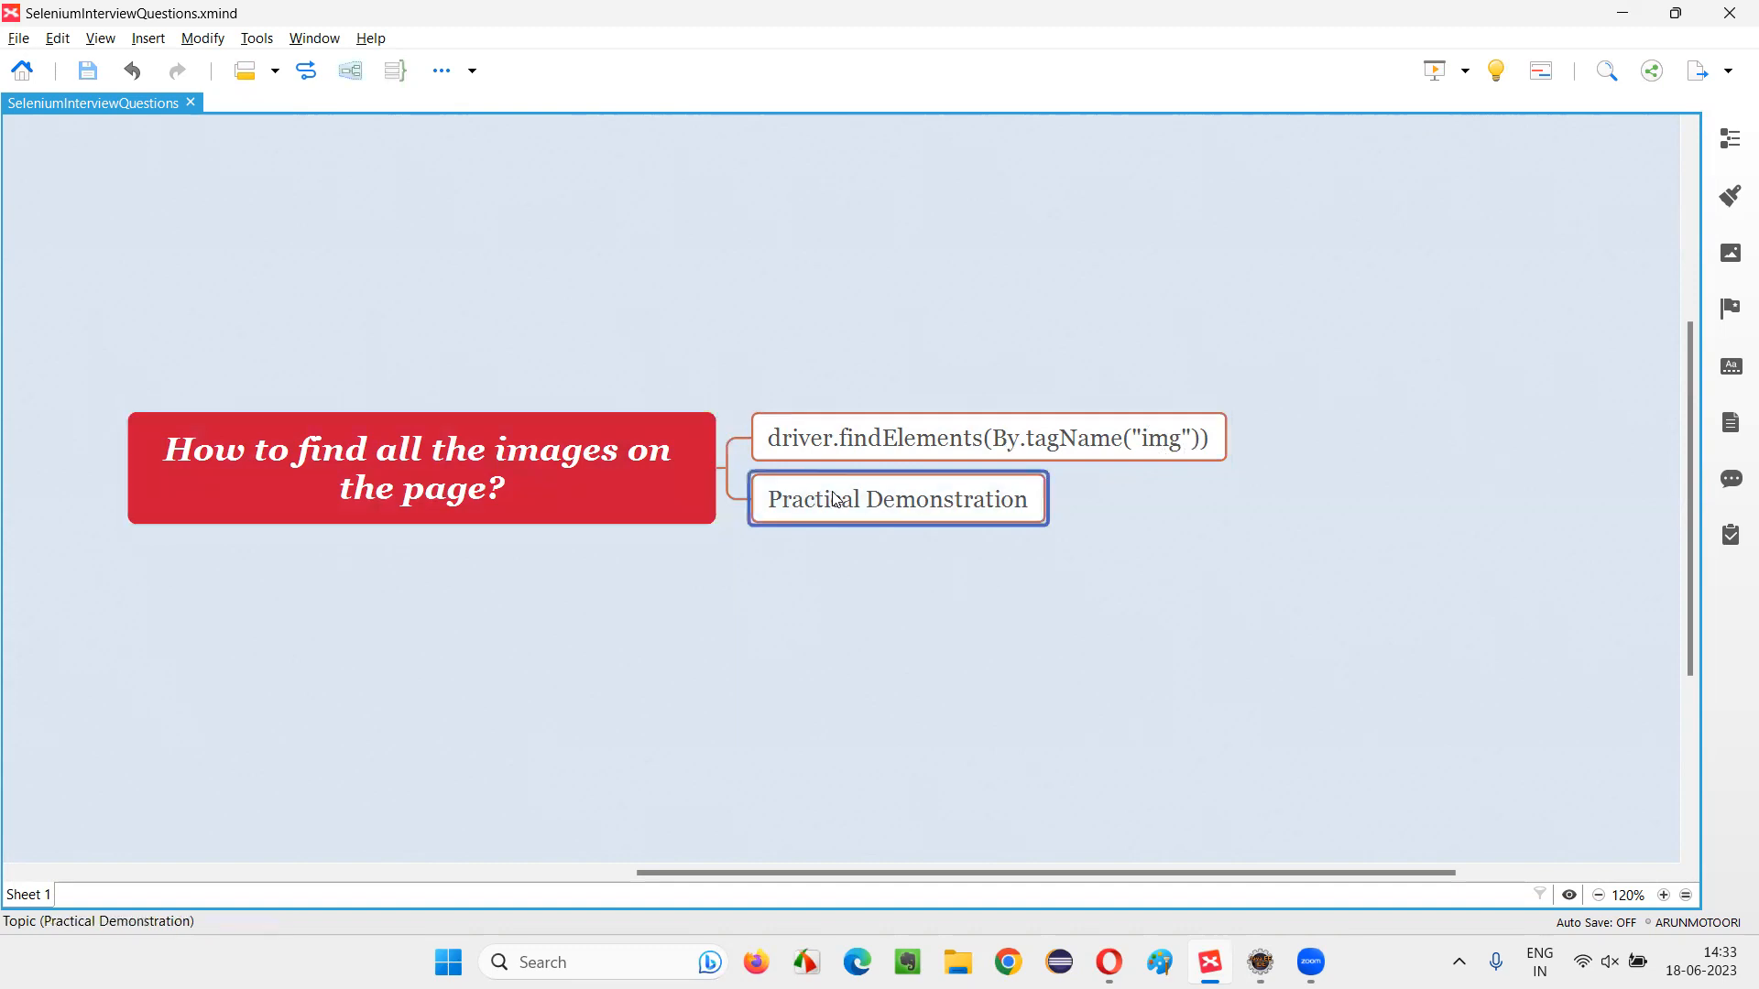
{"action": "mouse_move", "coordinate": [1221, 565]}
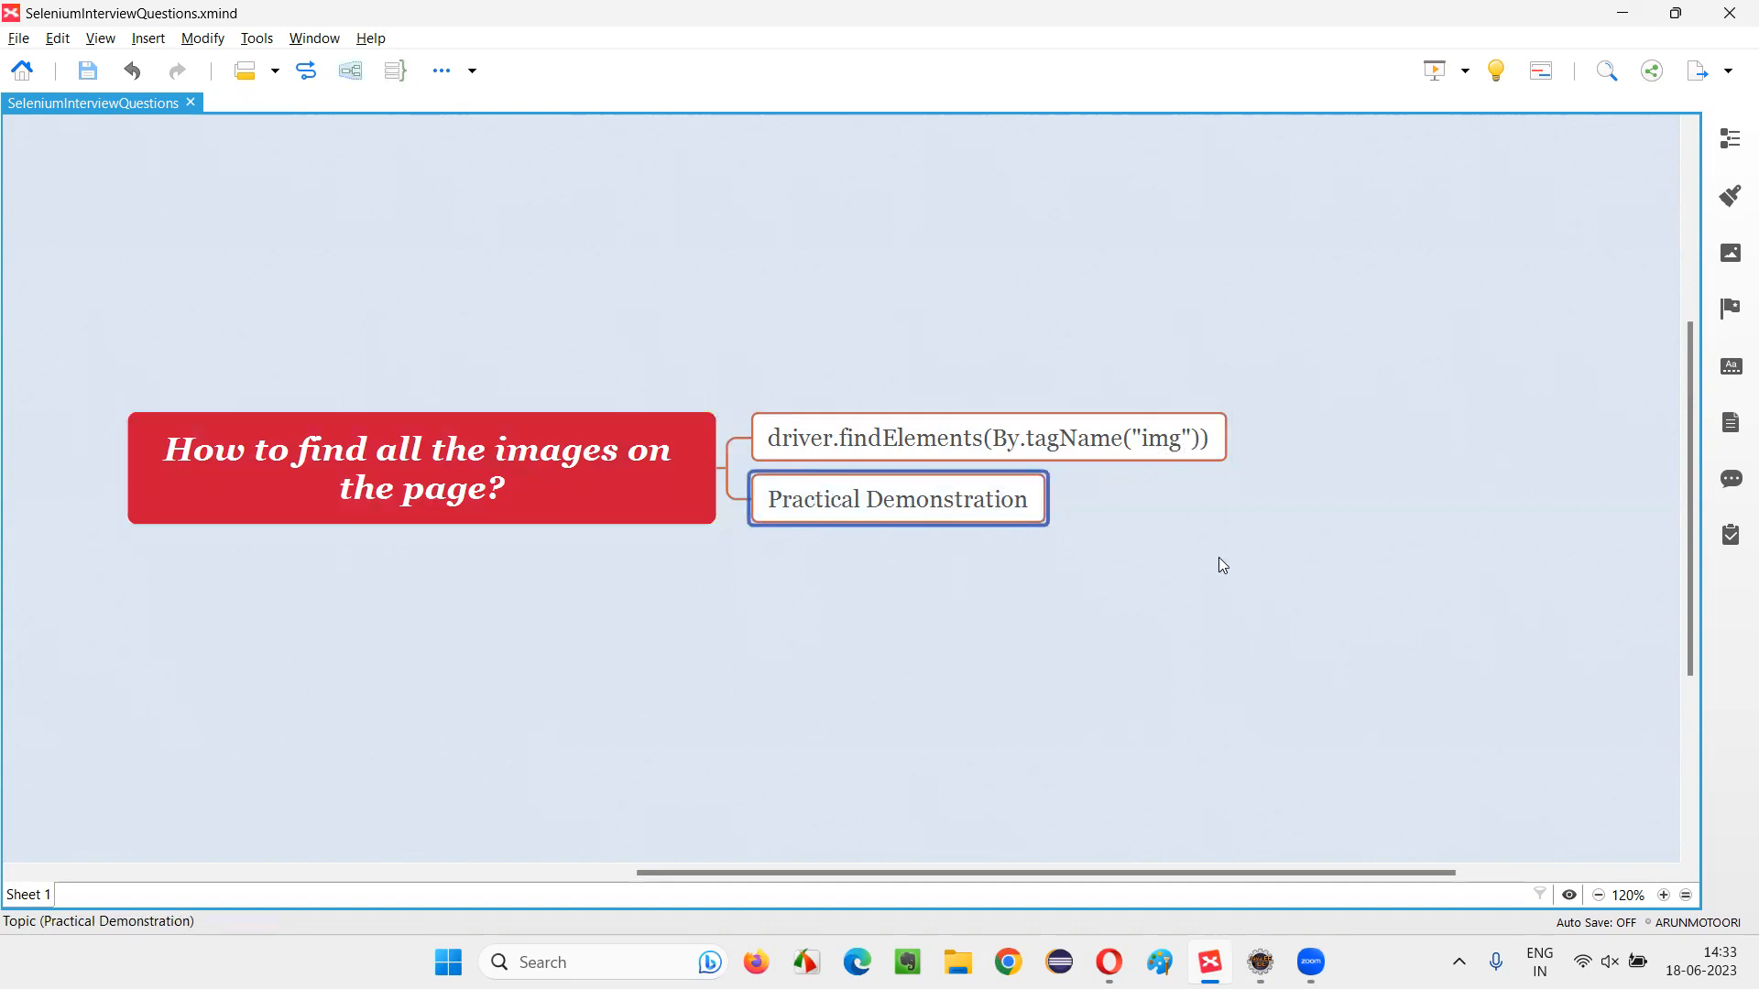
{"action": "left_click", "coordinate": [1260, 963]}
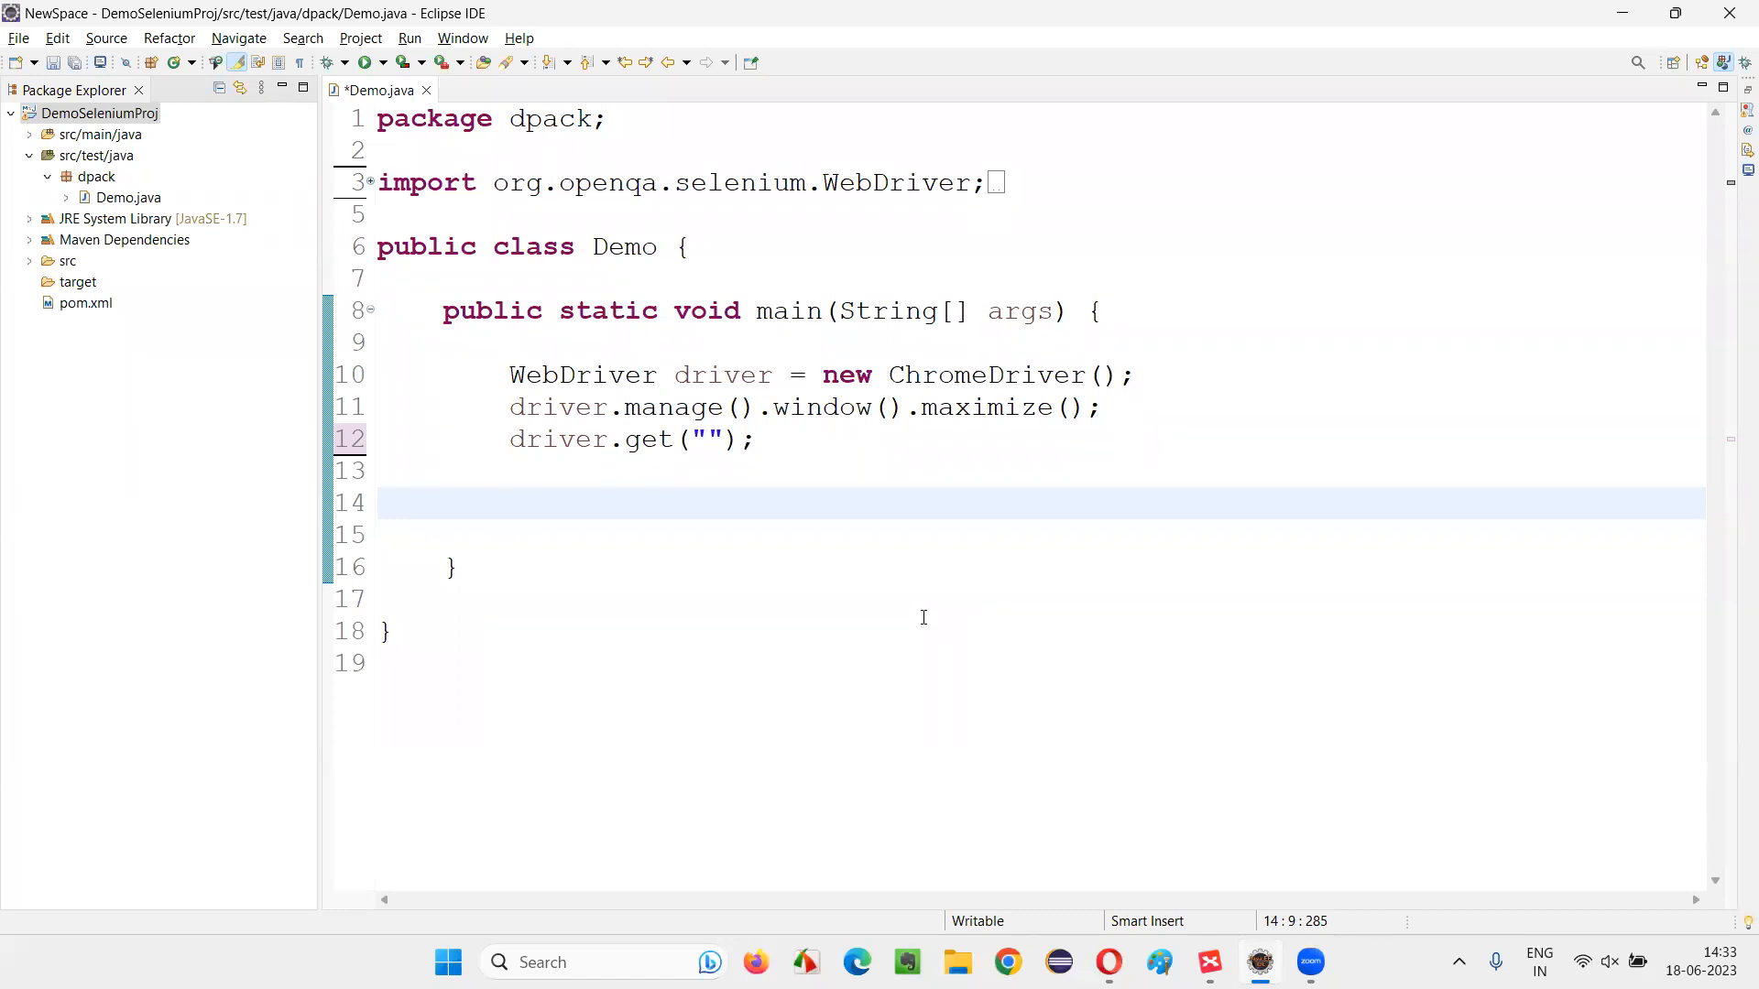
{"action": "mouse_move", "coordinate": [894, 374]}
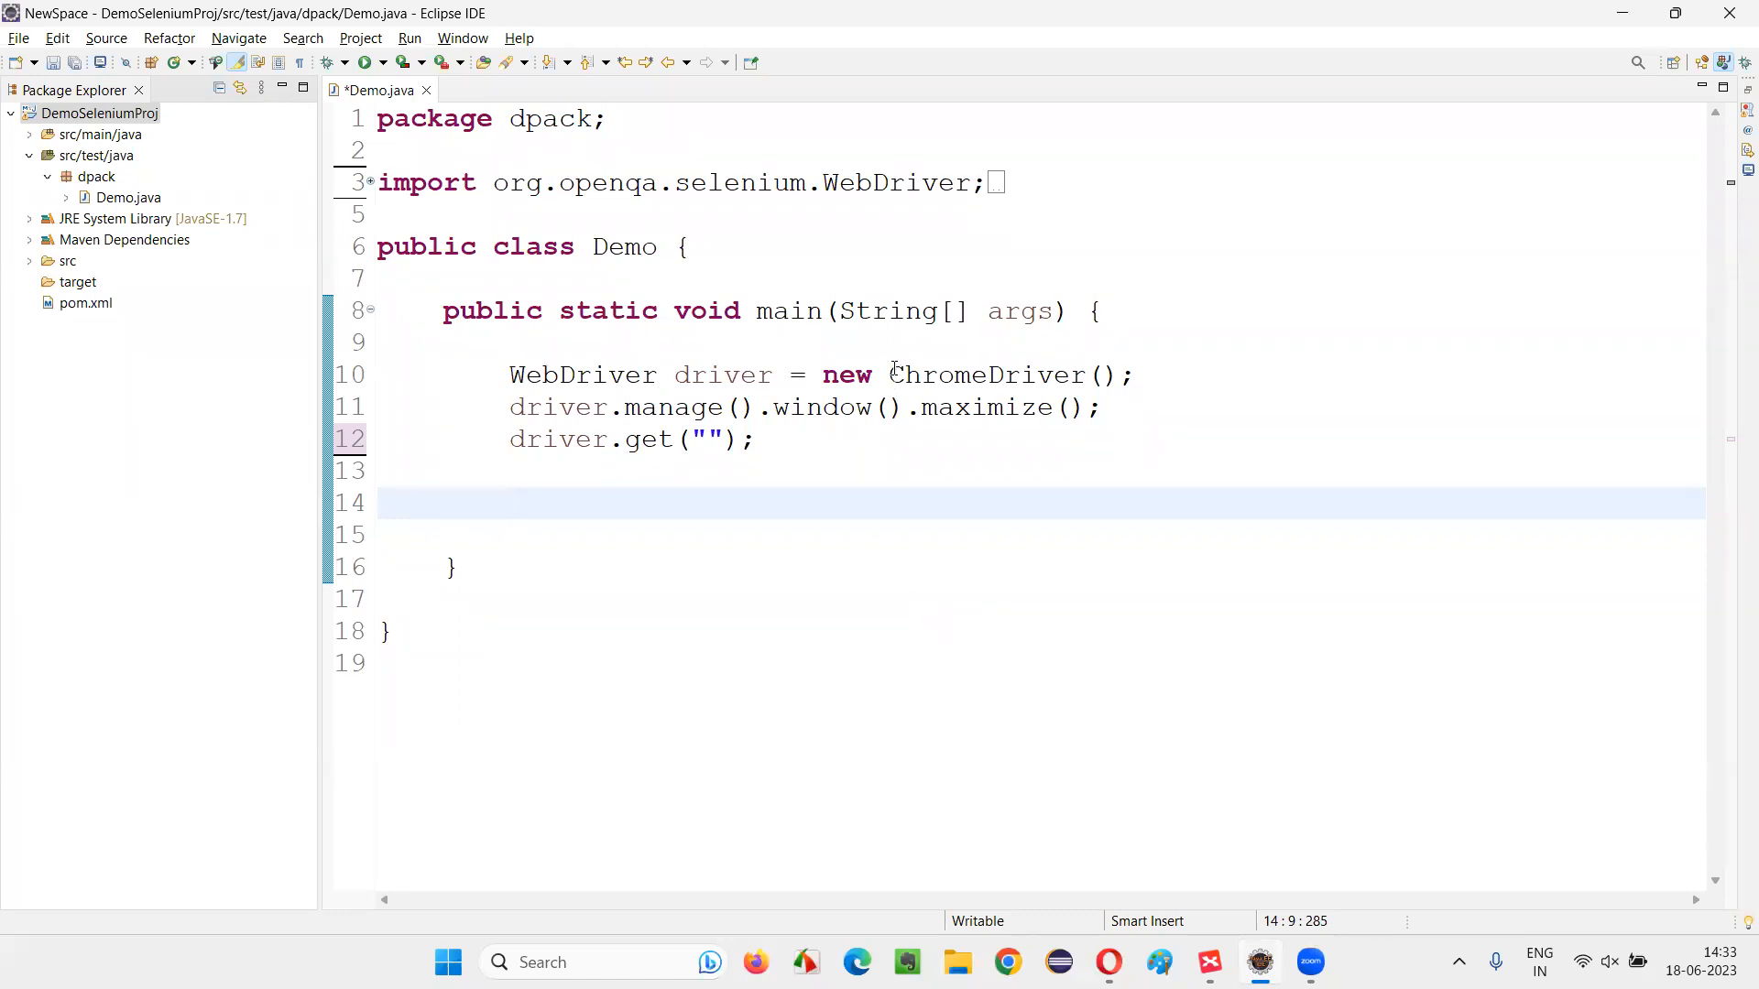
{"action": "double_click", "coordinate": [978, 406]}
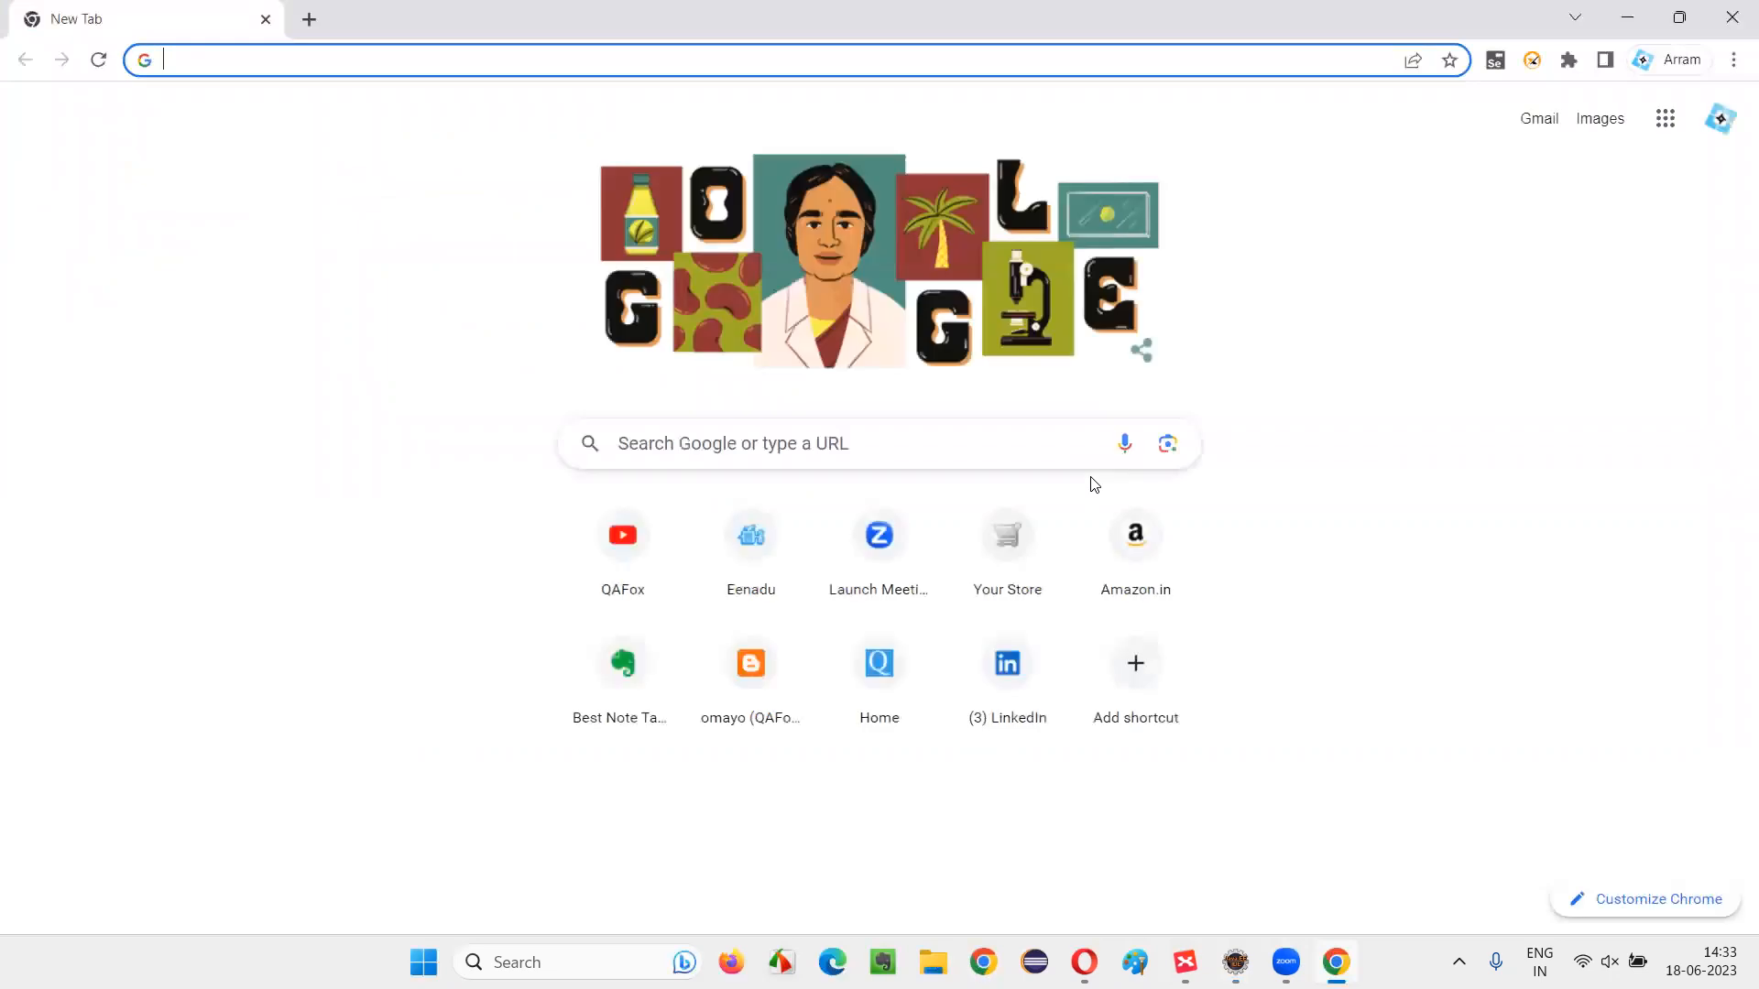
Step: Search the Your Store demo shop for HP and open the HP LP3065 product page
{"action": "left_click", "coordinate": [1006, 534]}
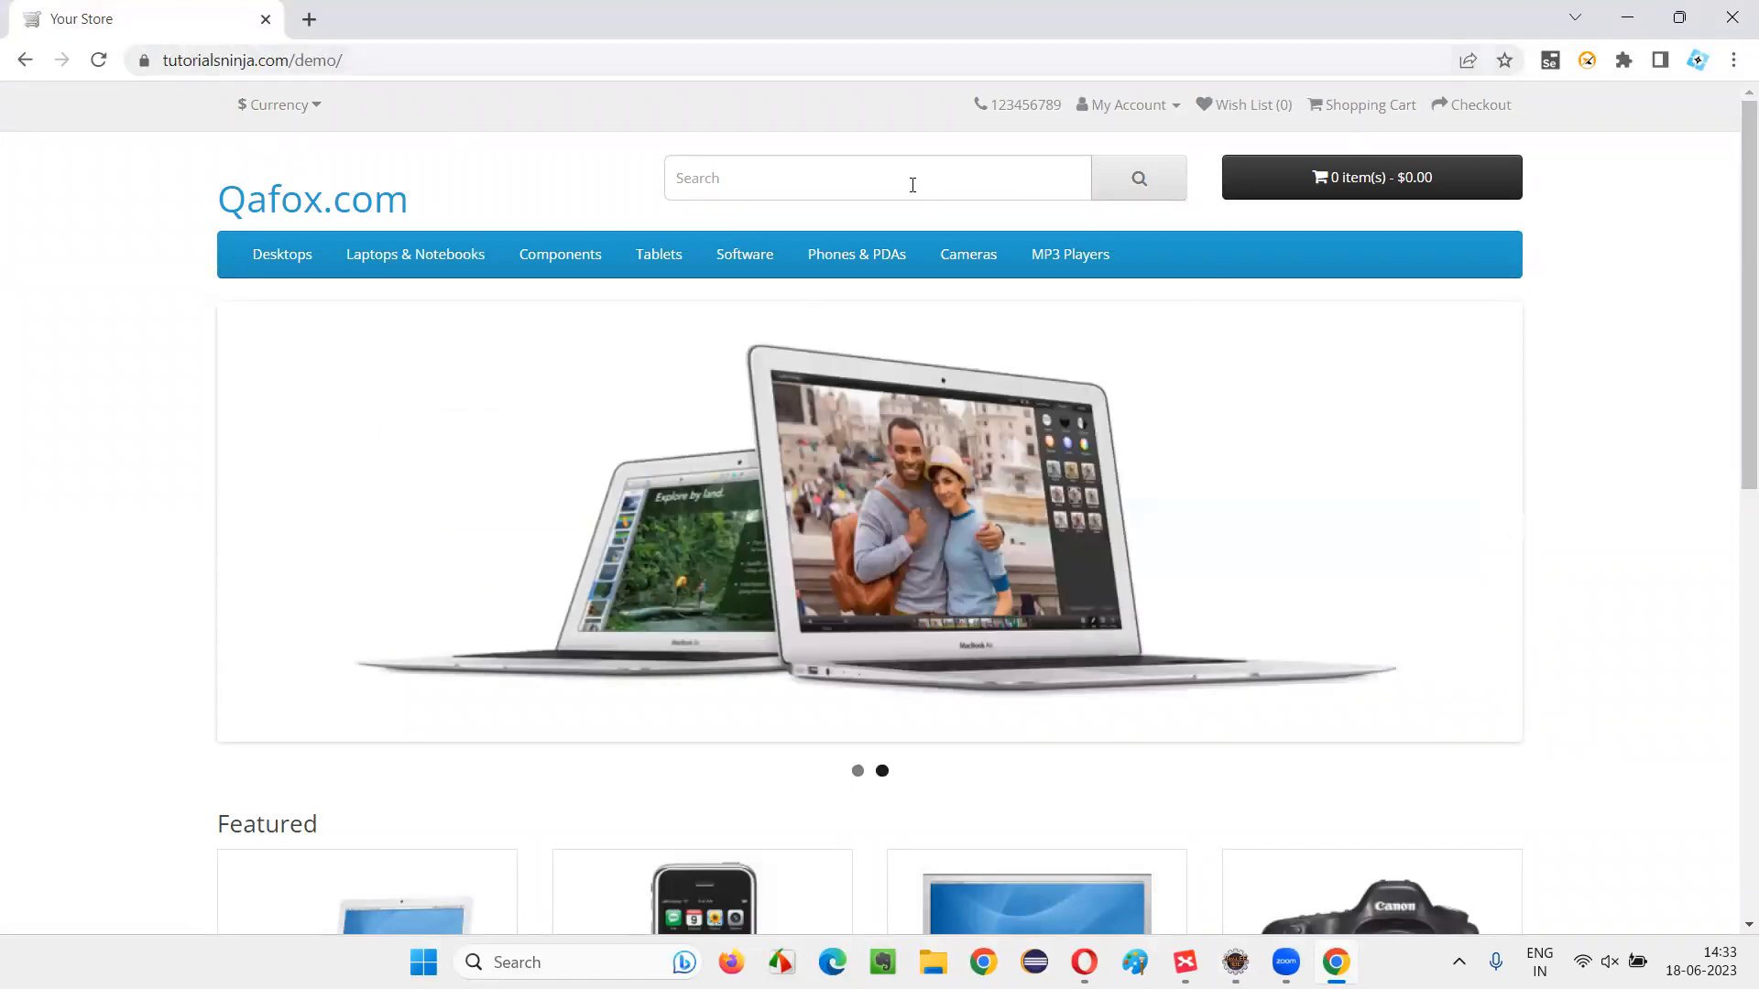
{"action": "type", "text": "HP"}
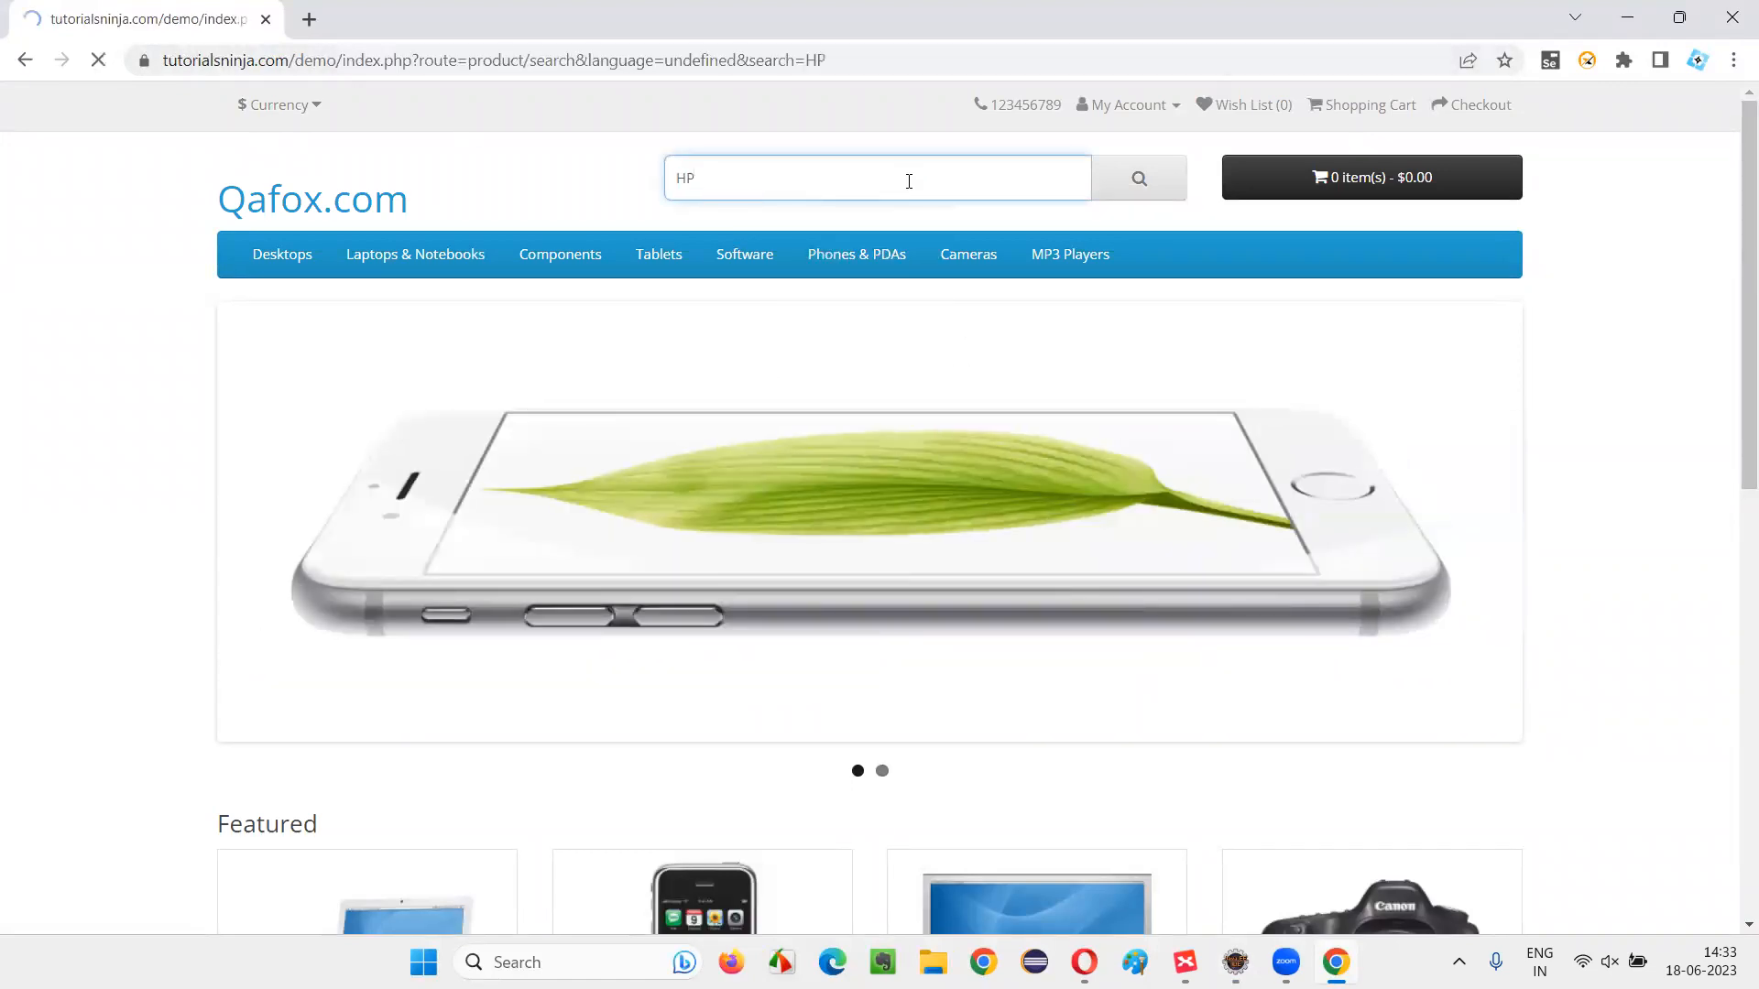
{"action": "left_click", "coordinate": [1139, 177]}
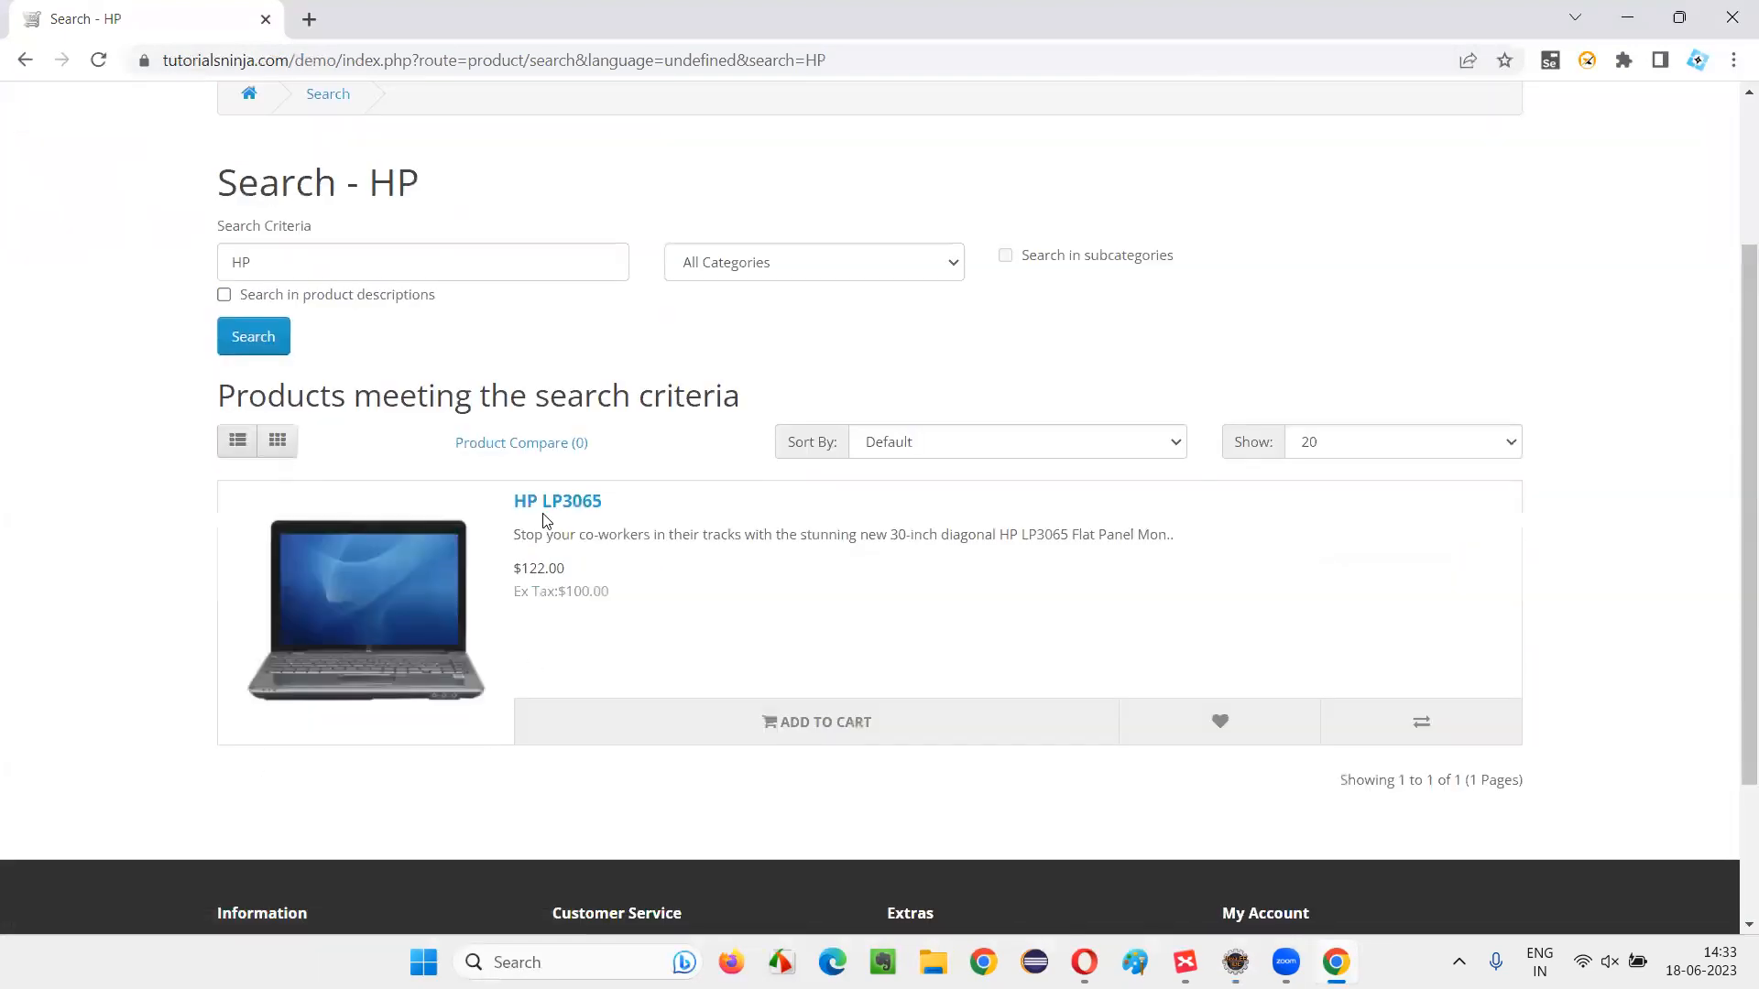
{"action": "left_click", "coordinate": [556, 500]}
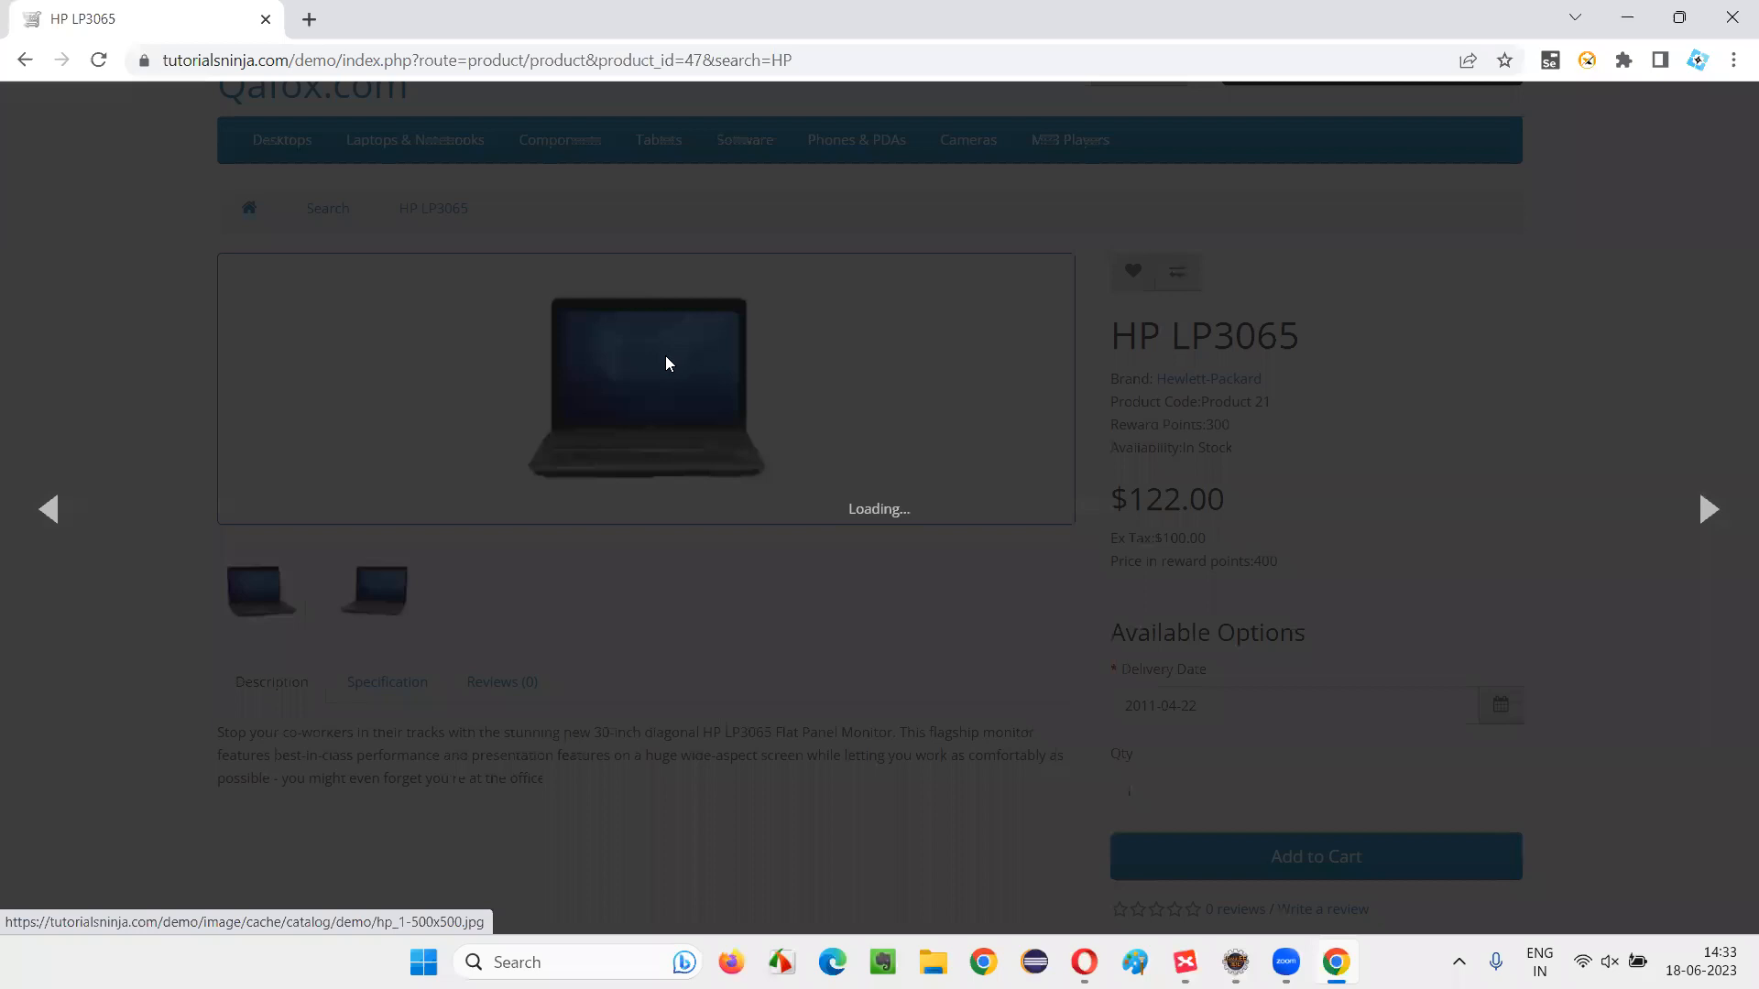
Step: Enlarge the main HP LP3065 image, view the next image, then close the lightbox
{"action": "left_click", "coordinate": [646, 389]}
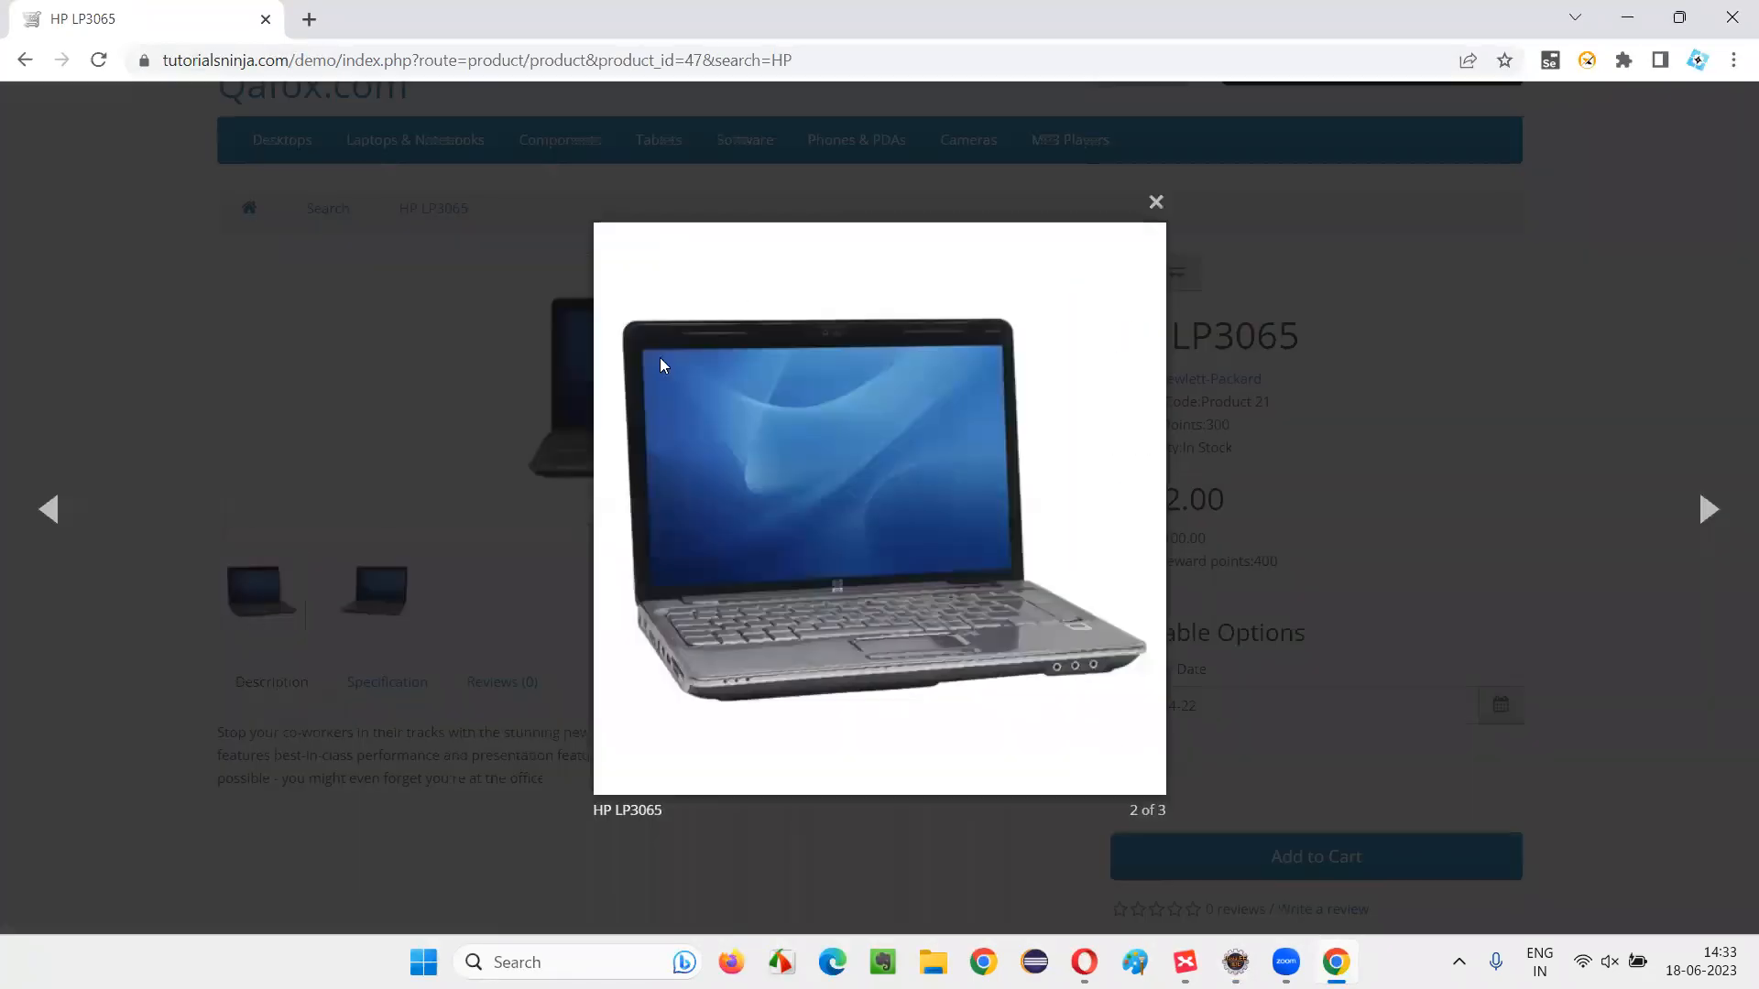
{"action": "left_click", "coordinate": [1710, 510]}
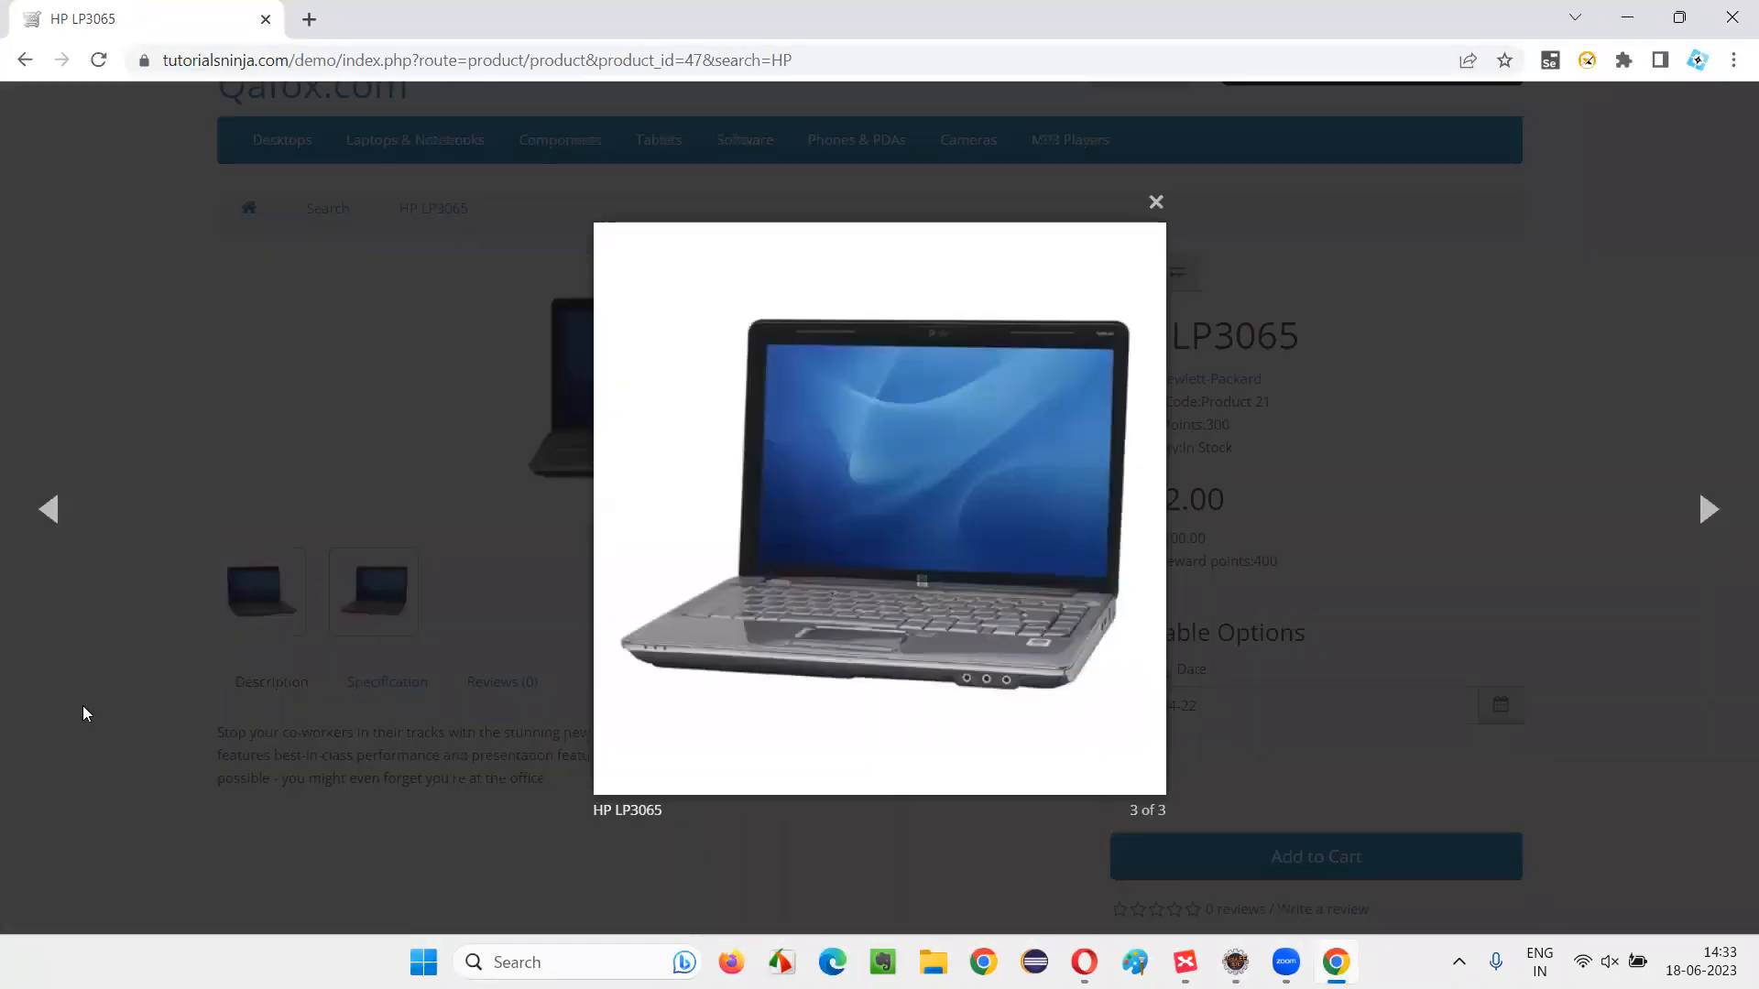
{"action": "left_click", "coordinate": [1155, 201]}
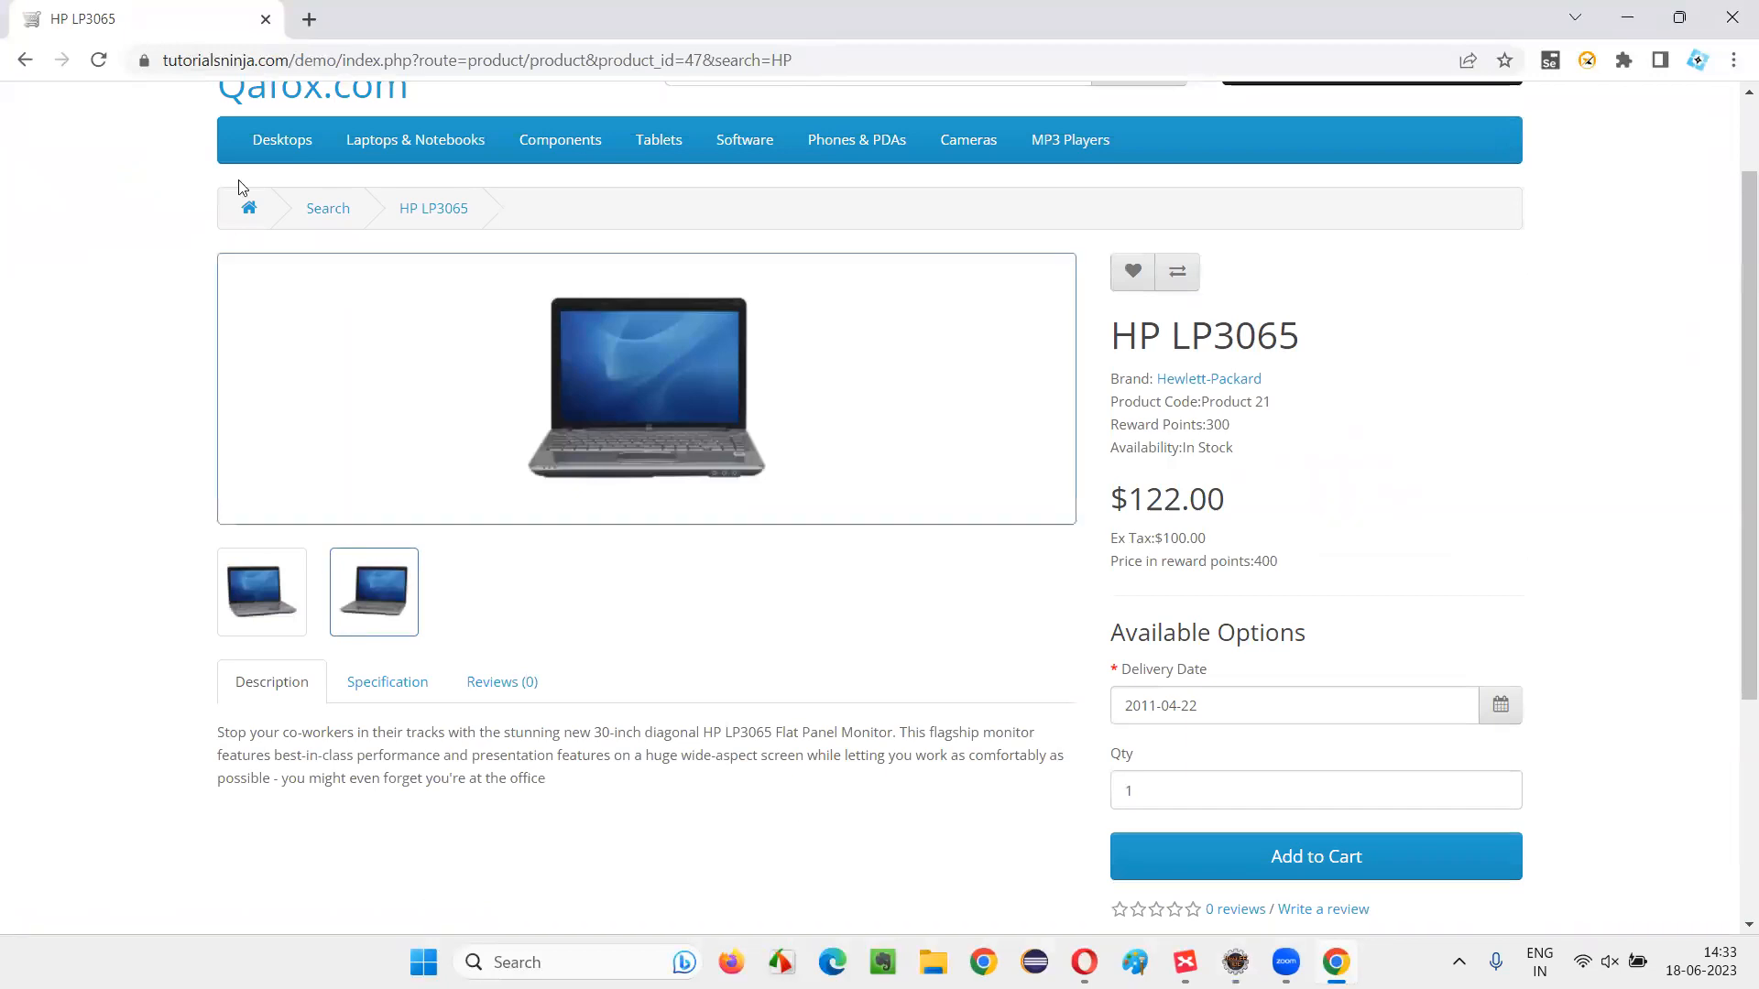
{"action": "left_click", "coordinate": [494, 60]}
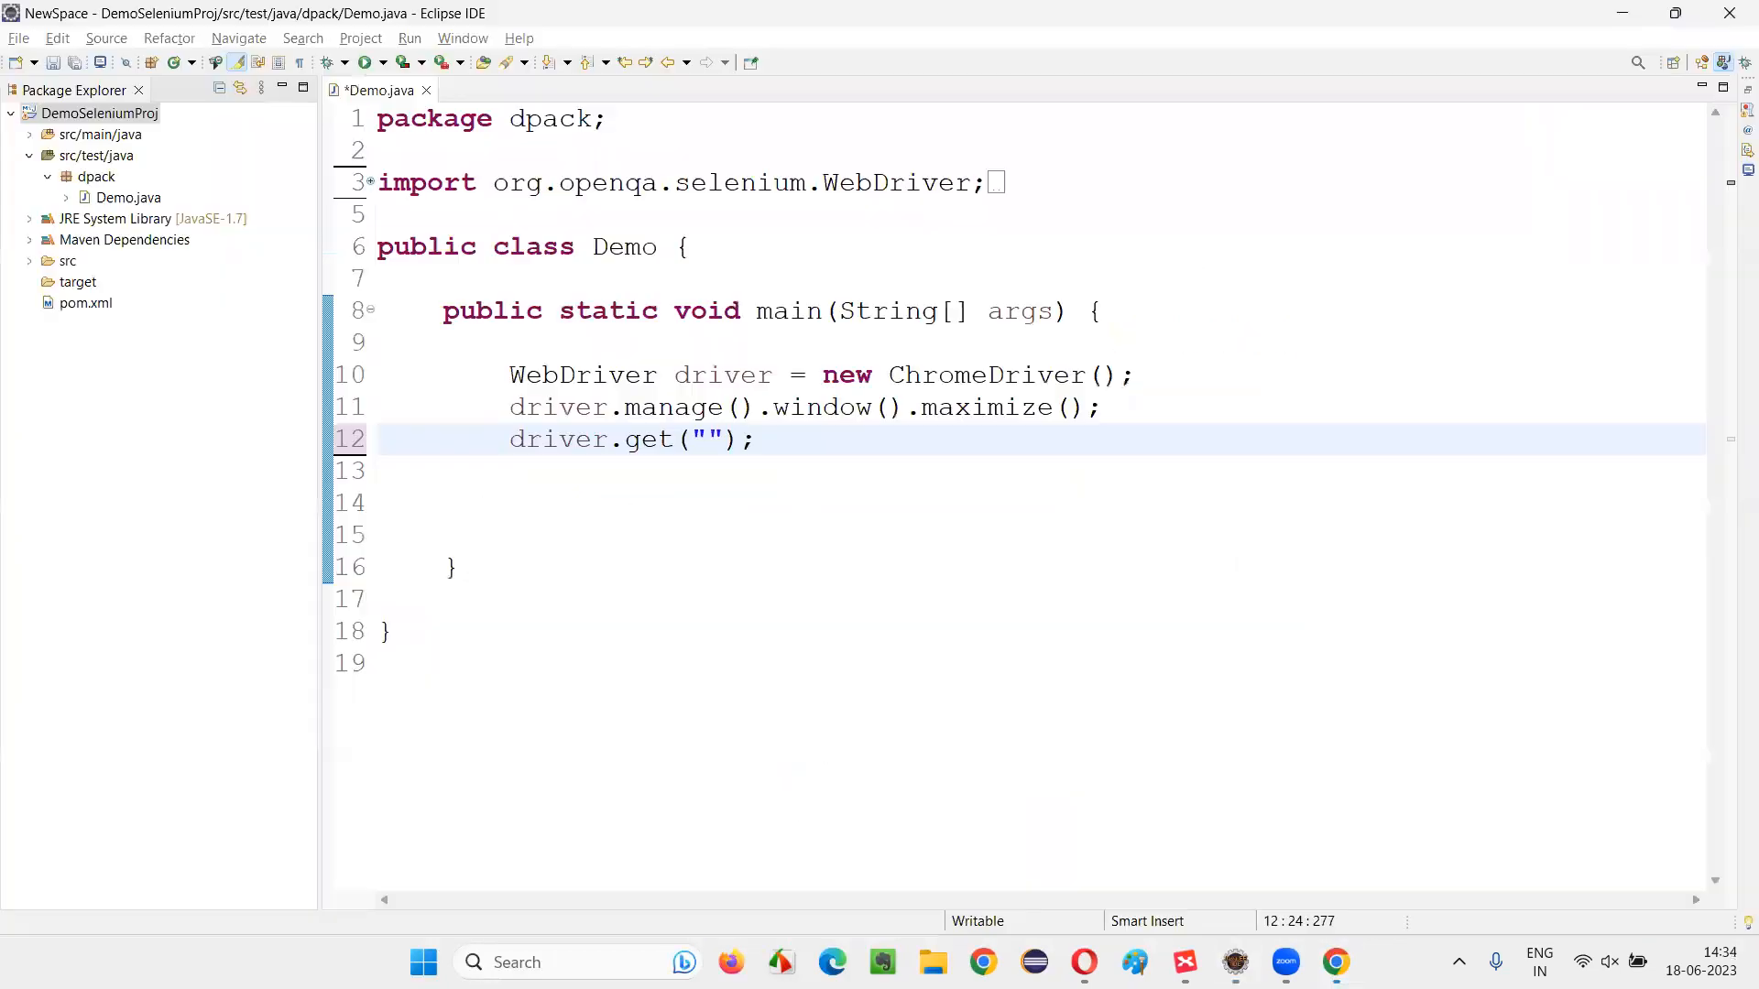
Step: Paste the HP LP3065 product page URL into driver.get and start empty line 14
{"action": "type", "text": "https://tutorialsninja.com/demo/index.php?route=product/product&product_id=47&search=HP"}
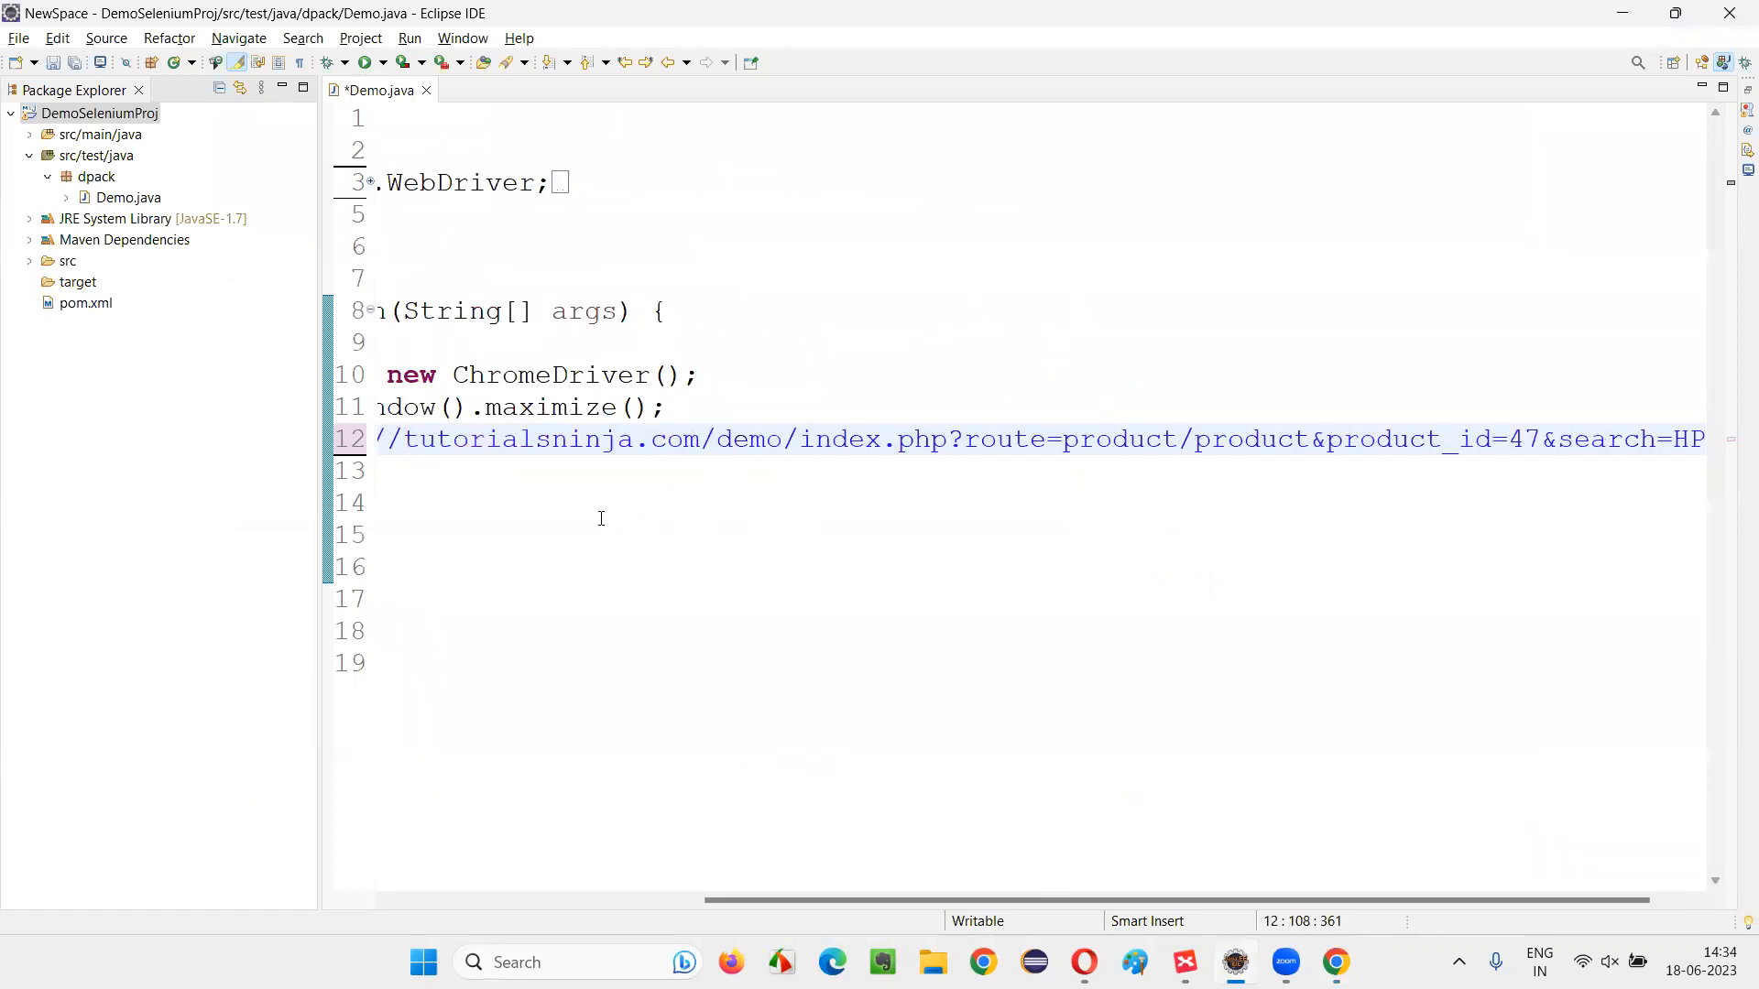
{"action": "left_click", "coordinate": [608, 503]}
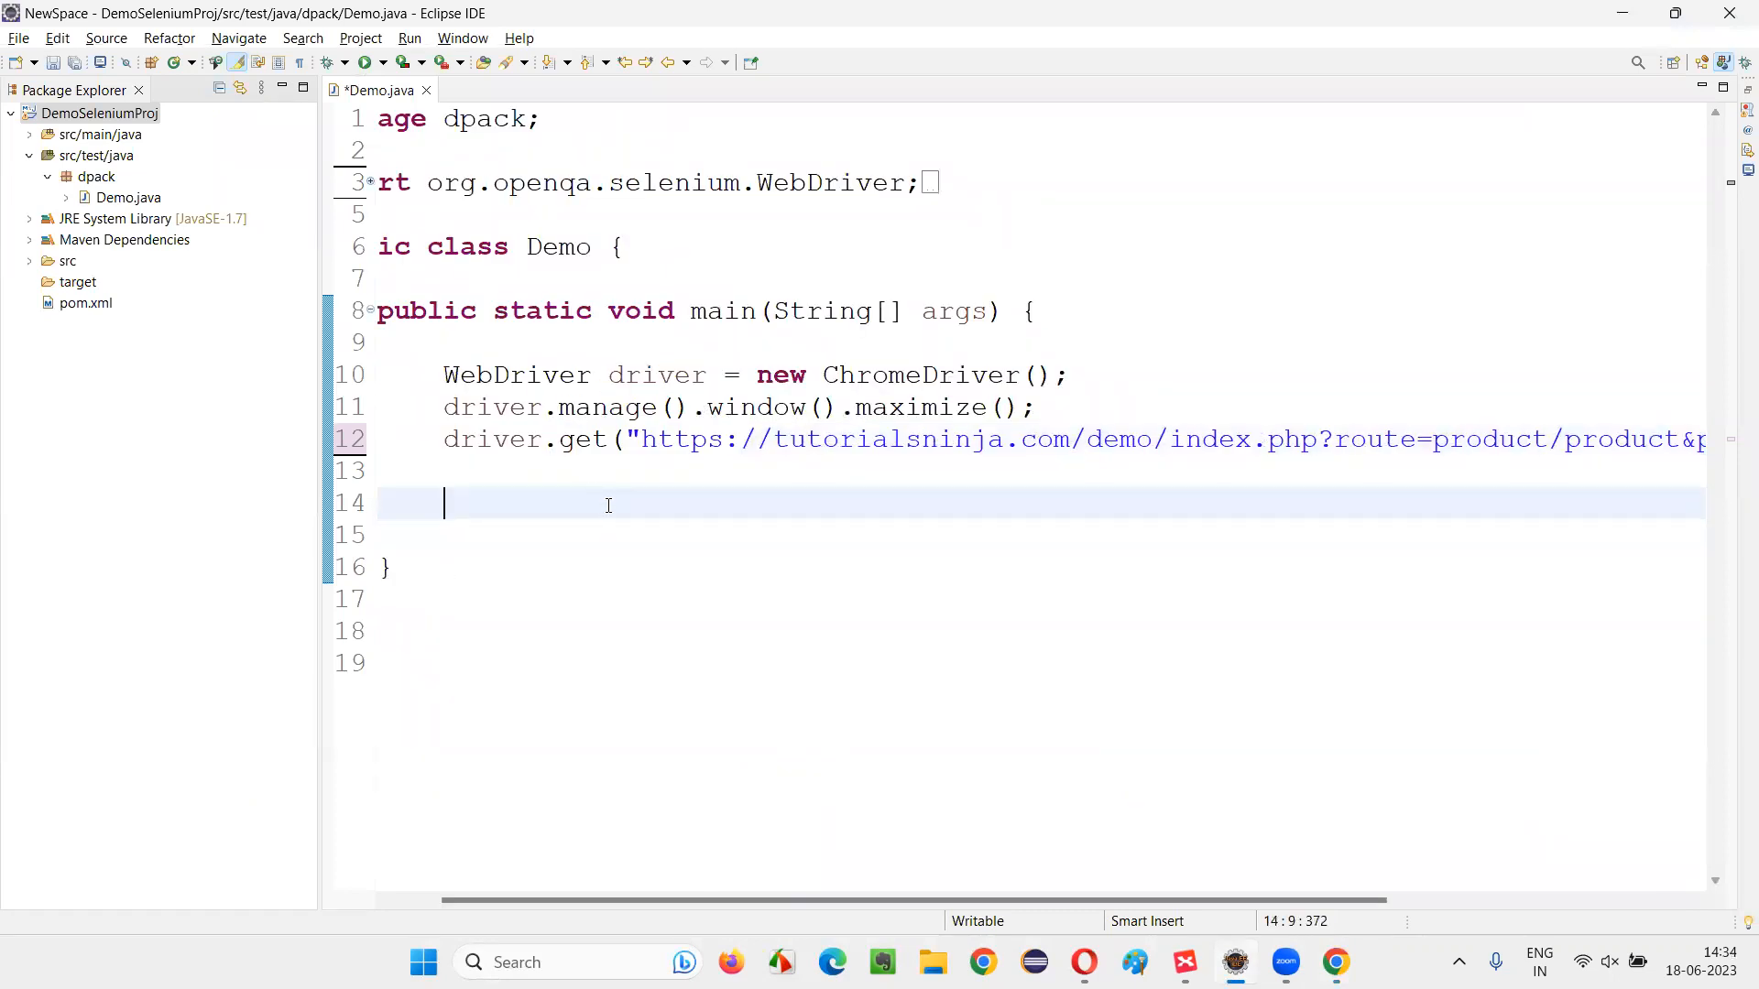
{"action": "mouse_move", "coordinate": [654, 525]}
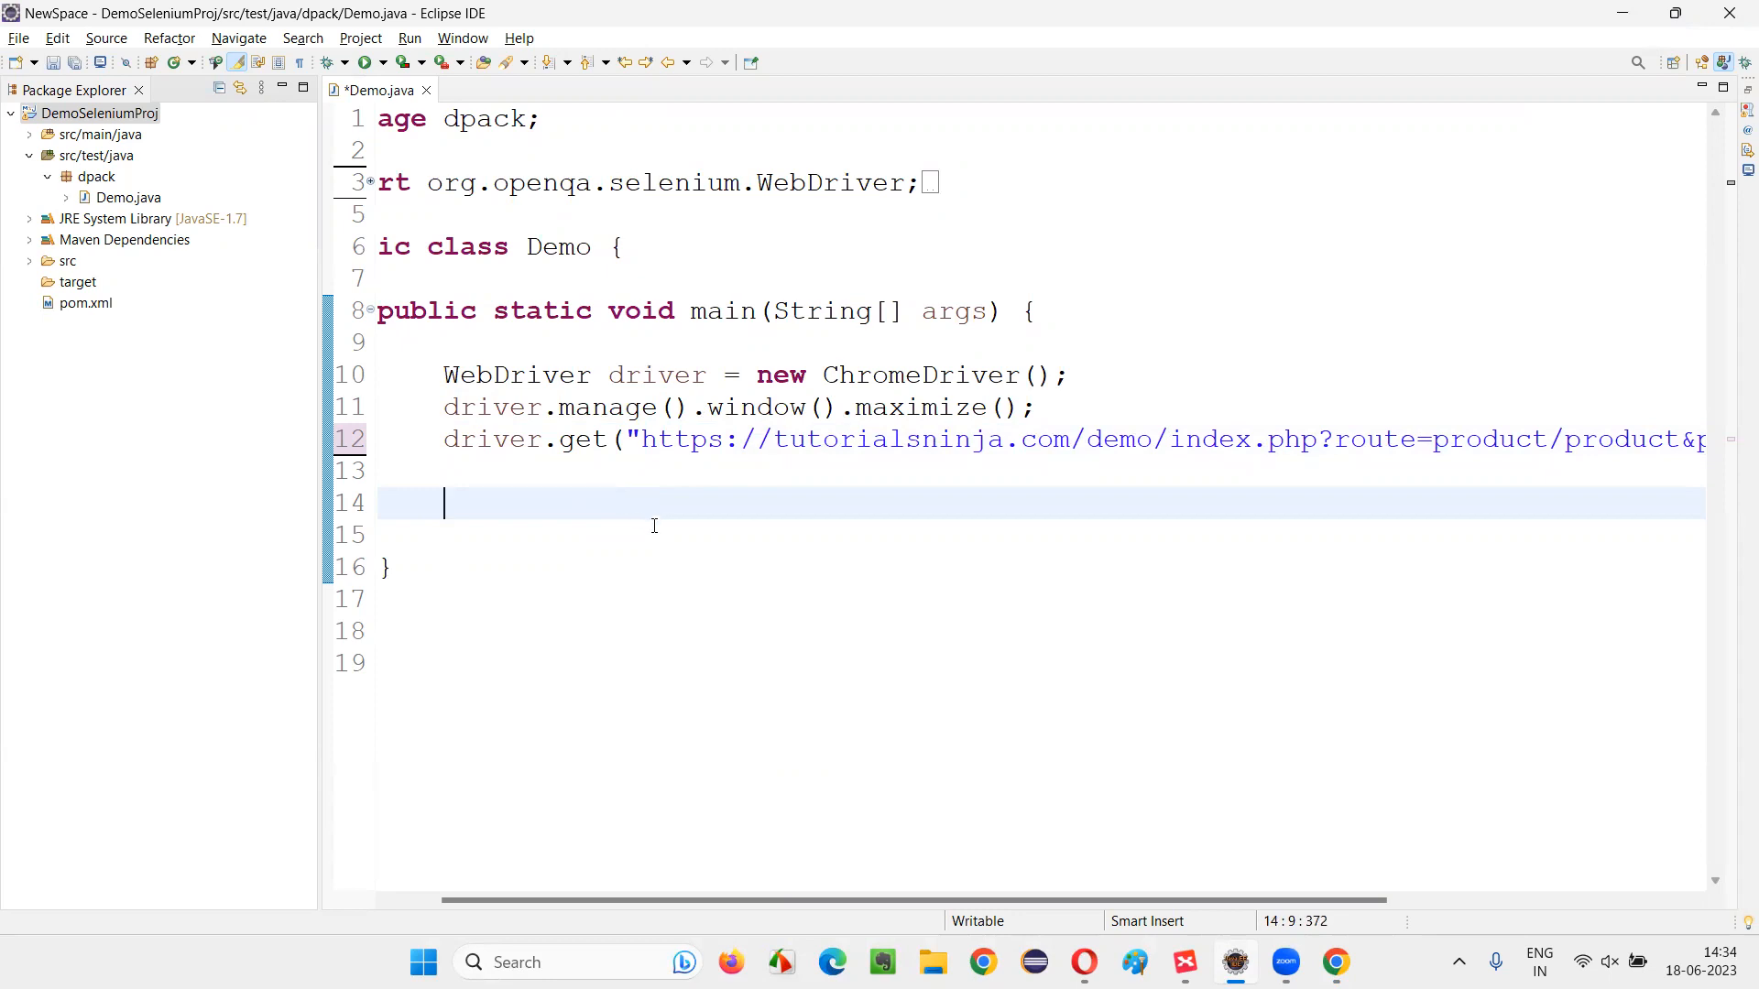
Step: Write images = driver.findElements(By.tagName("img")) and create local variable images via Quick Fix
{"action": "type", "text": "driver.findElements(null"}
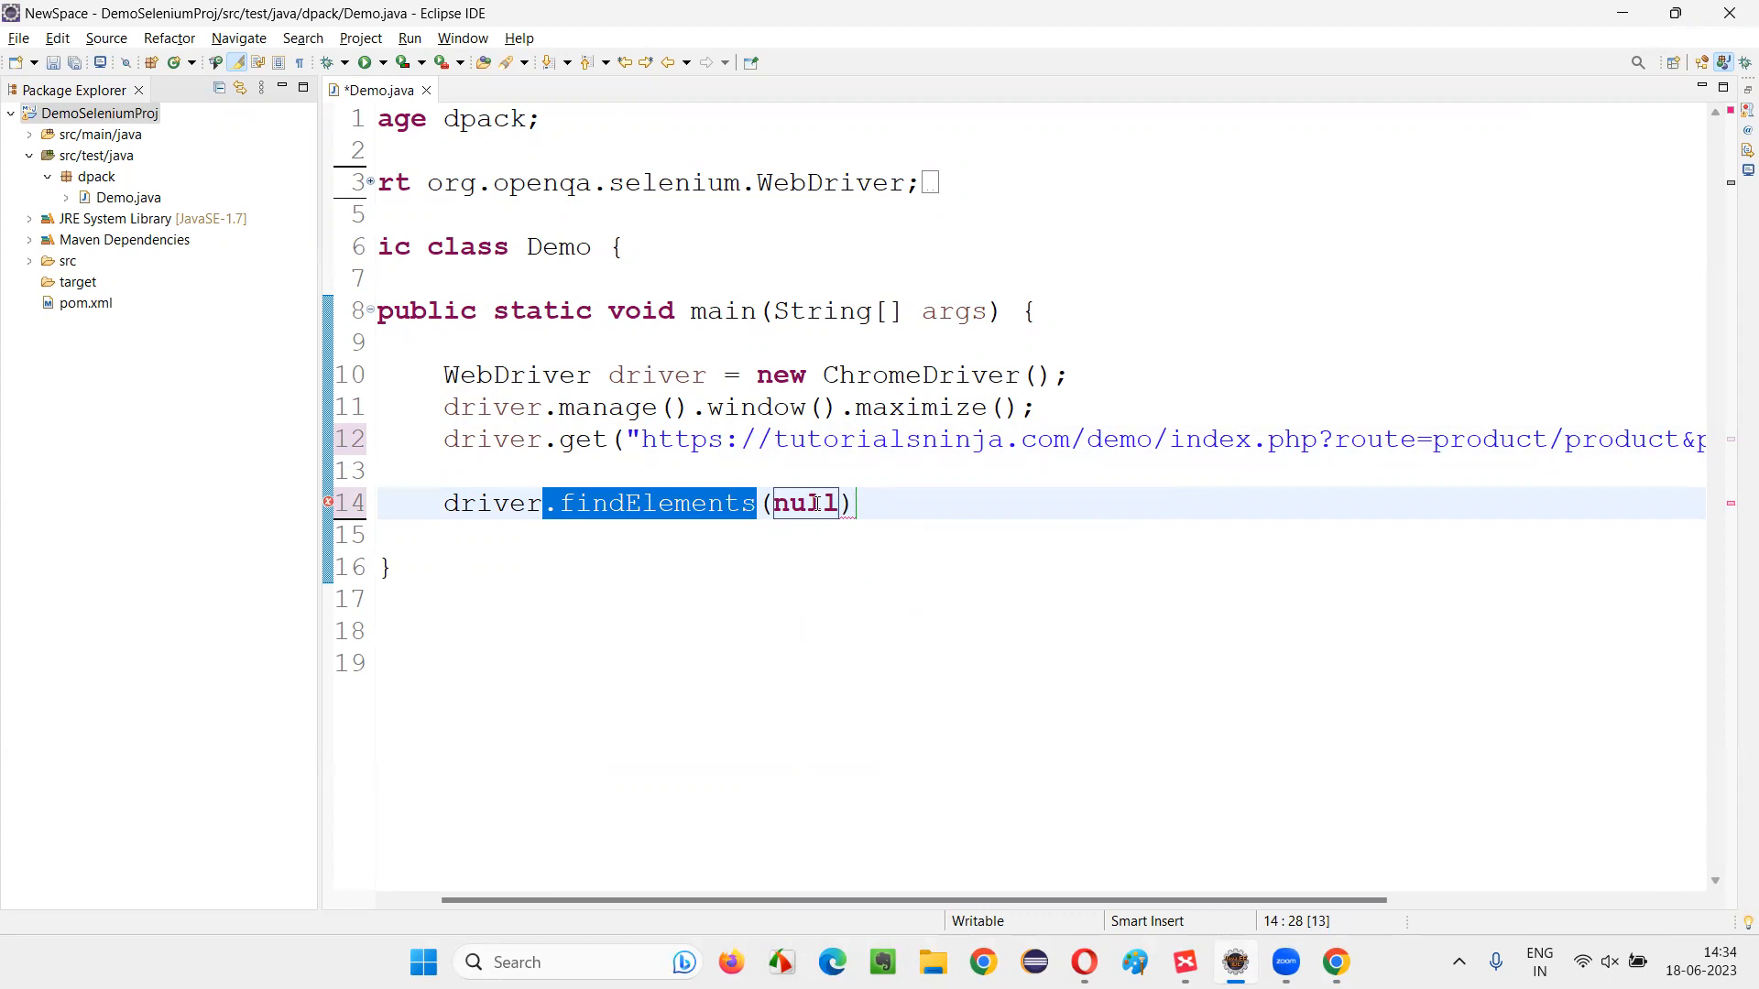
{"action": "mouse_move", "coordinate": [661, 503]}
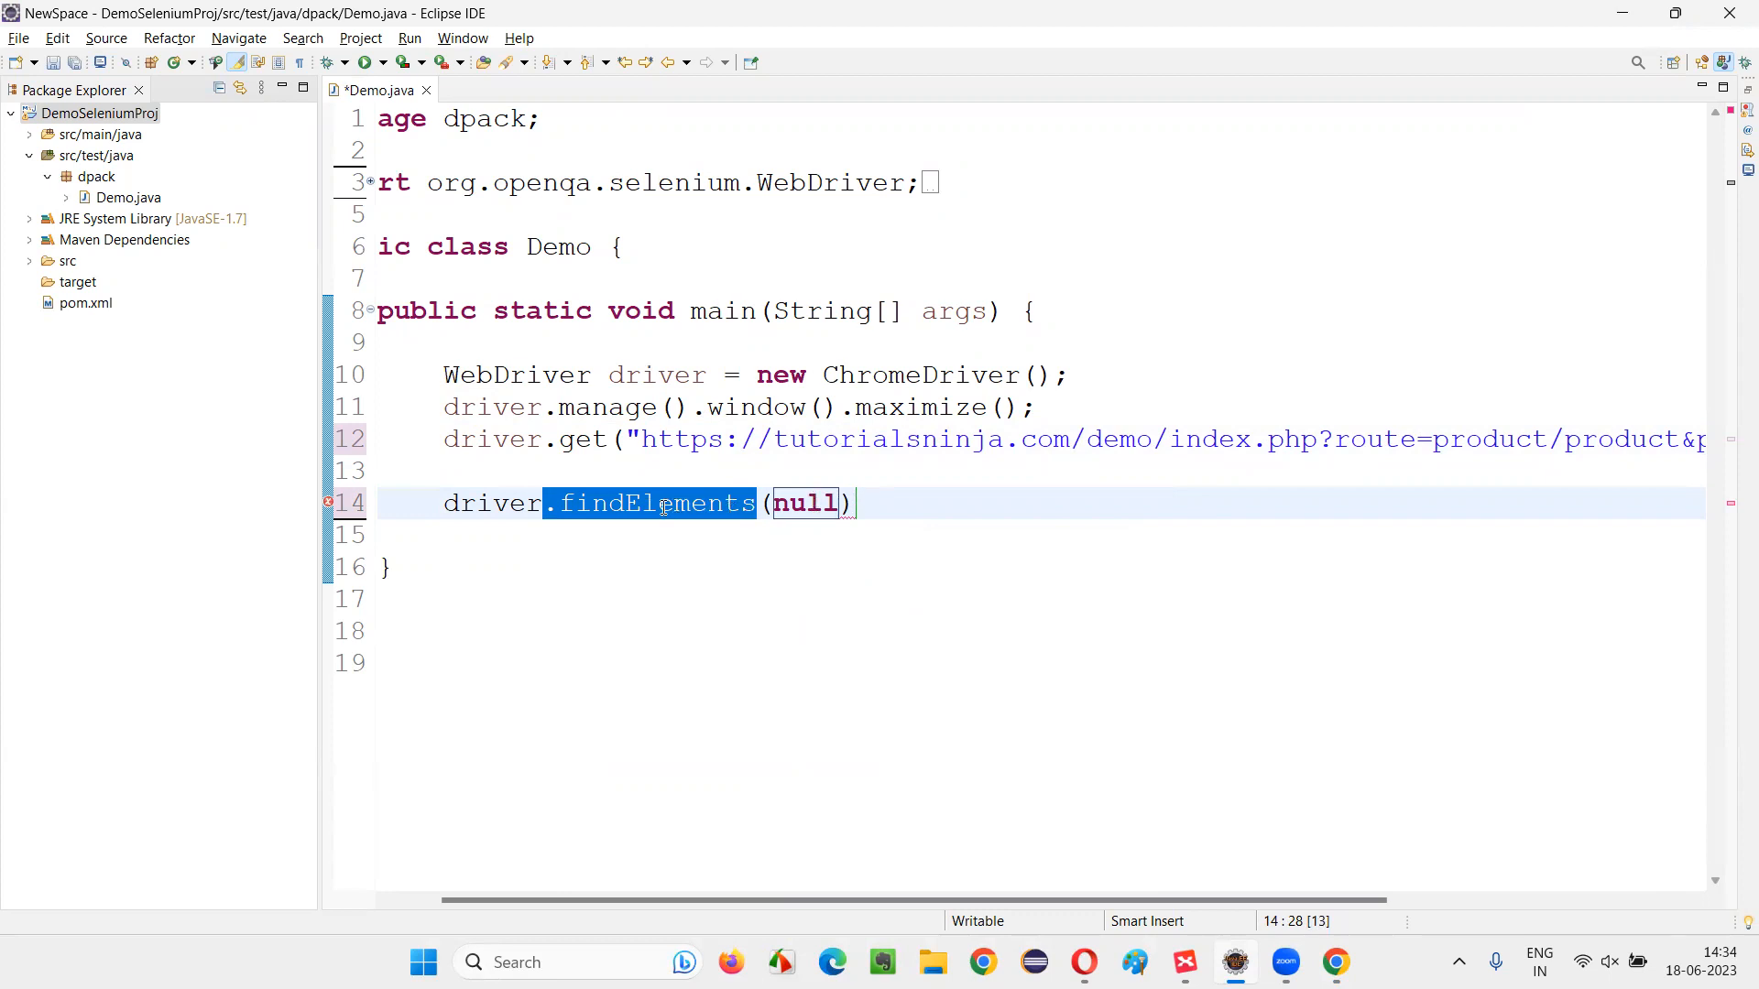
{"action": "type", "text": "By"}
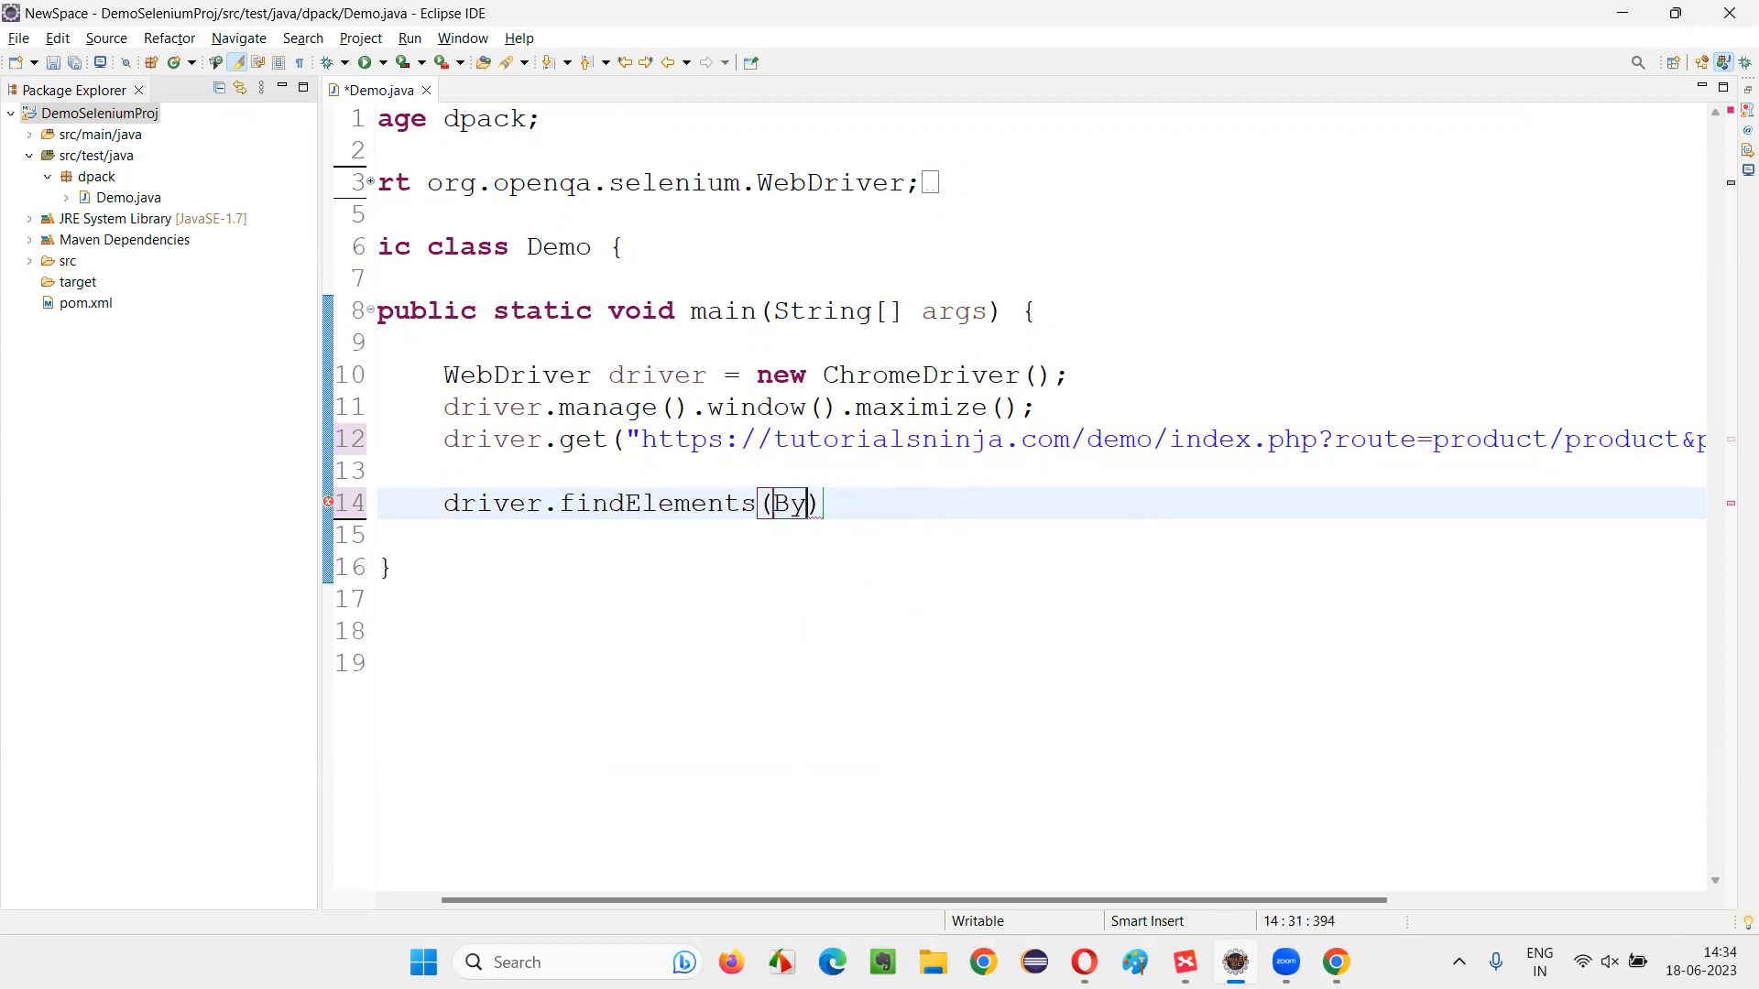
{"action": "type", "text": ".xpath(\""}
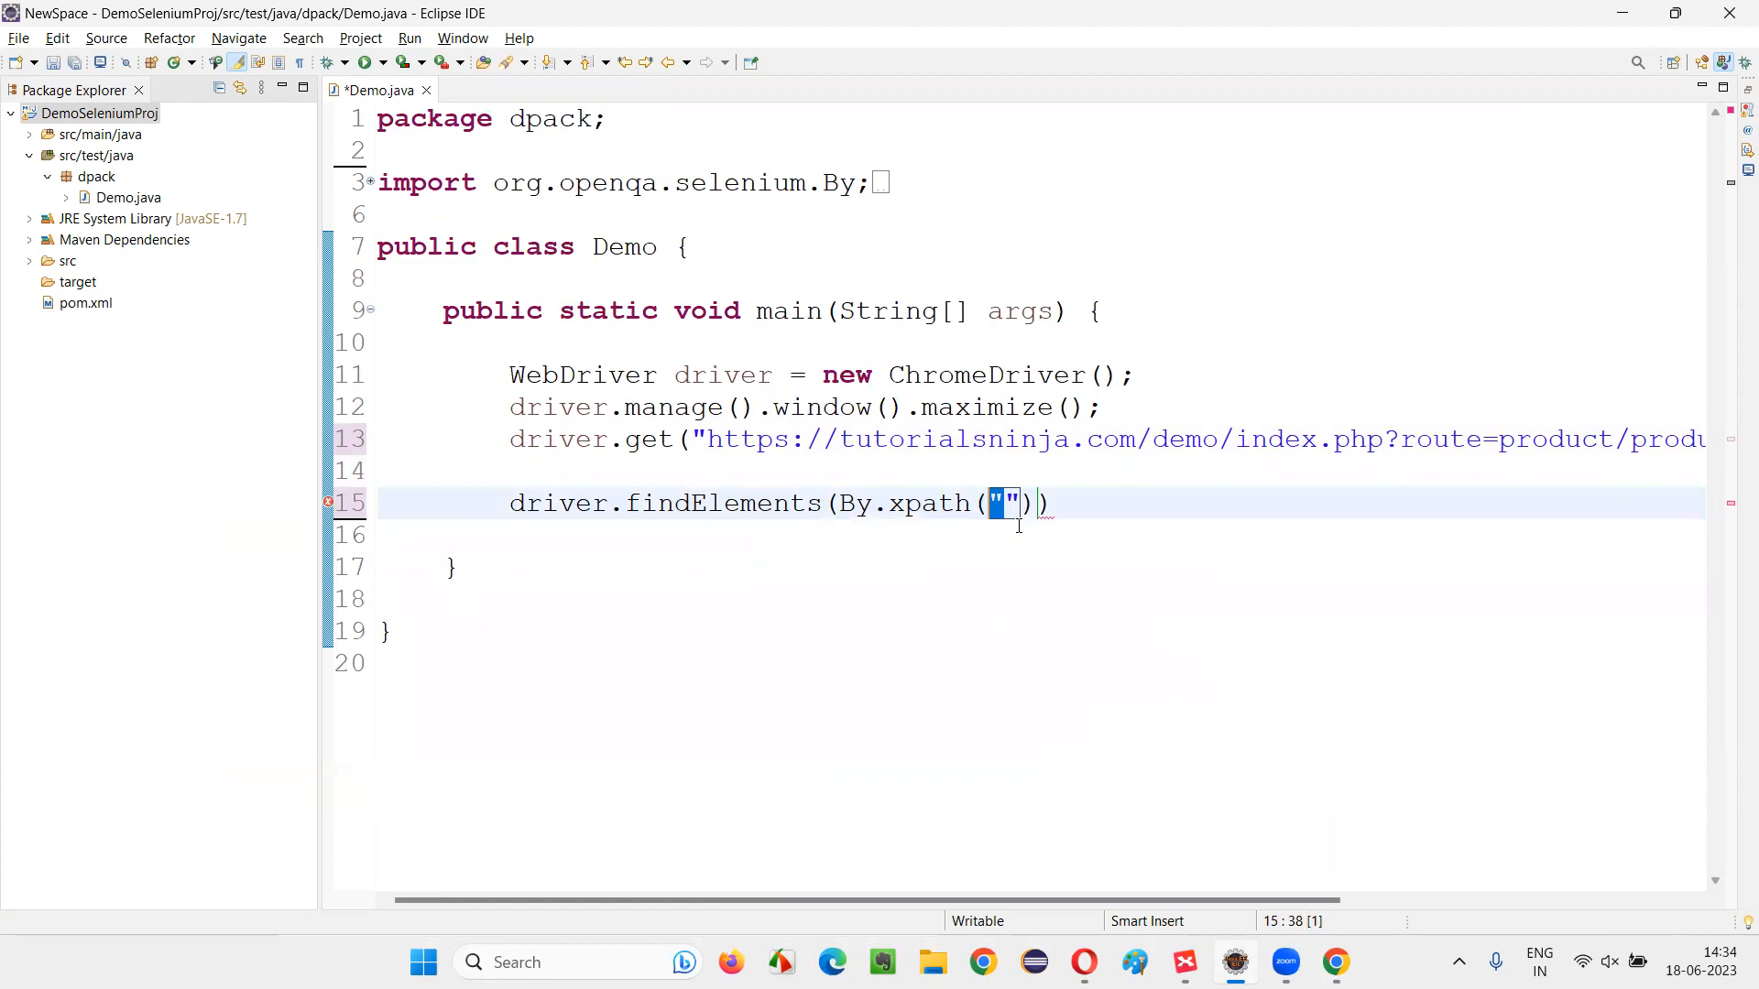
{"action": "type", "text": "//"}
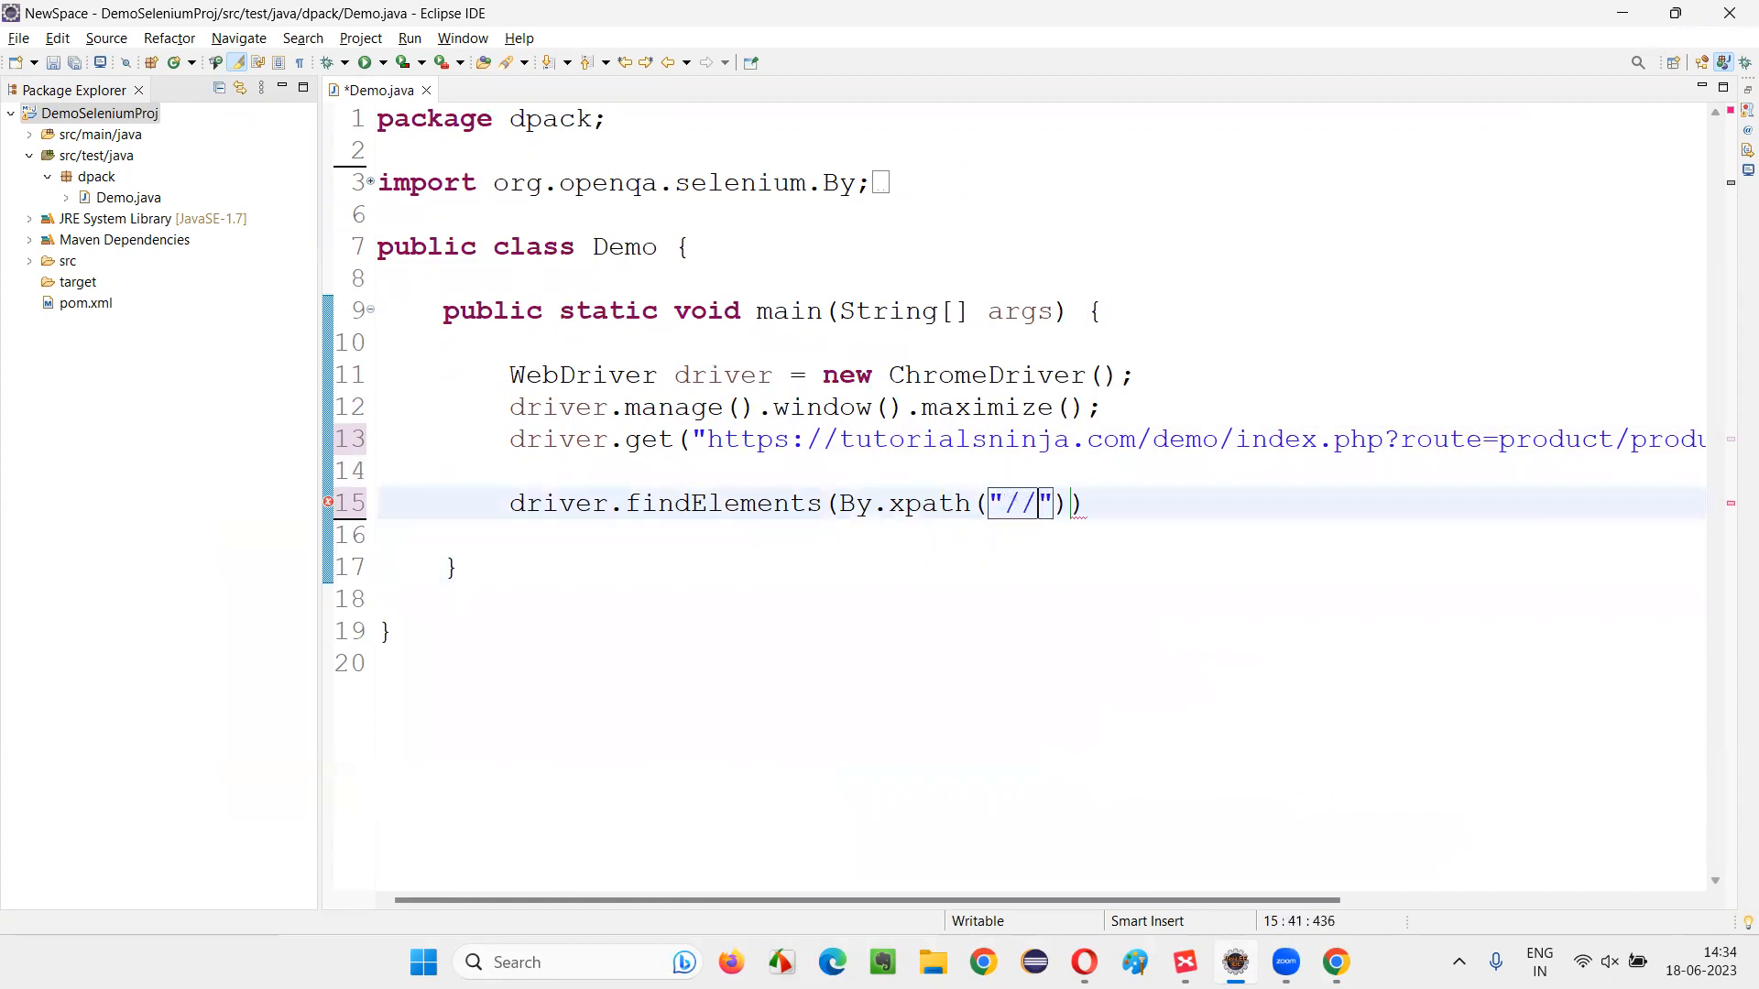
{"action": "type", "text": "img"}
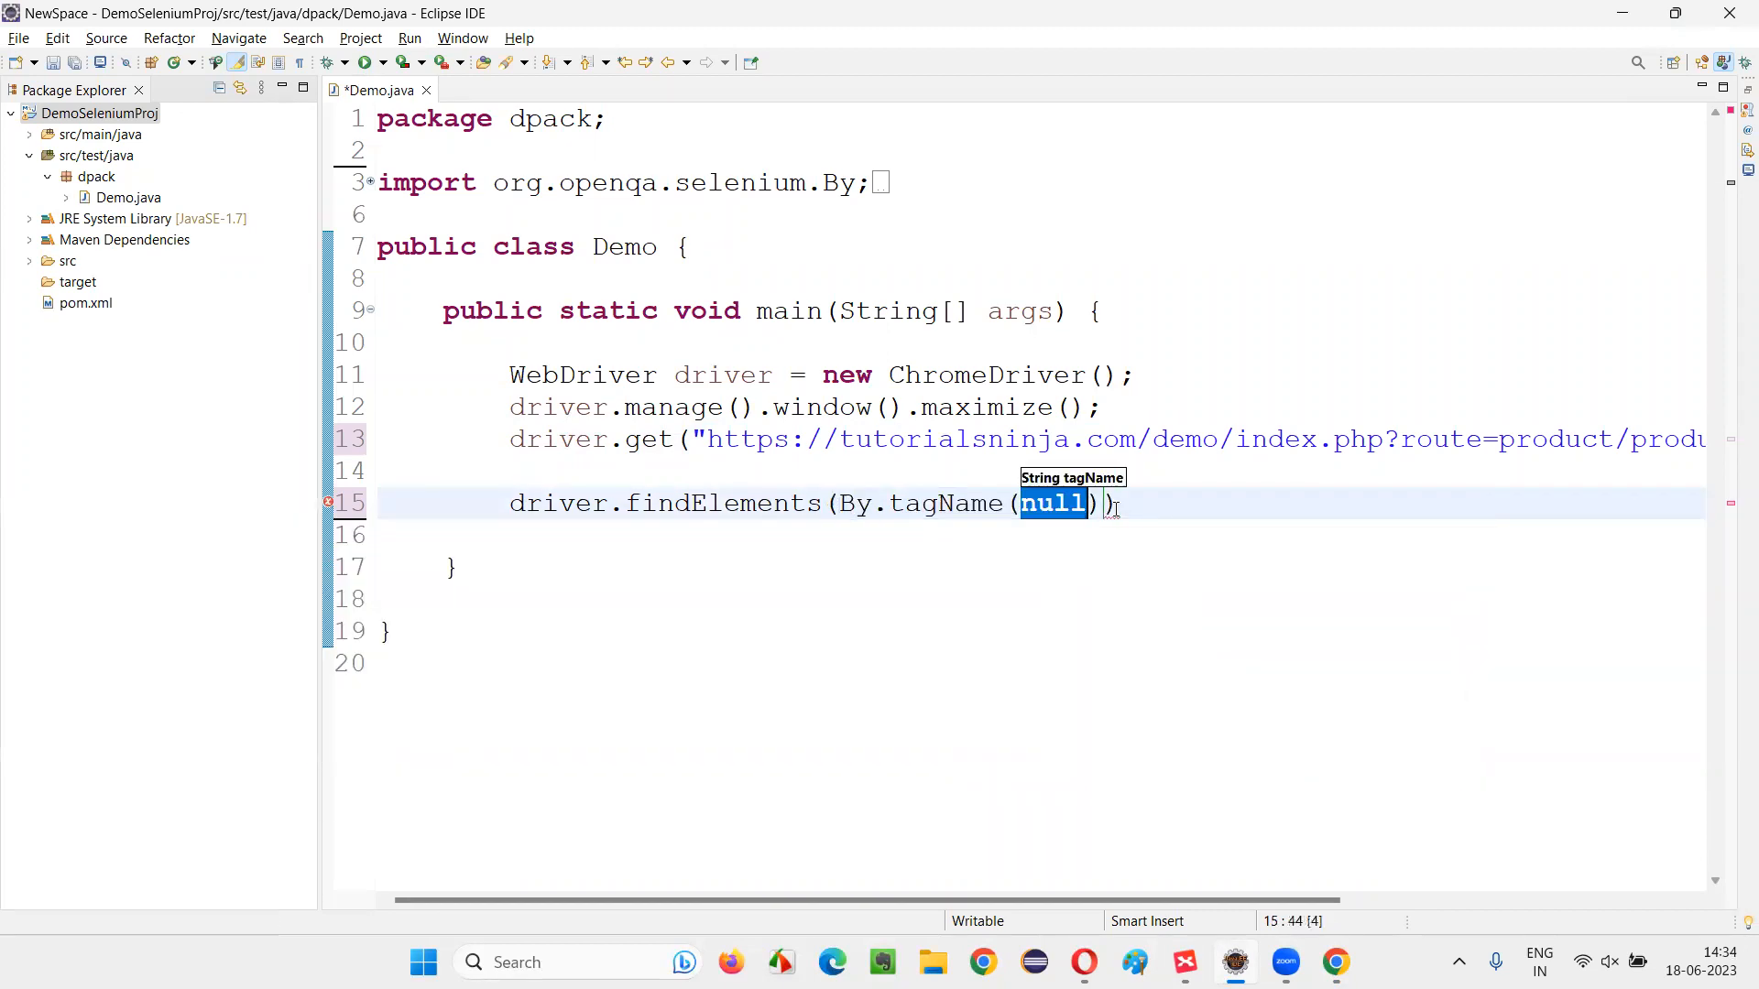
{"action": "type", "text": "\"\""}
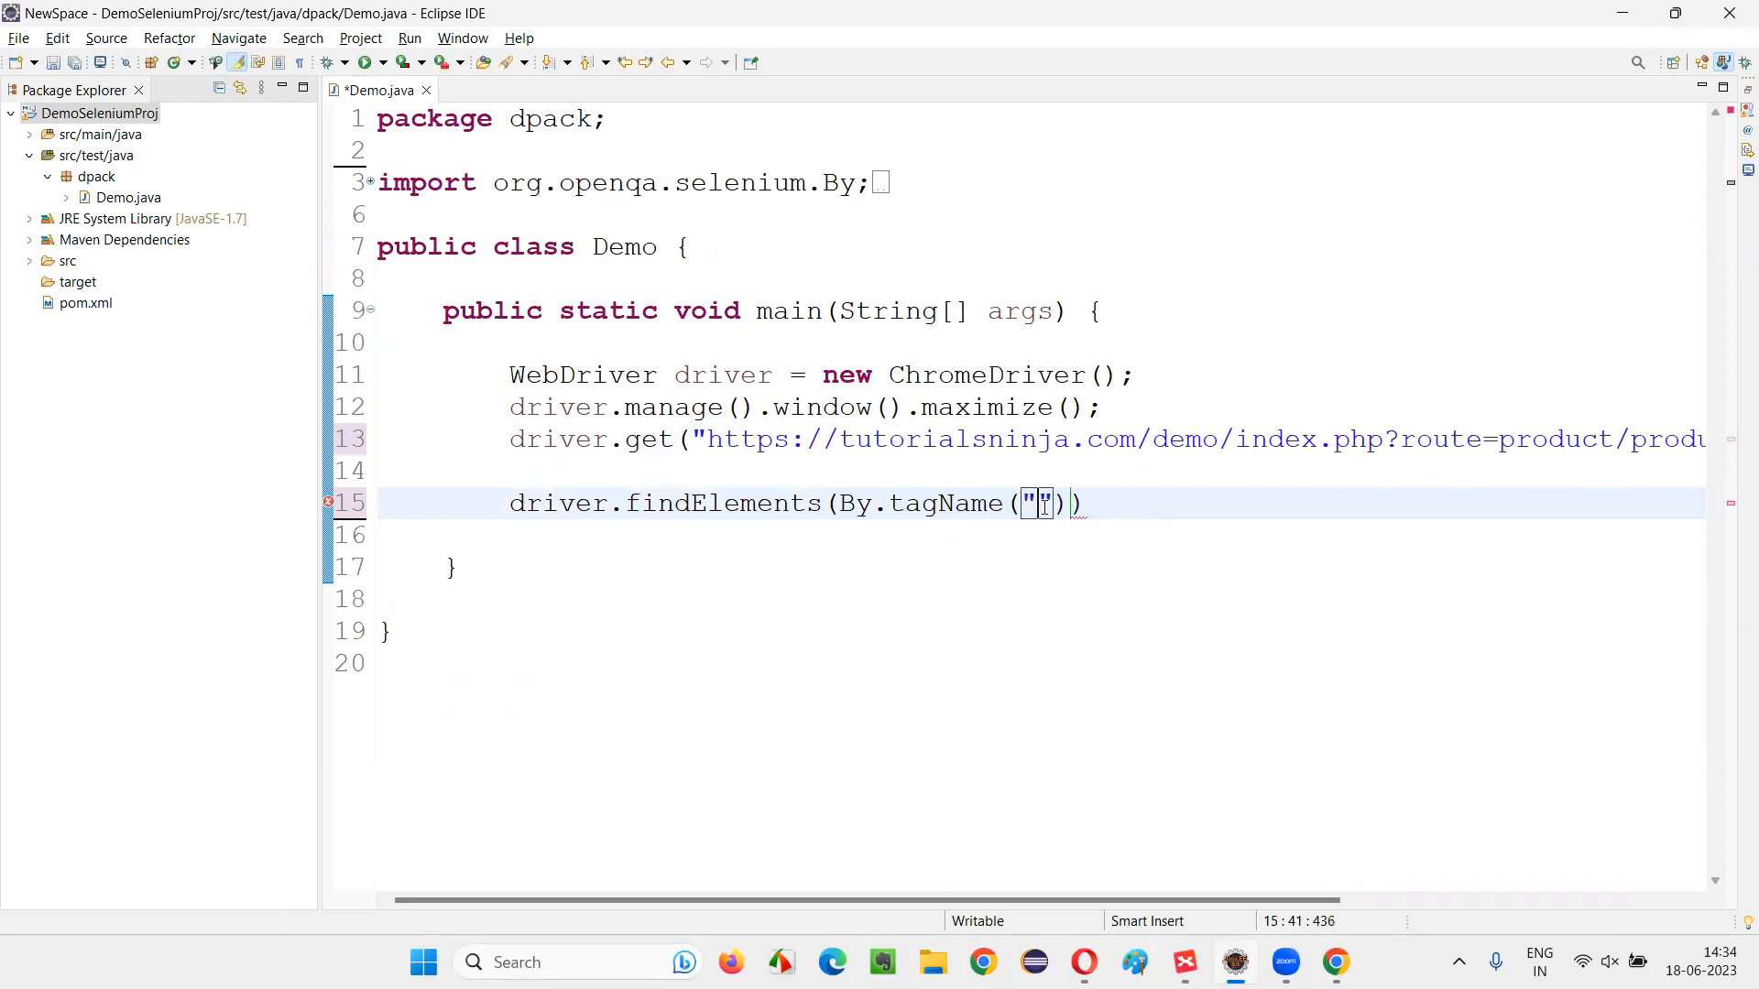
{"action": "type", "text": "img"}
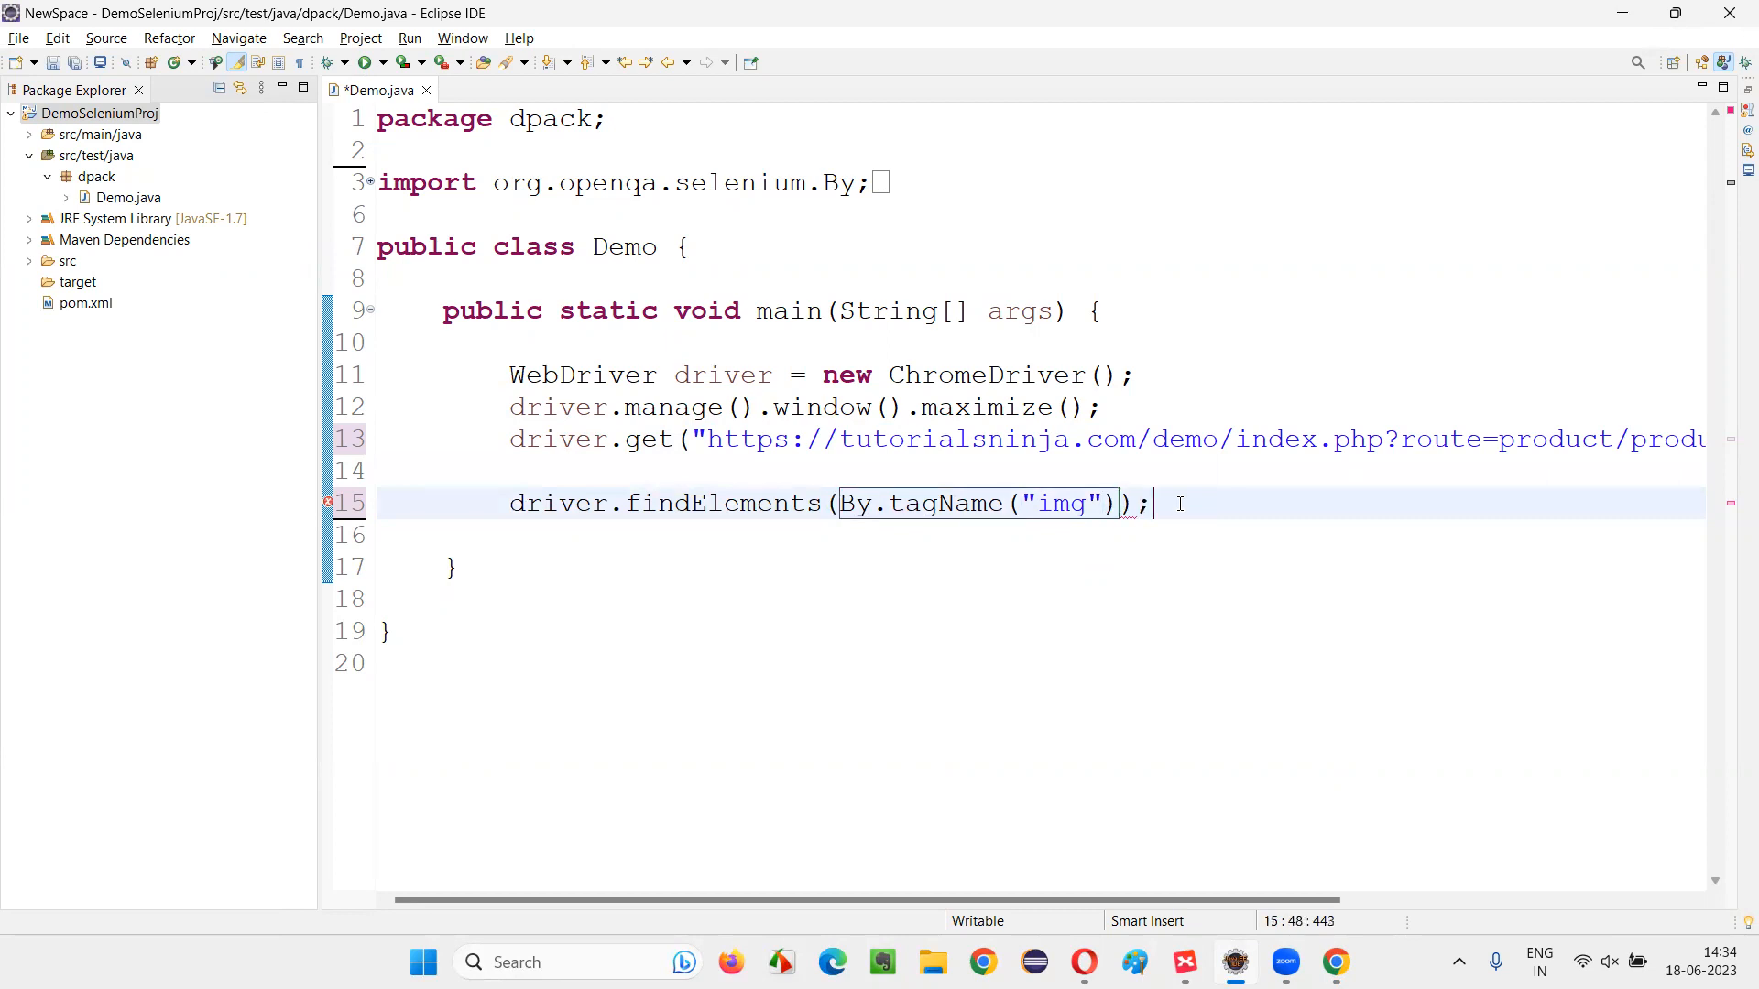
{"action": "key", "text": "Home"}
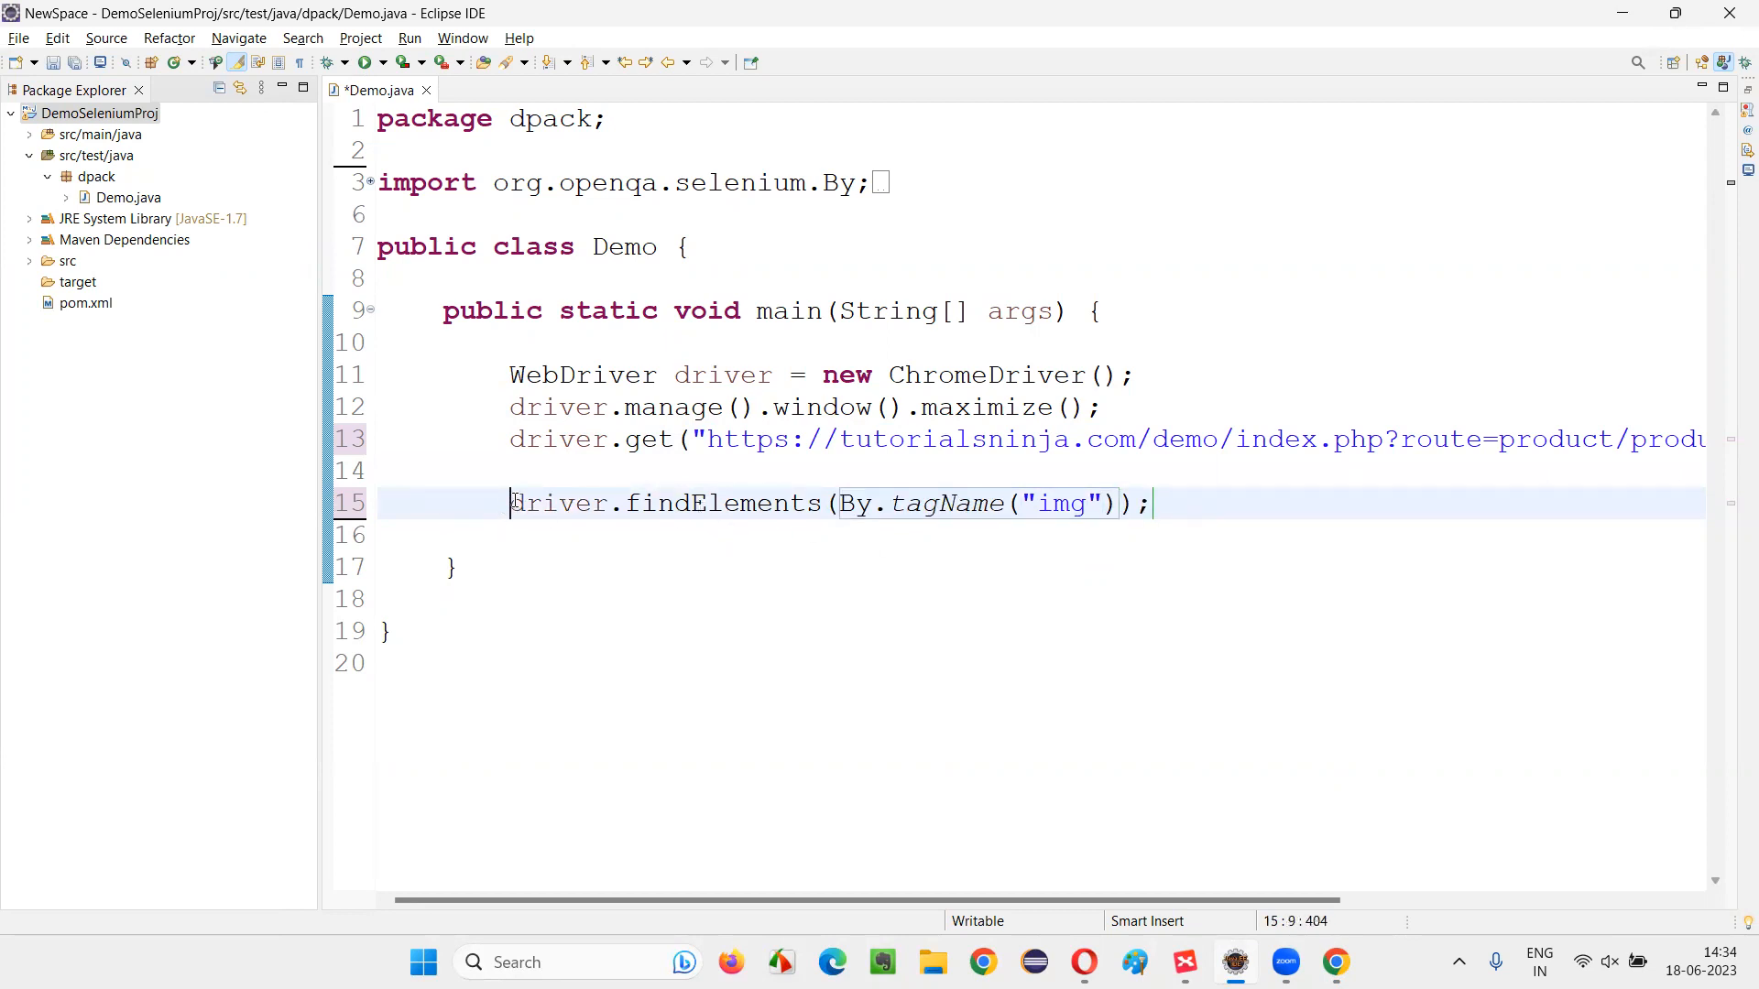
{"action": "type", "text": "images ="}
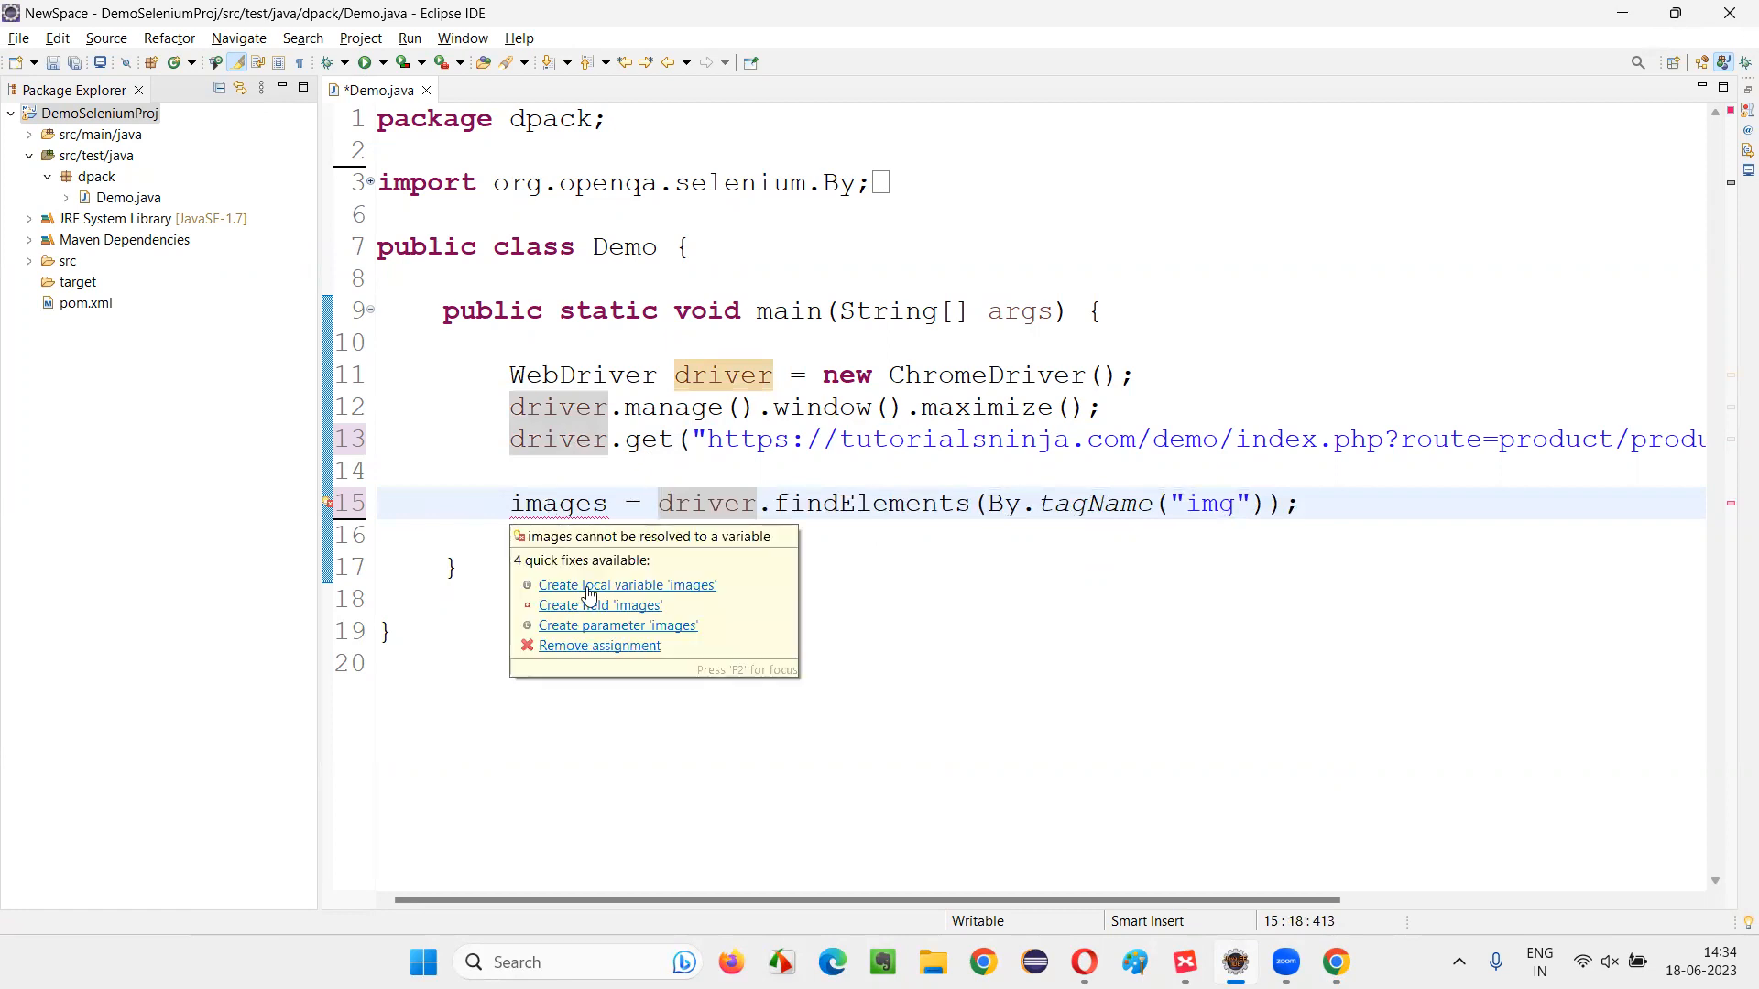
{"action": "left_click", "coordinate": [625, 584]}
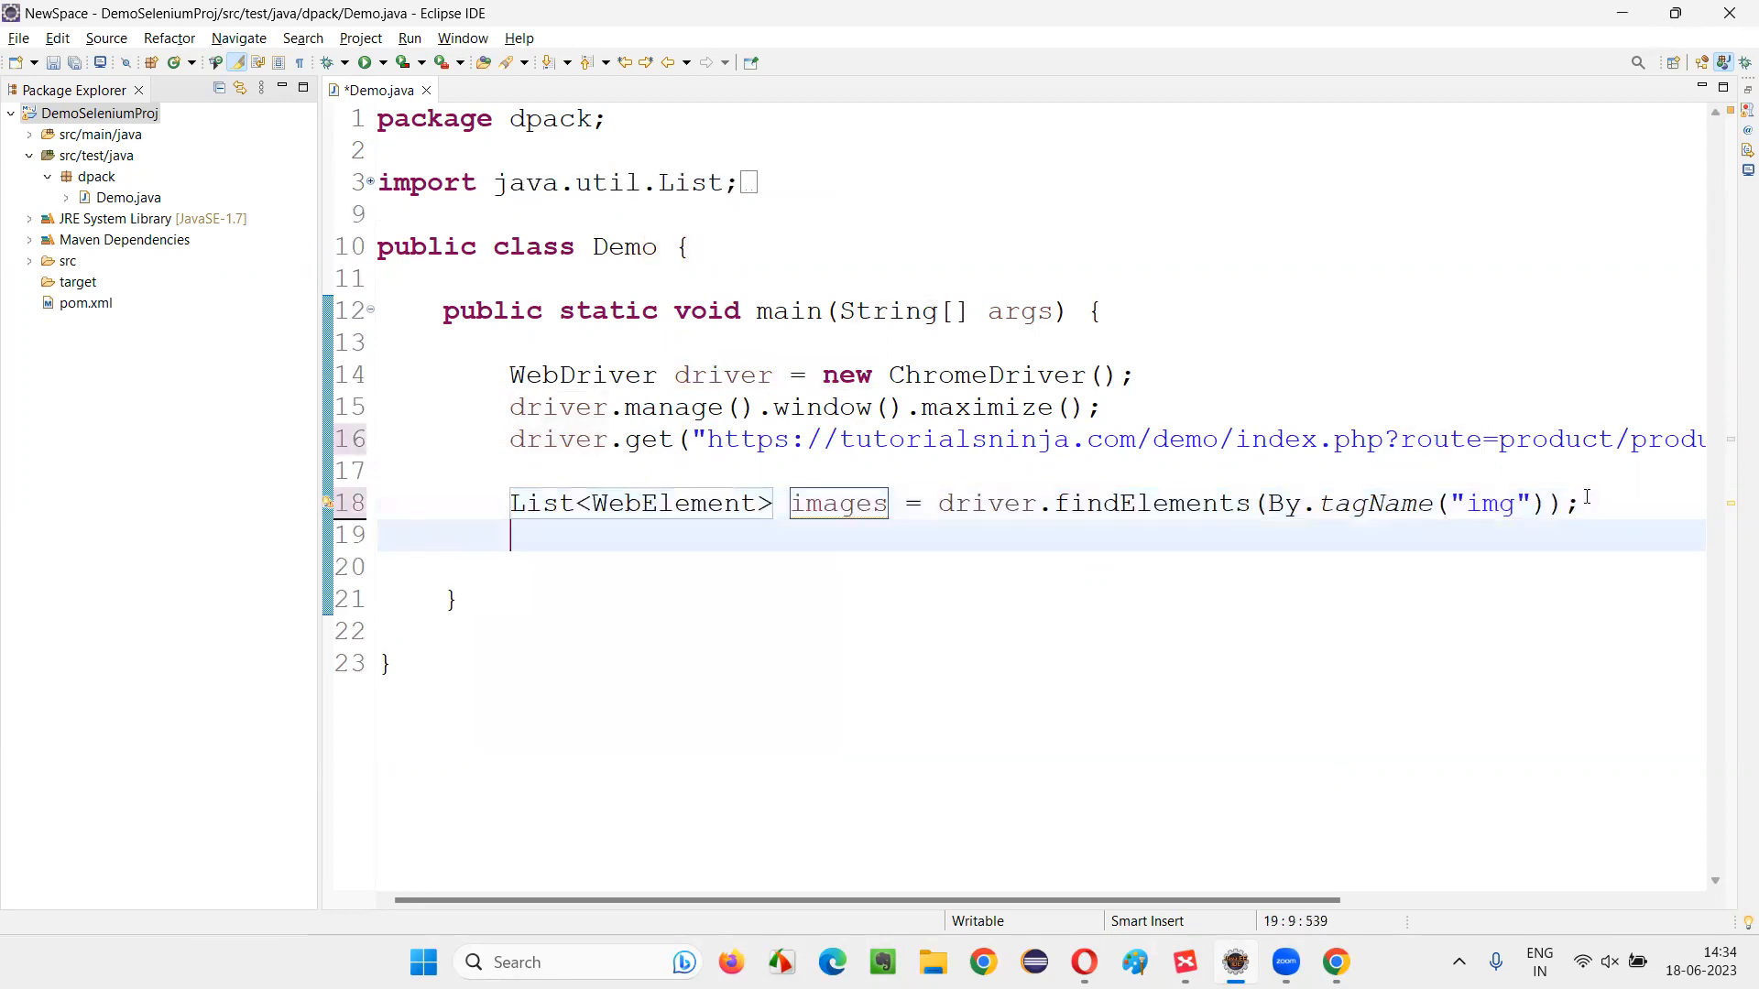
Step: Add System.out.println(images.size()); followed by driver.quit(); below the images list
{"action": "key", "text": "Return"}
{"action": "type", "text": "System.out.println(images.size());"}
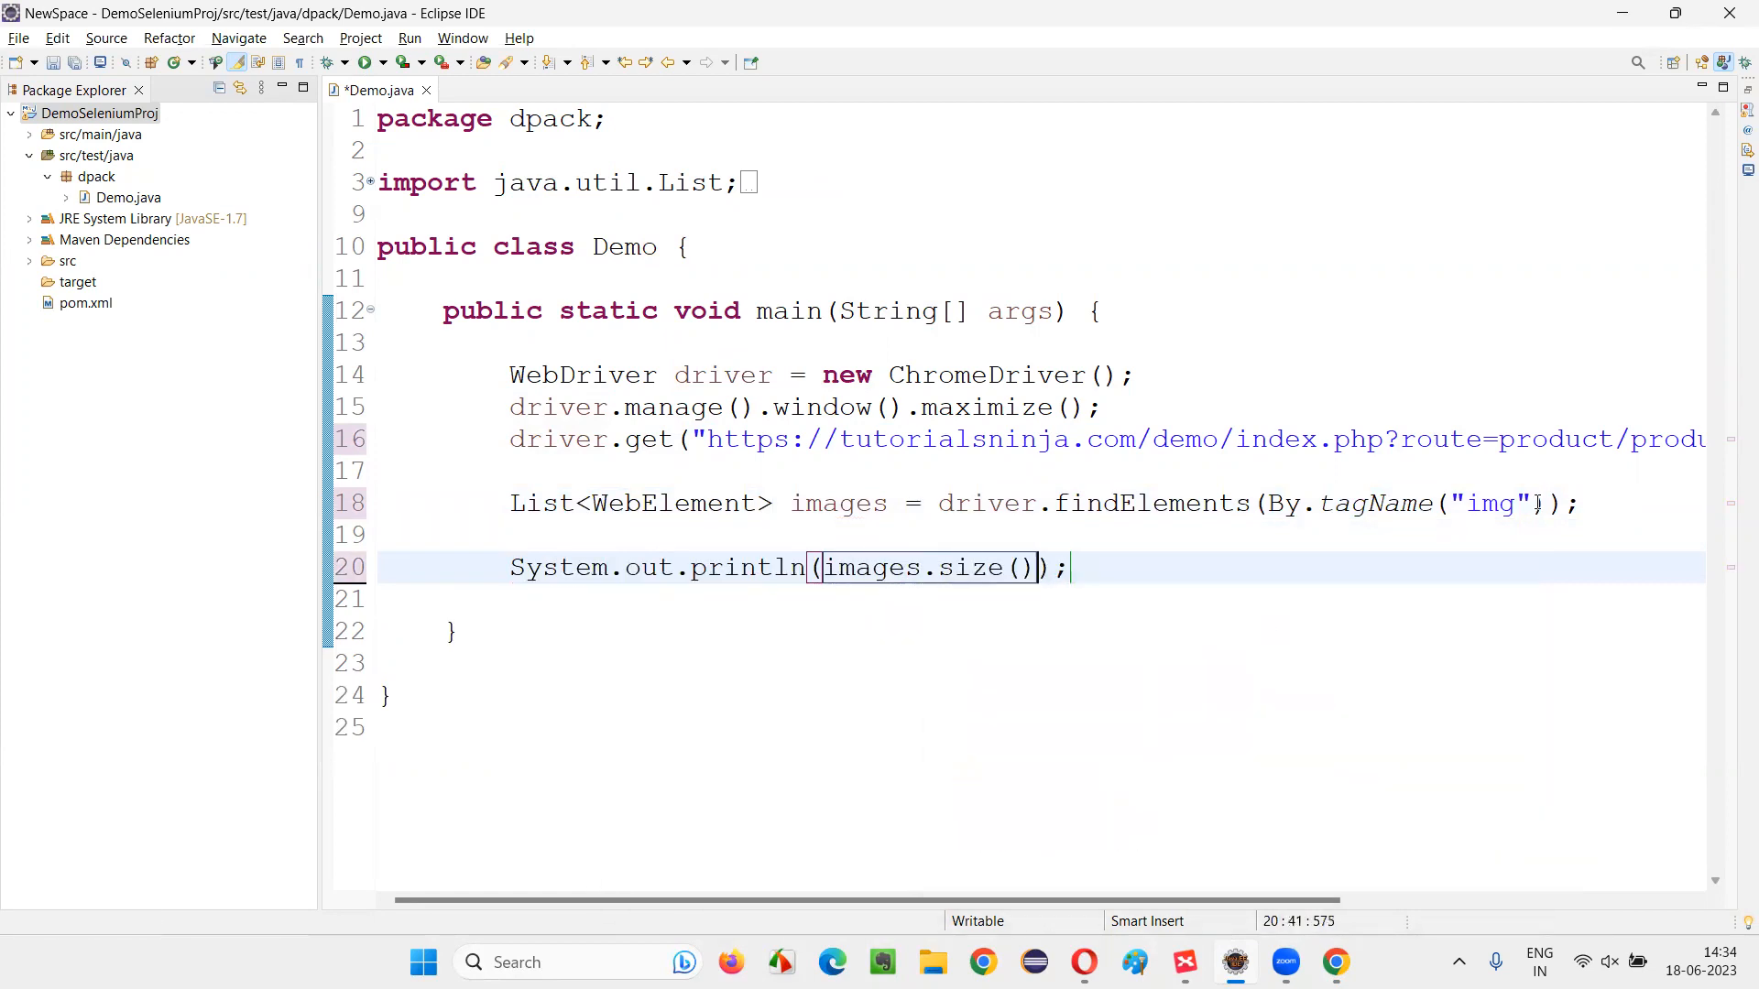
{"action": "double_click", "coordinate": [969, 568]}
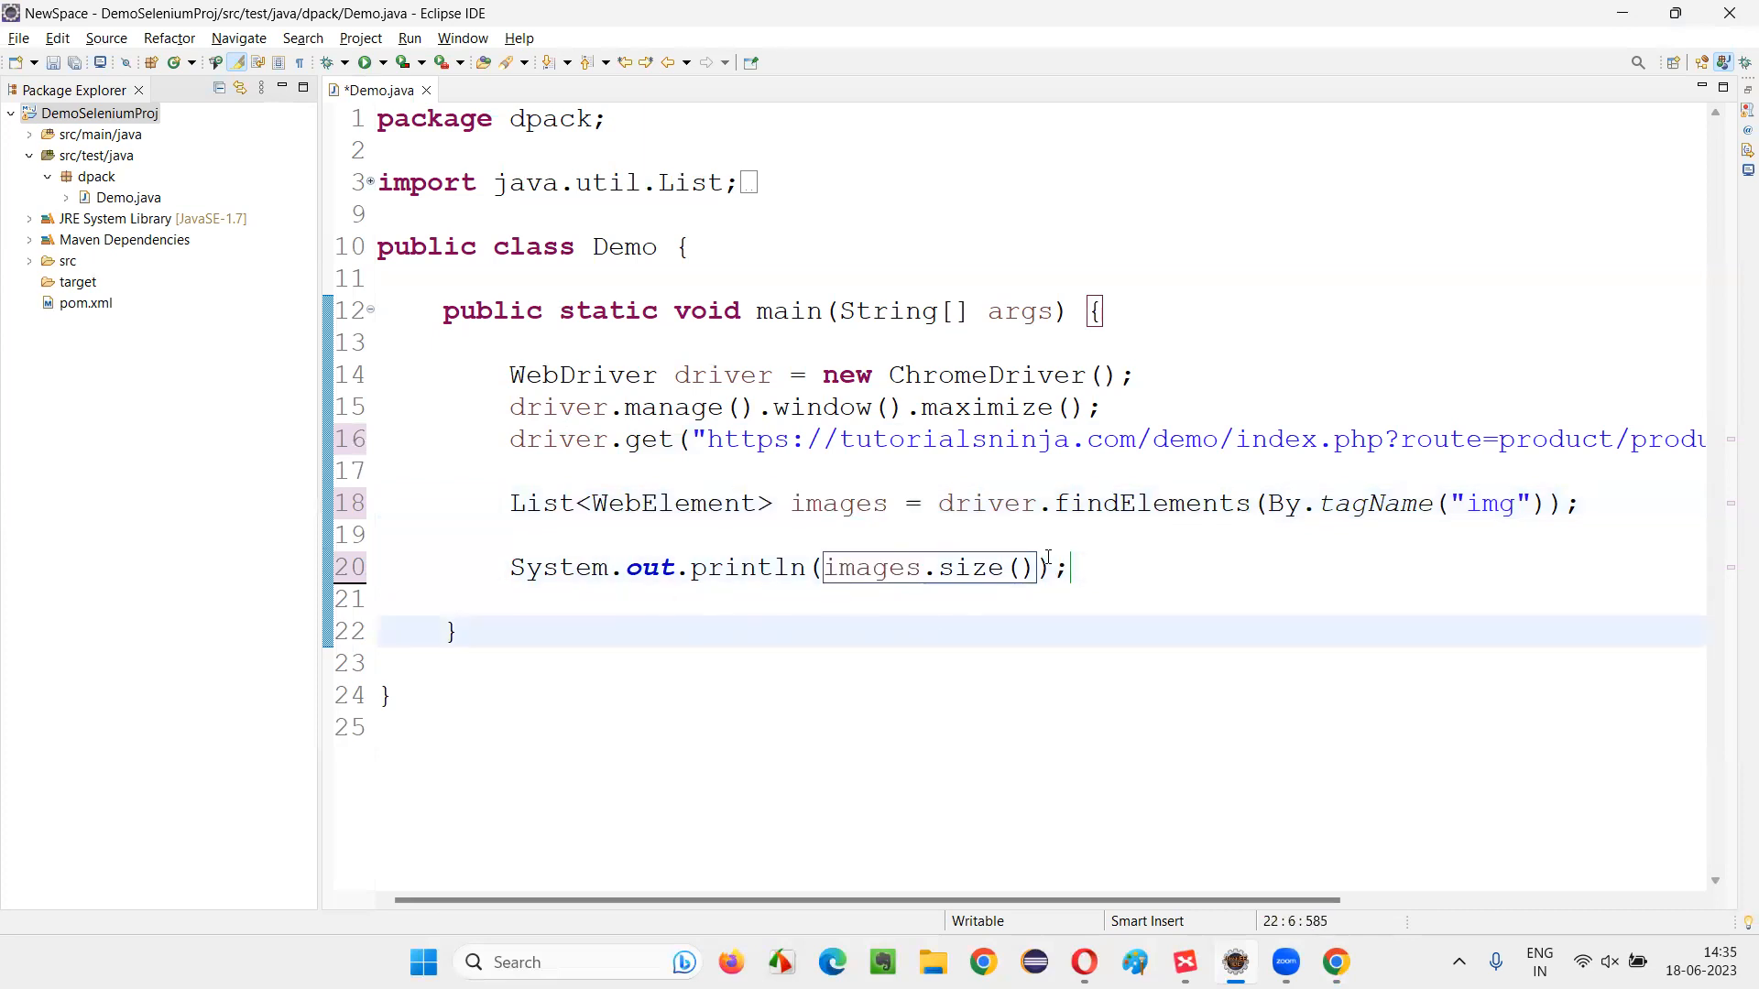
{"action": "type", "text": "driver"}
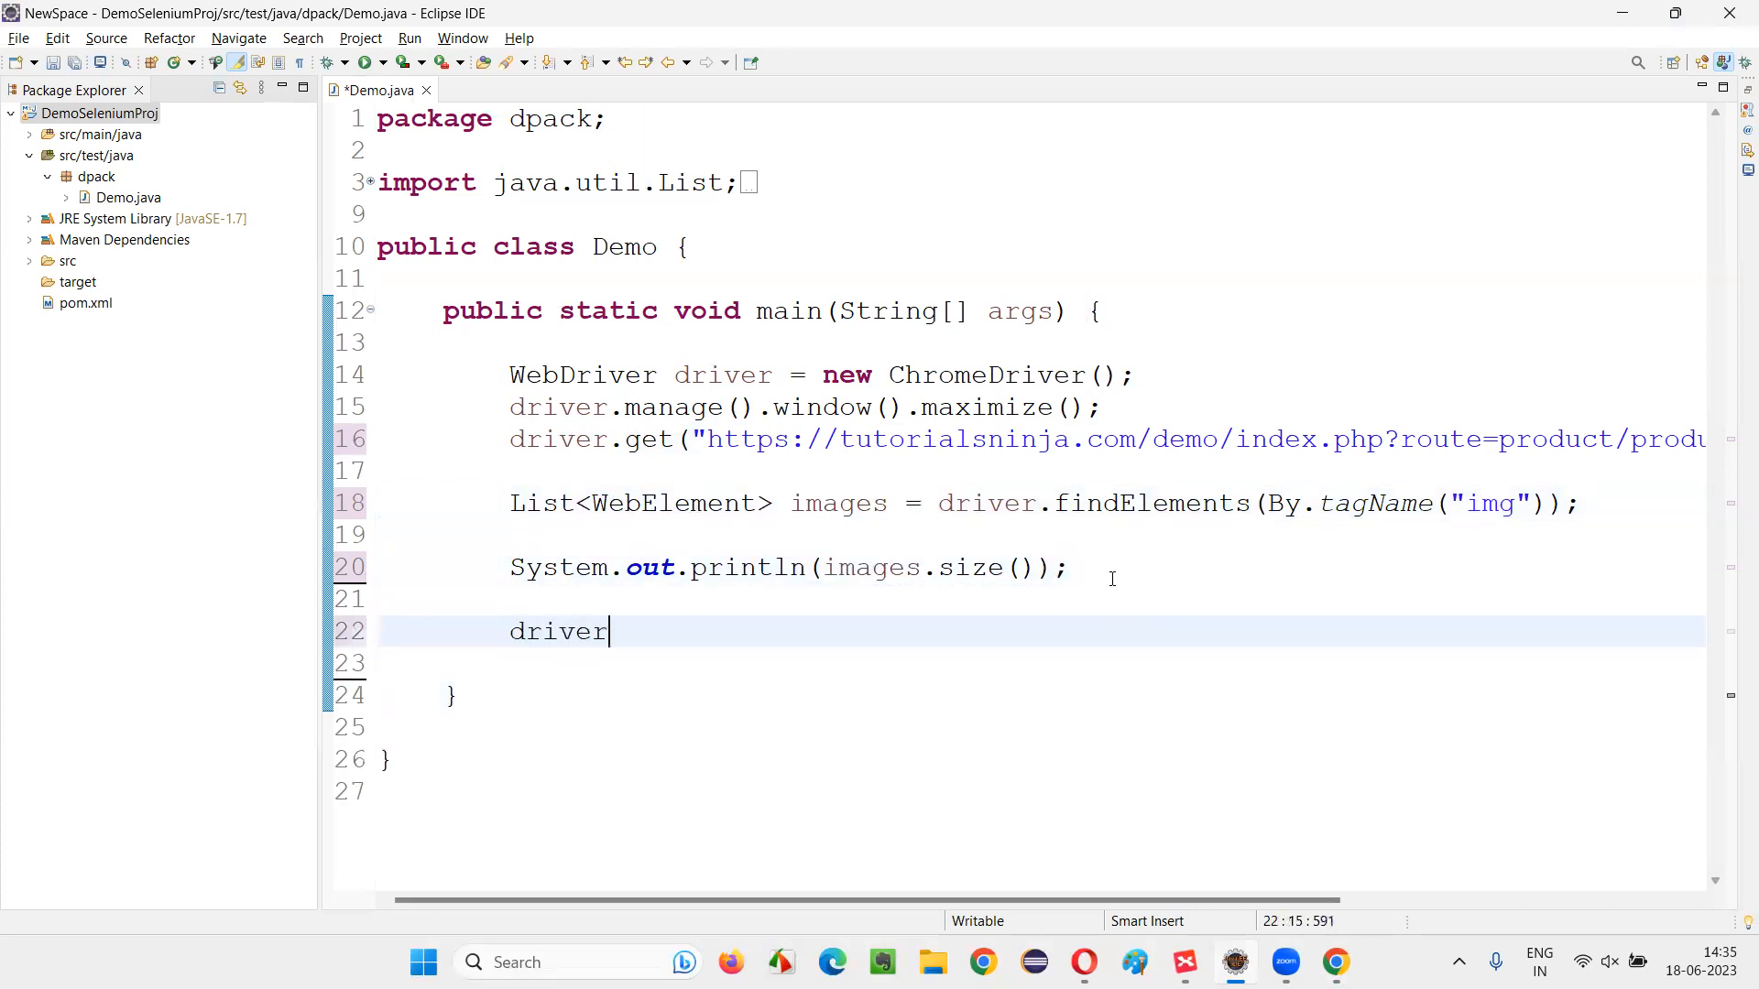
{"action": "type", "text": ".quit();"}
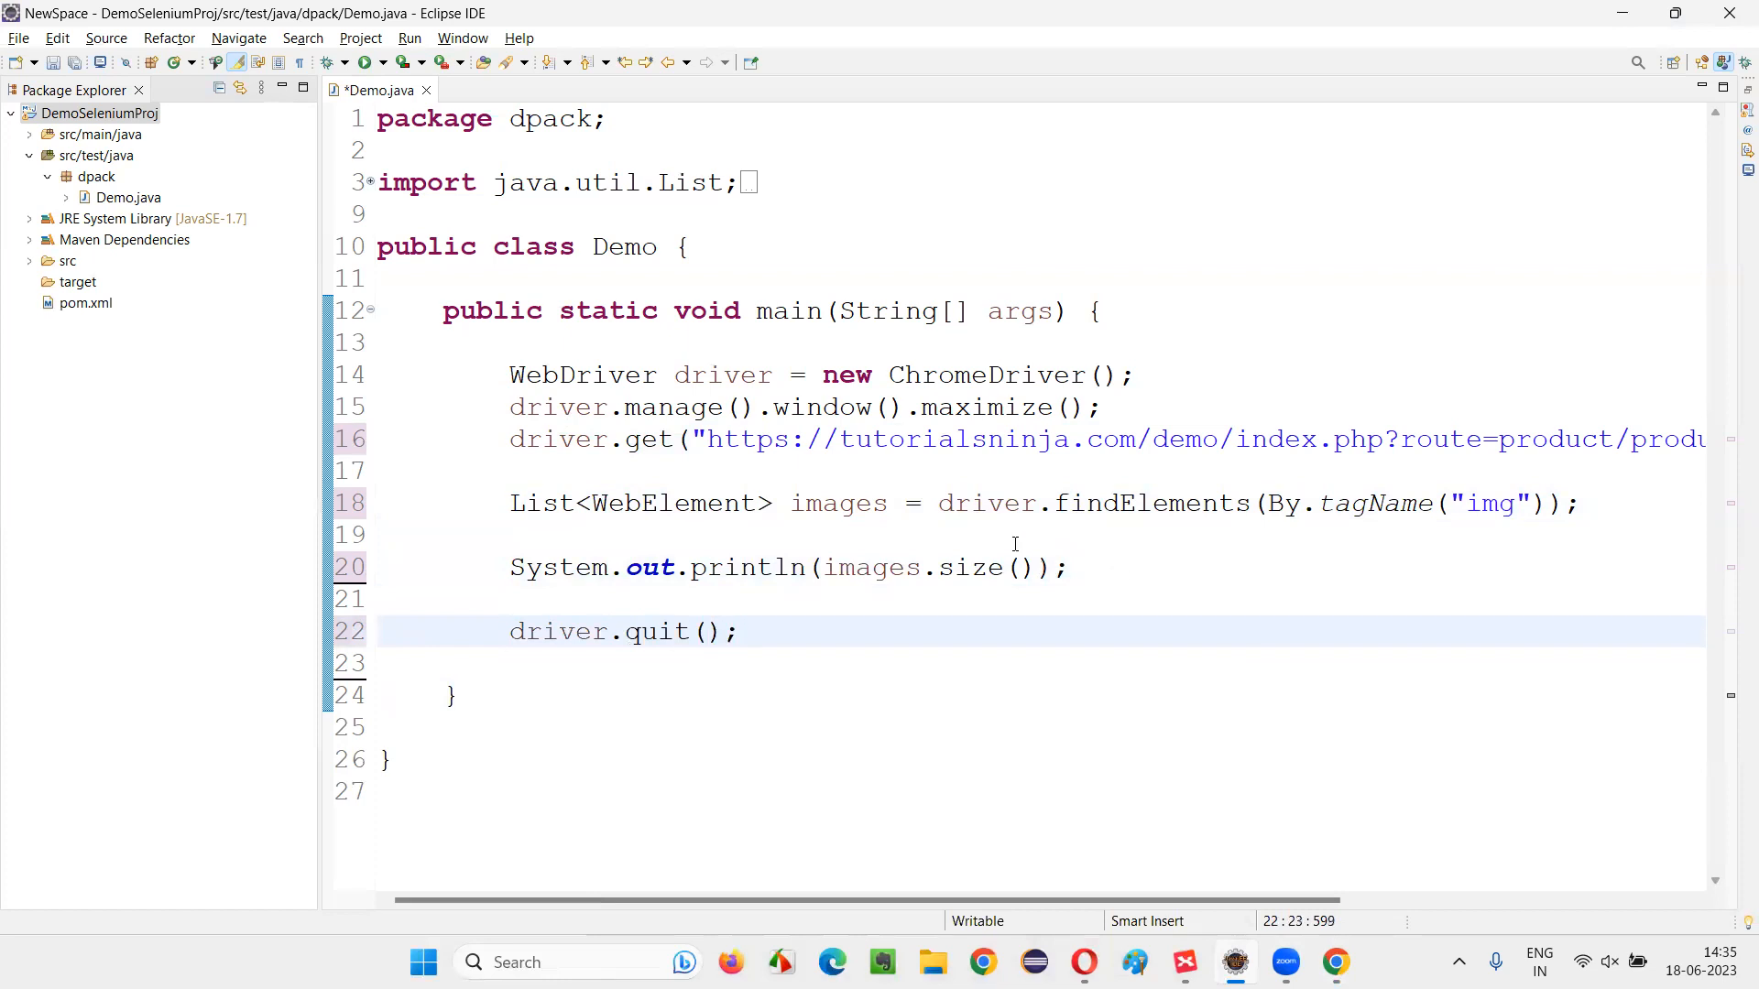
{"action": "double_click", "coordinate": [656, 632]}
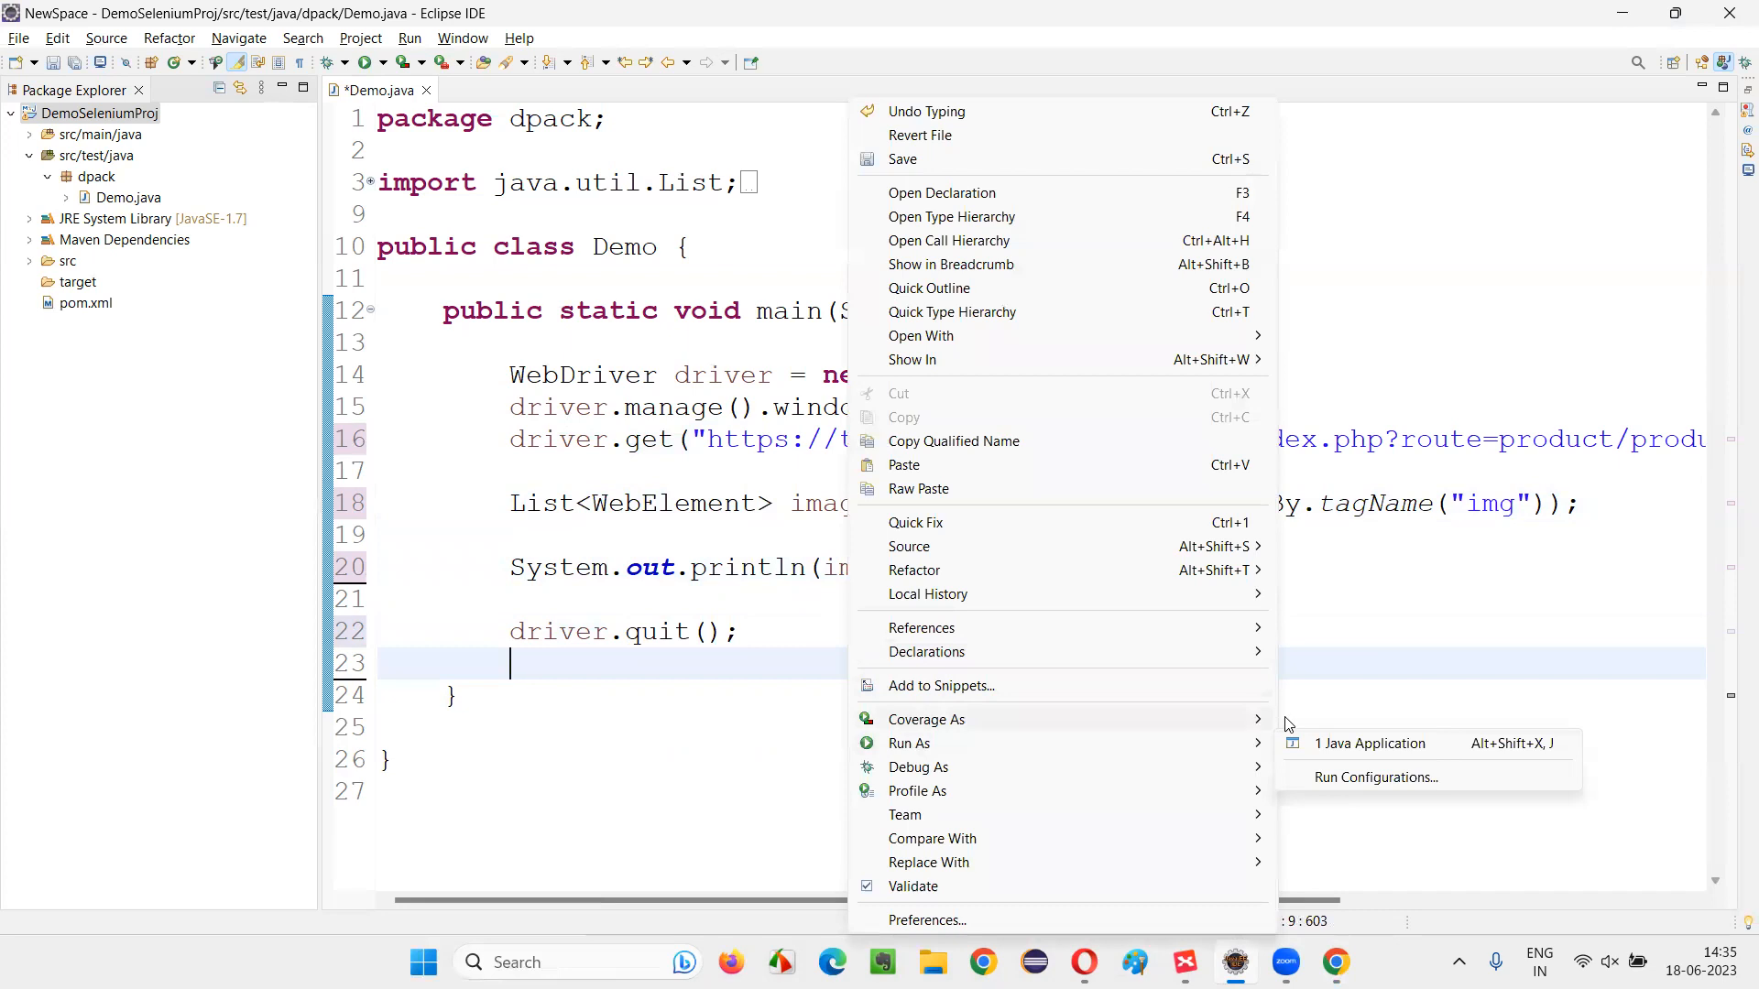
Step: Run Demo as a Java Application, saving Demo.java when prompted
{"action": "left_click", "coordinate": [1370, 743]}
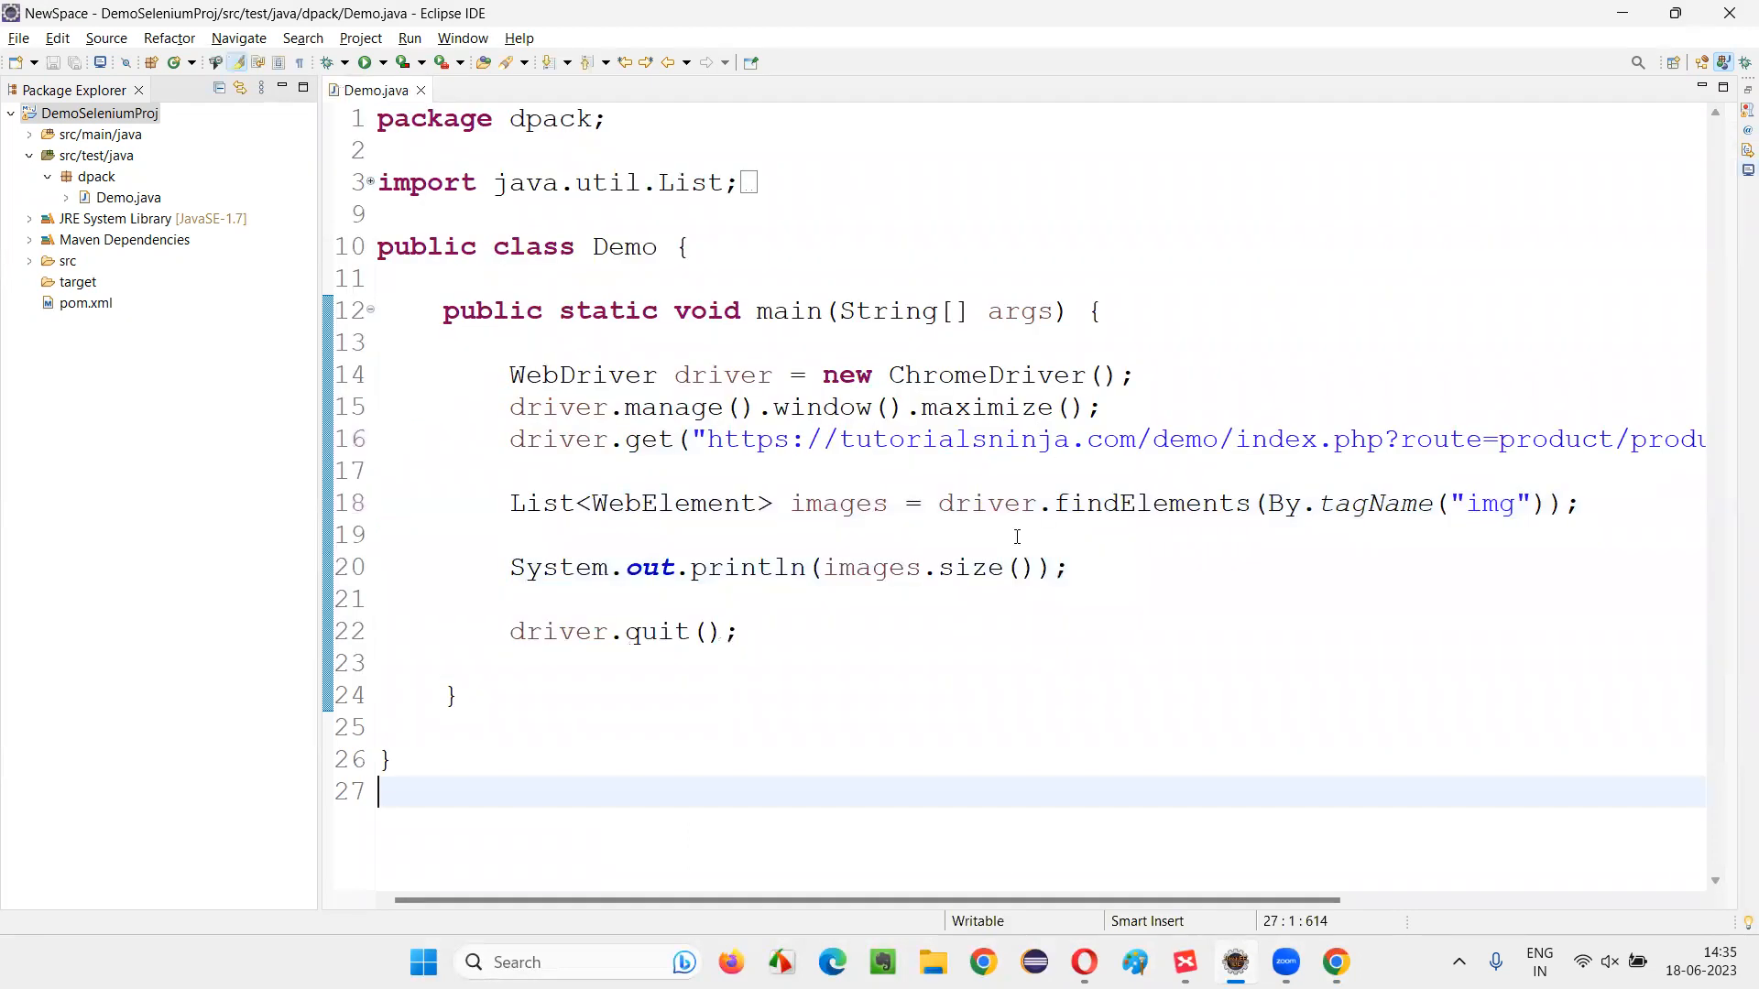
Step: Insert System.out.println("---------") above driver.quit() using the sysout shortcut
{"action": "type", "text": "System.out.println(\"\");"}
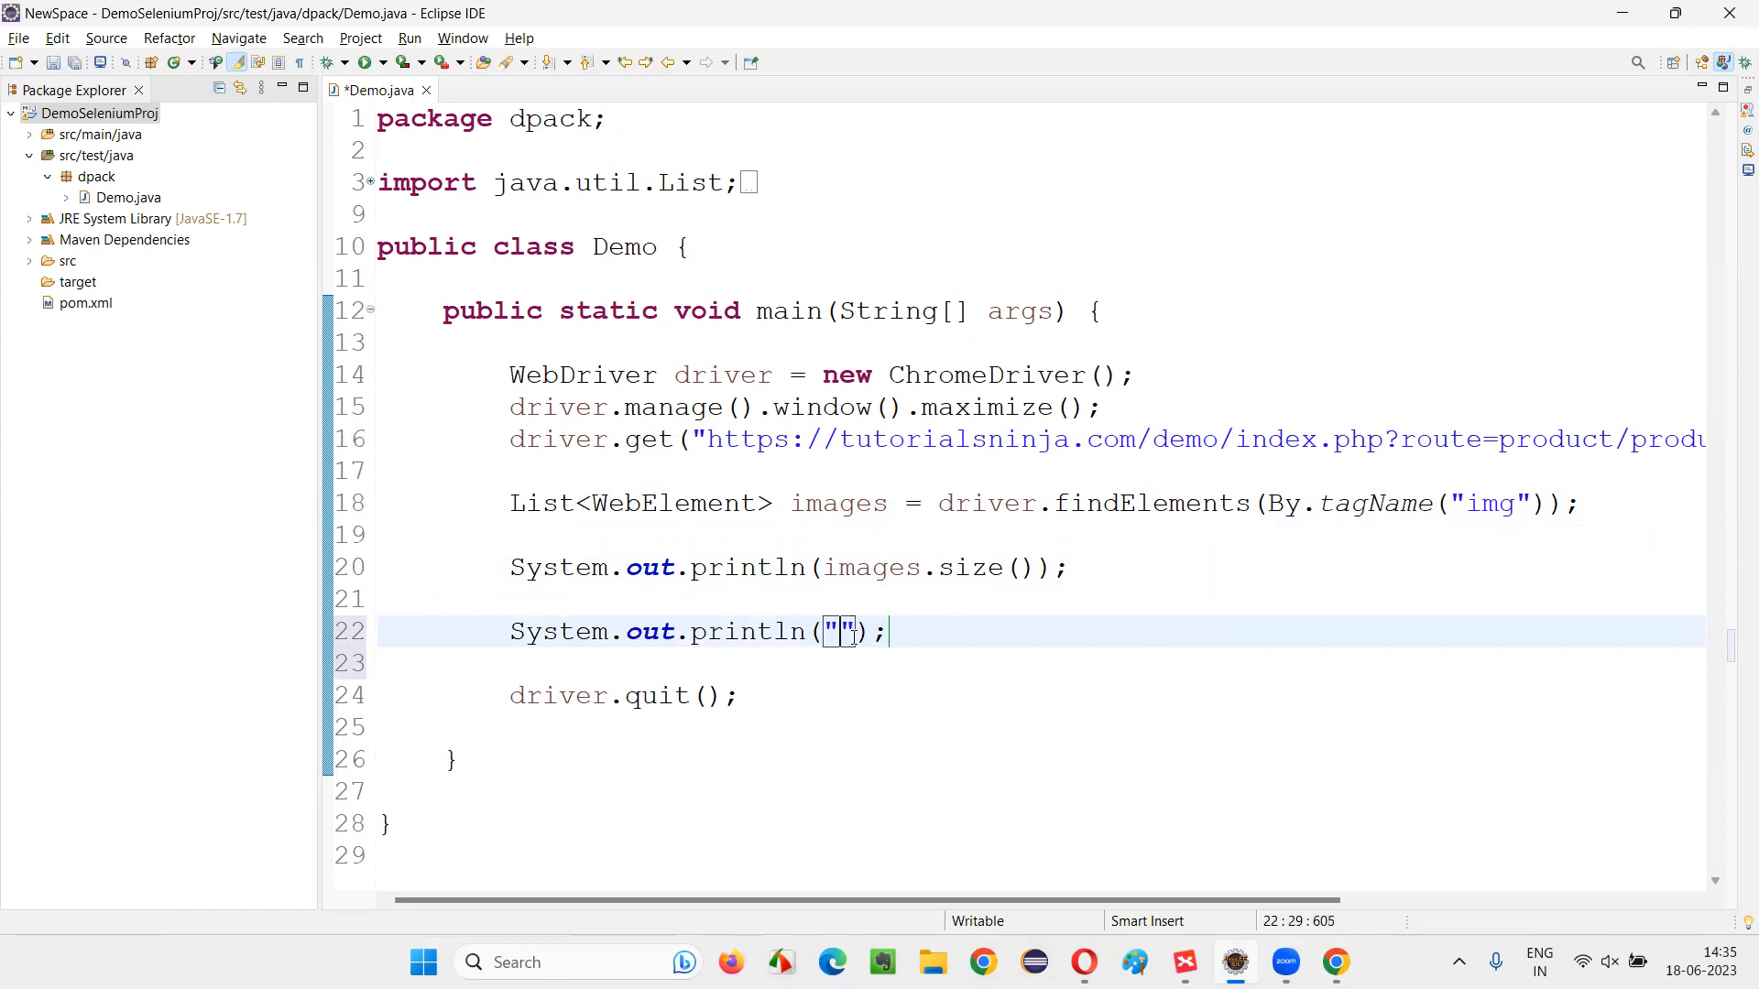
{"action": "type", "text": "---------"}
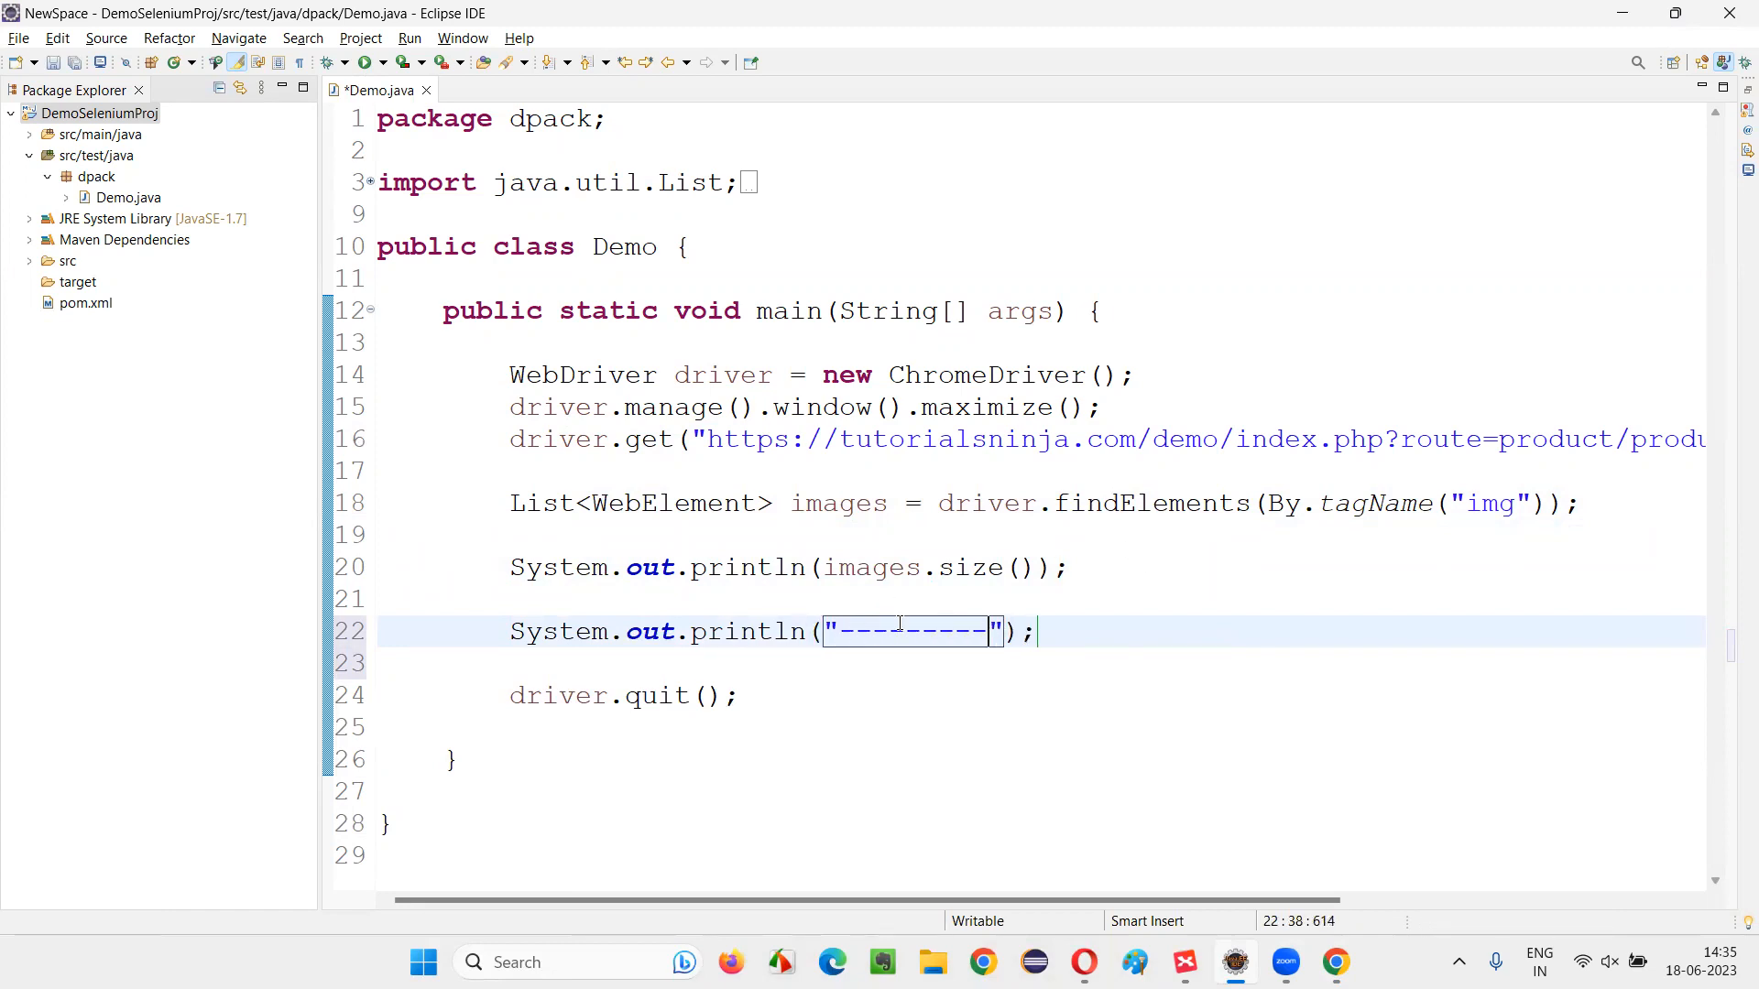
{"action": "key", "text": "enter"}
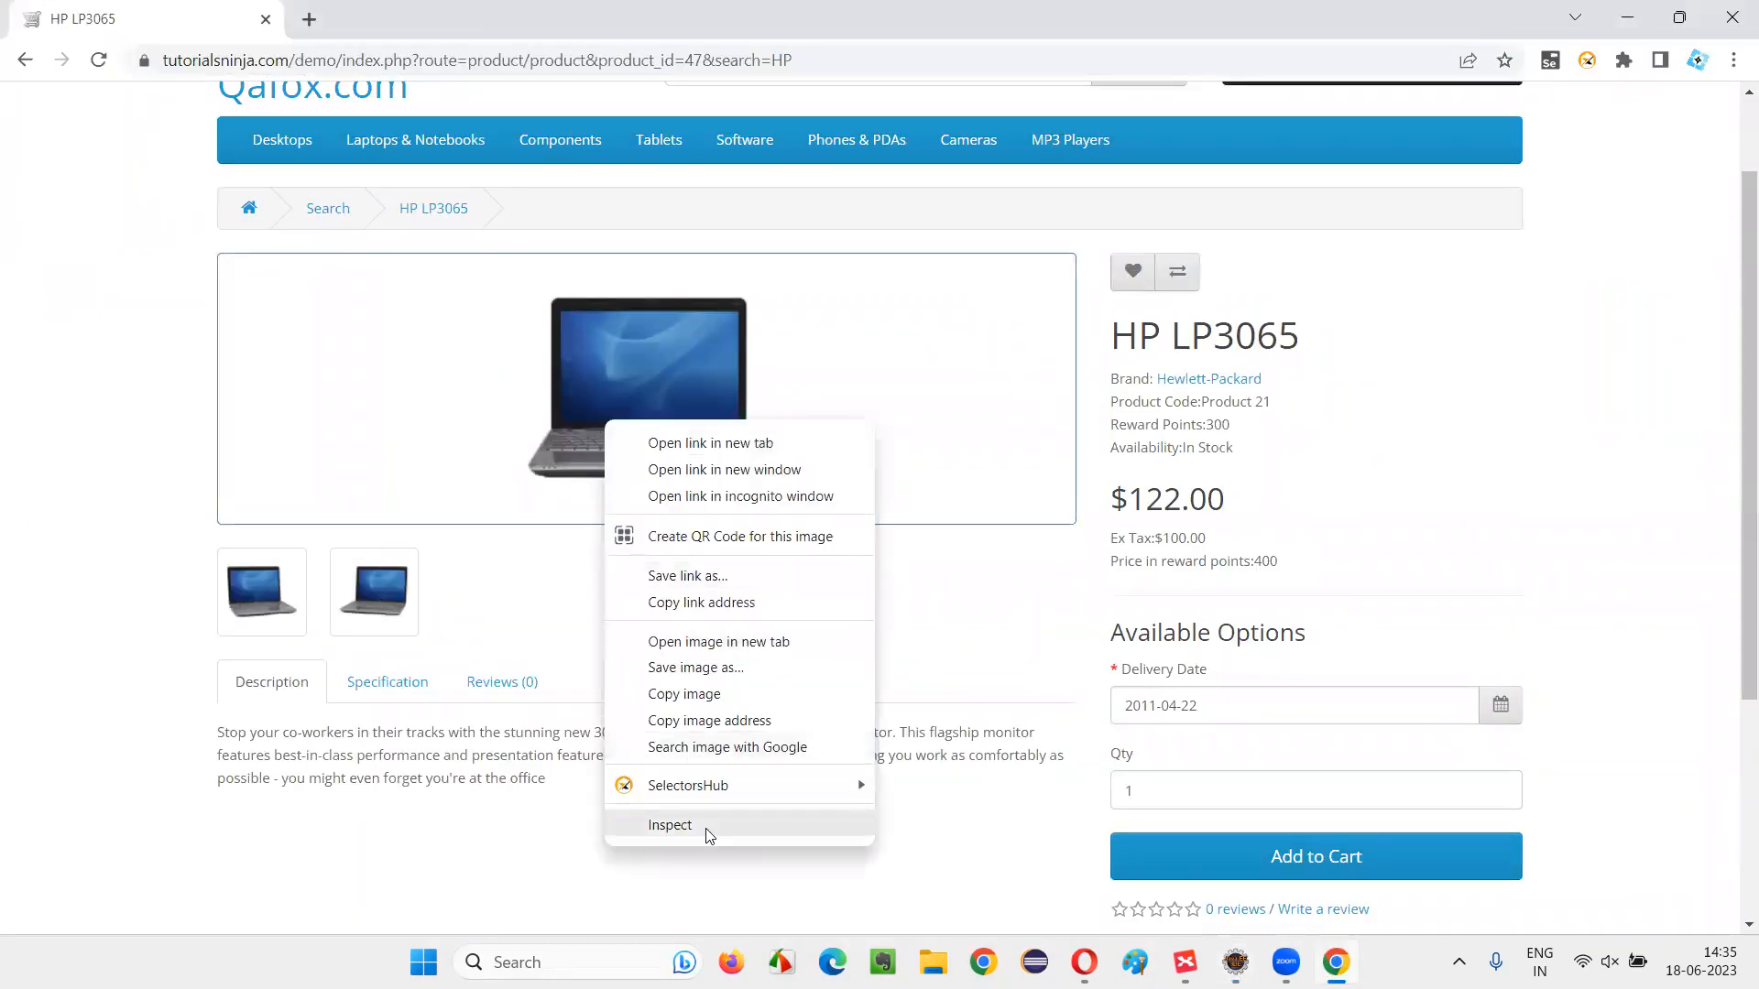
Step: Inspect the main laptop image and second thumbnail to view their img src attributes
{"action": "left_click", "coordinate": [670, 825]}
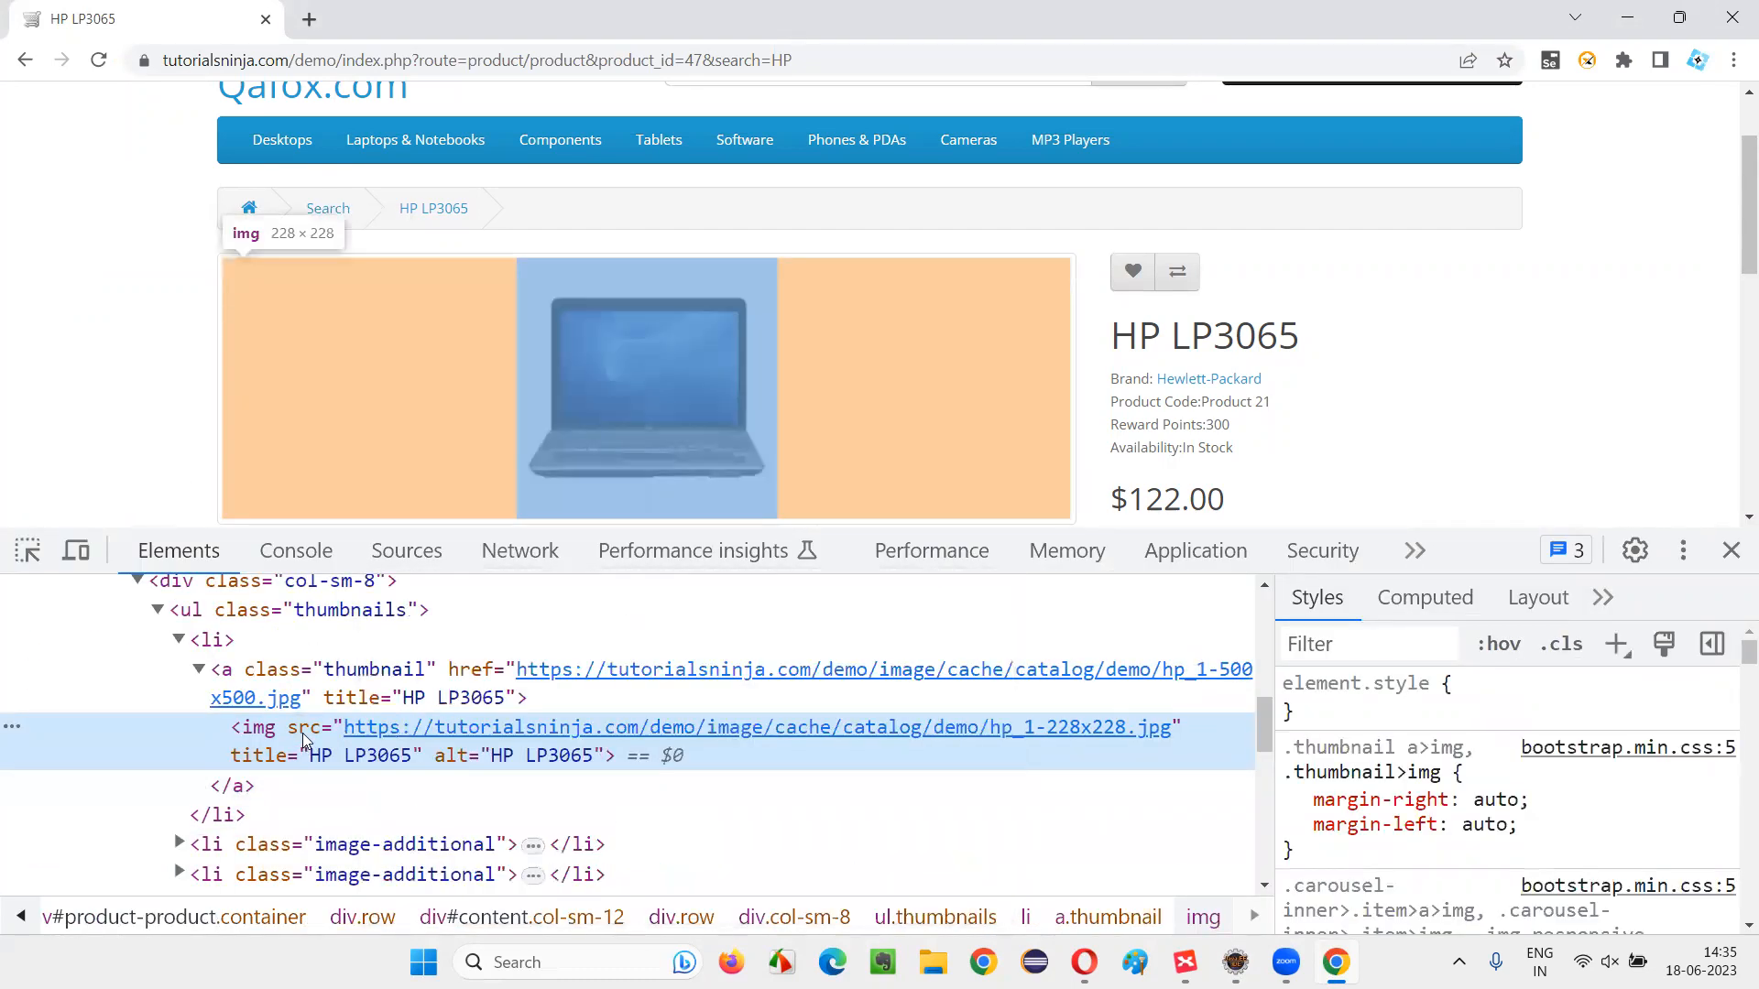
{"action": "mouse_move", "coordinate": [348, 726]}
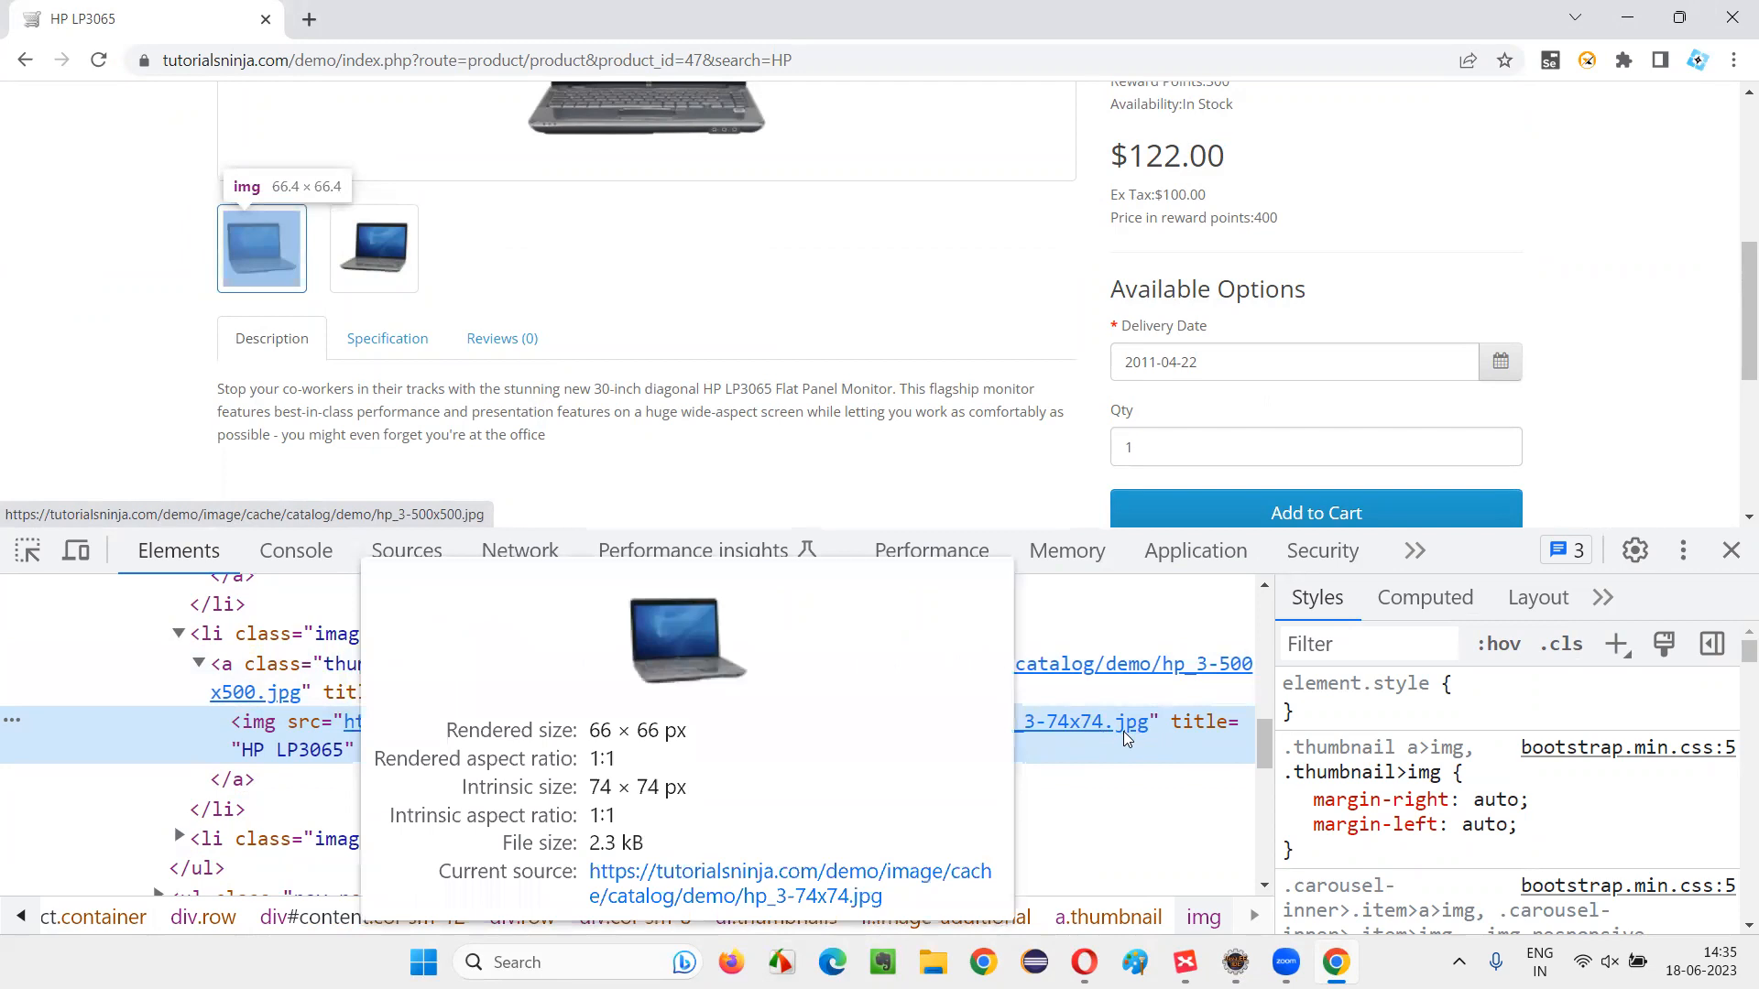
{"action": "right_click", "coordinate": [373, 248]}
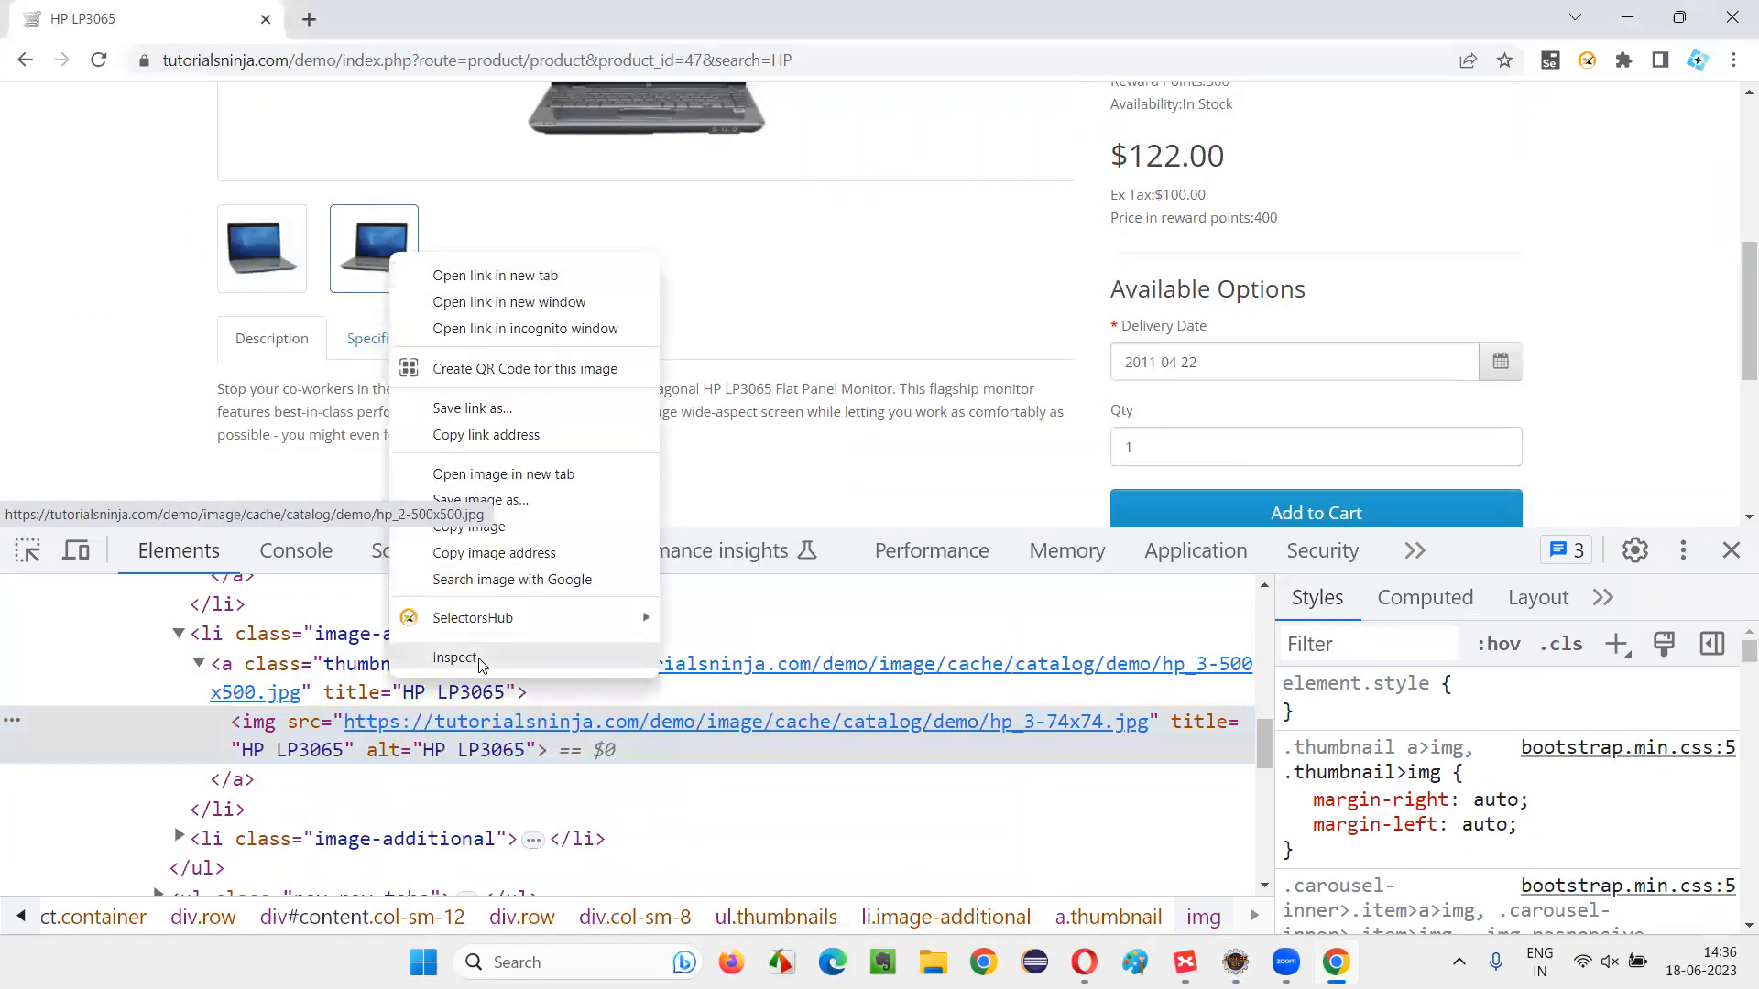
{"action": "left_click", "coordinate": [456, 658]}
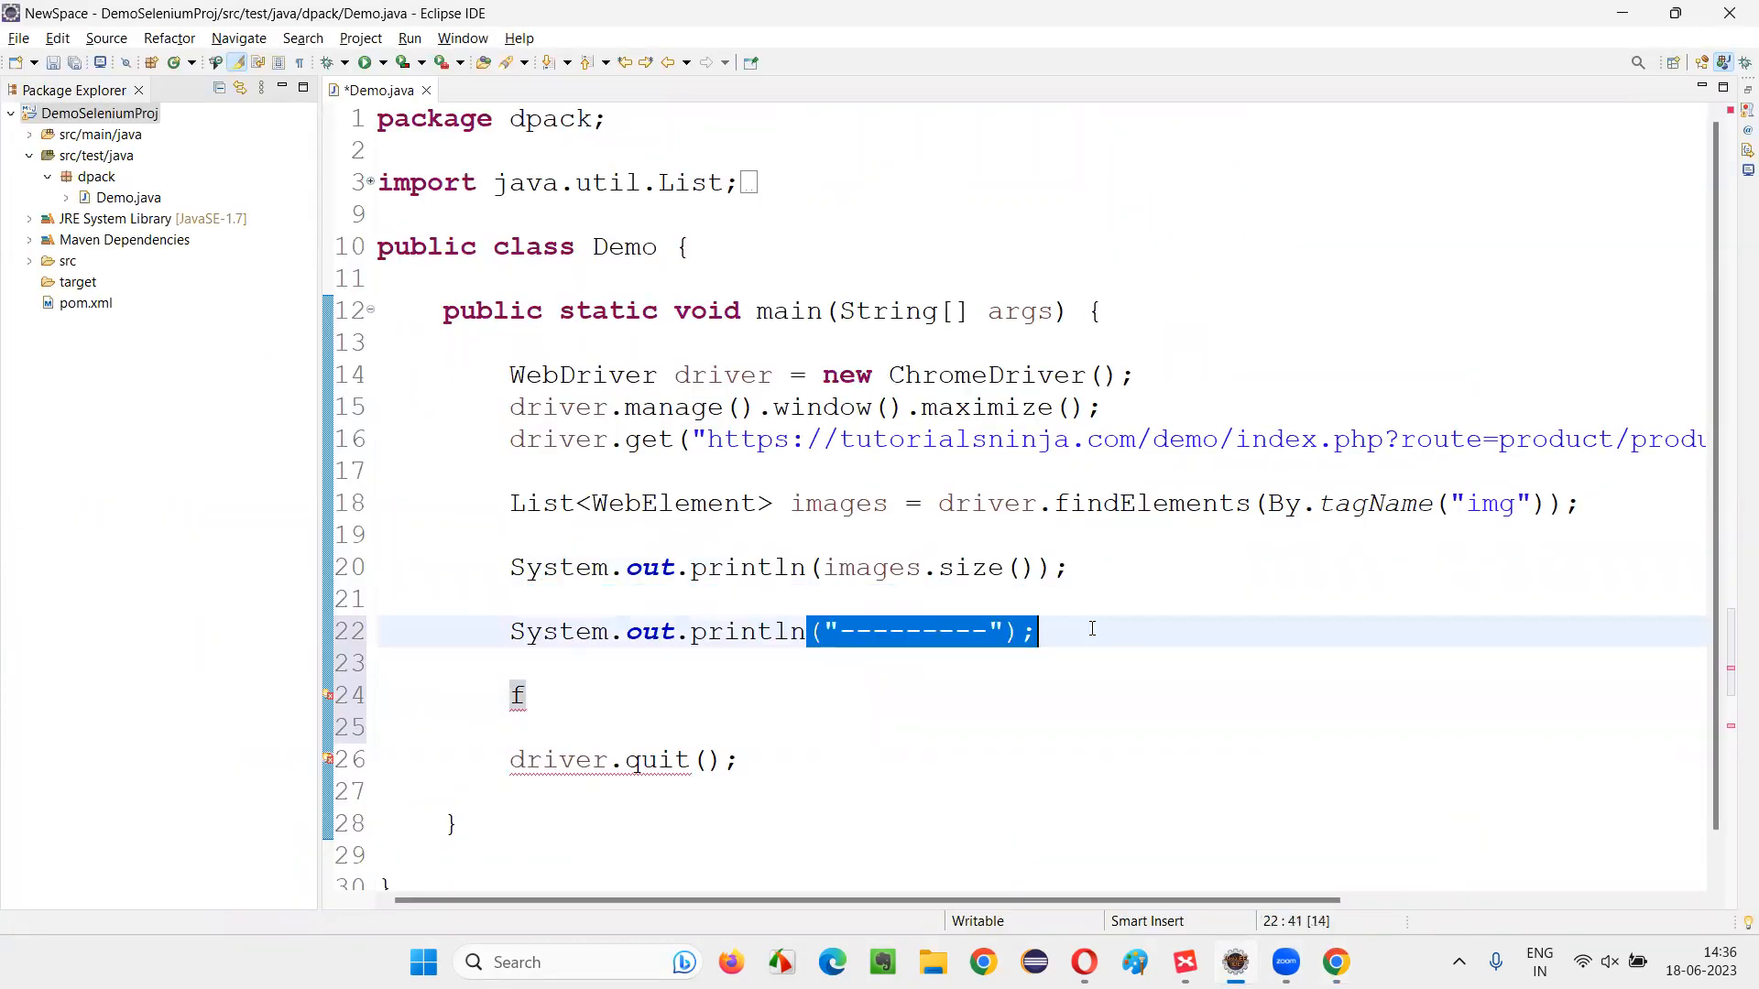
Step: Start the loop for(WebElement image : images) { on line 24
{"action": "left_click", "coordinate": [528, 694]}
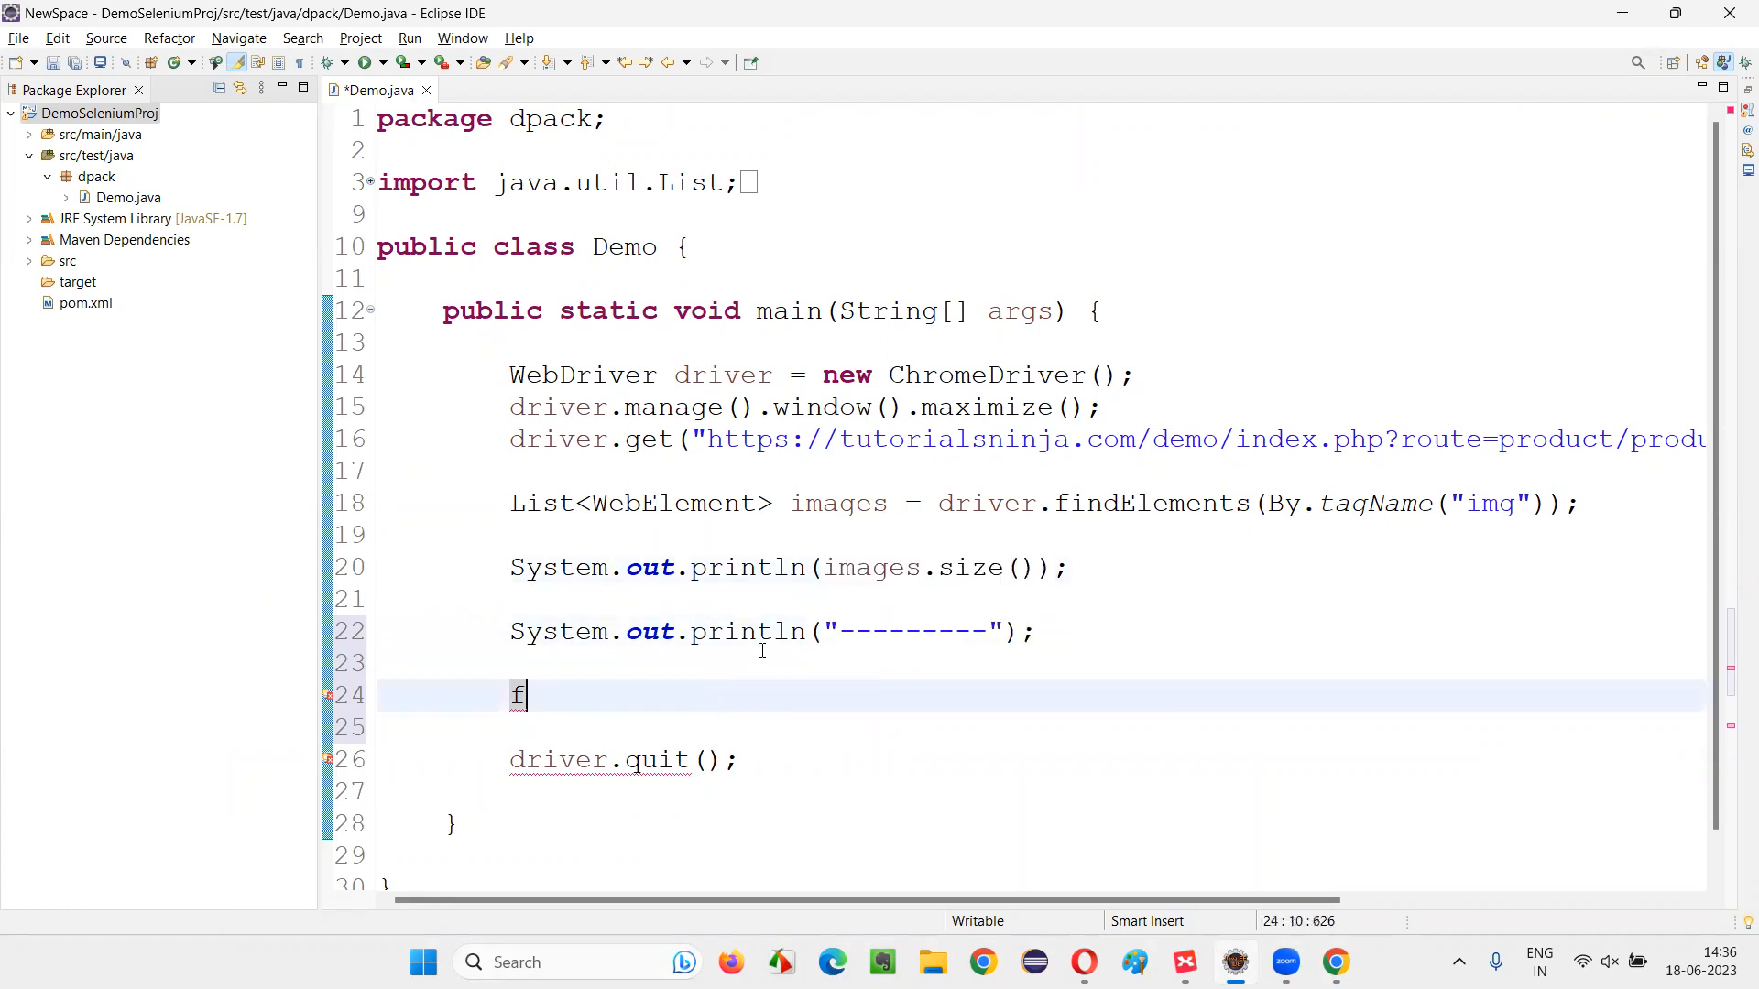
{"action": "type", "text": "or"}
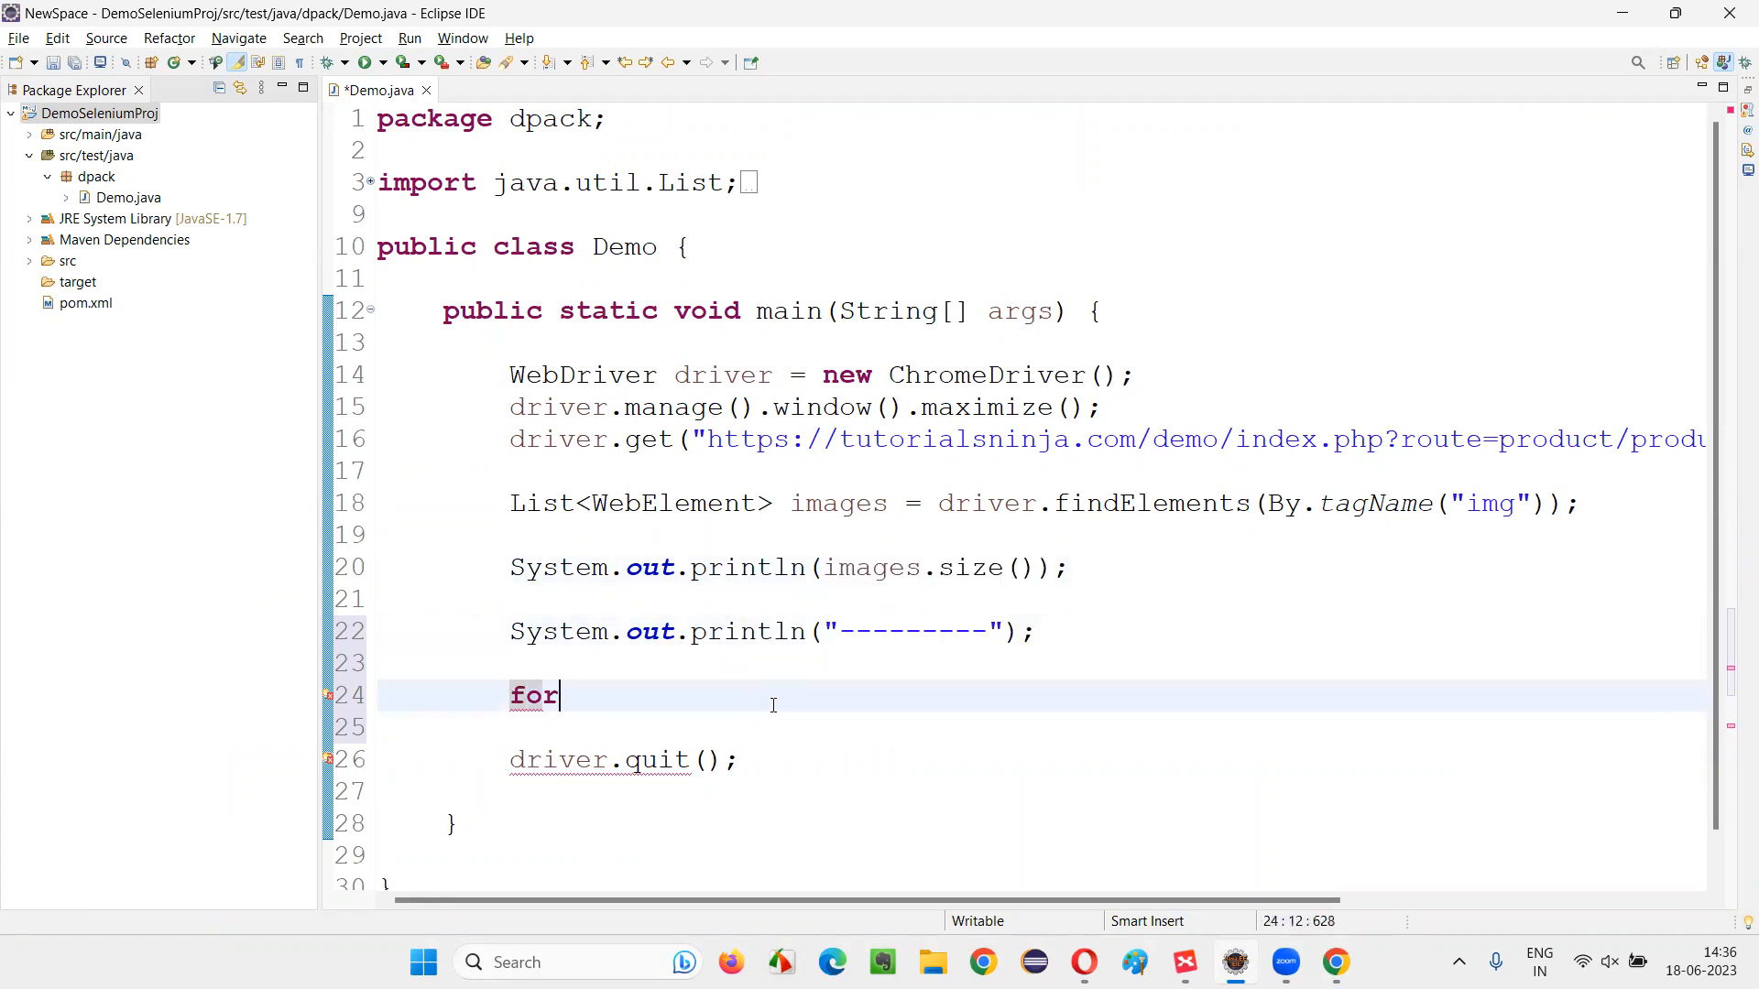
{"action": "type", "text": "("}
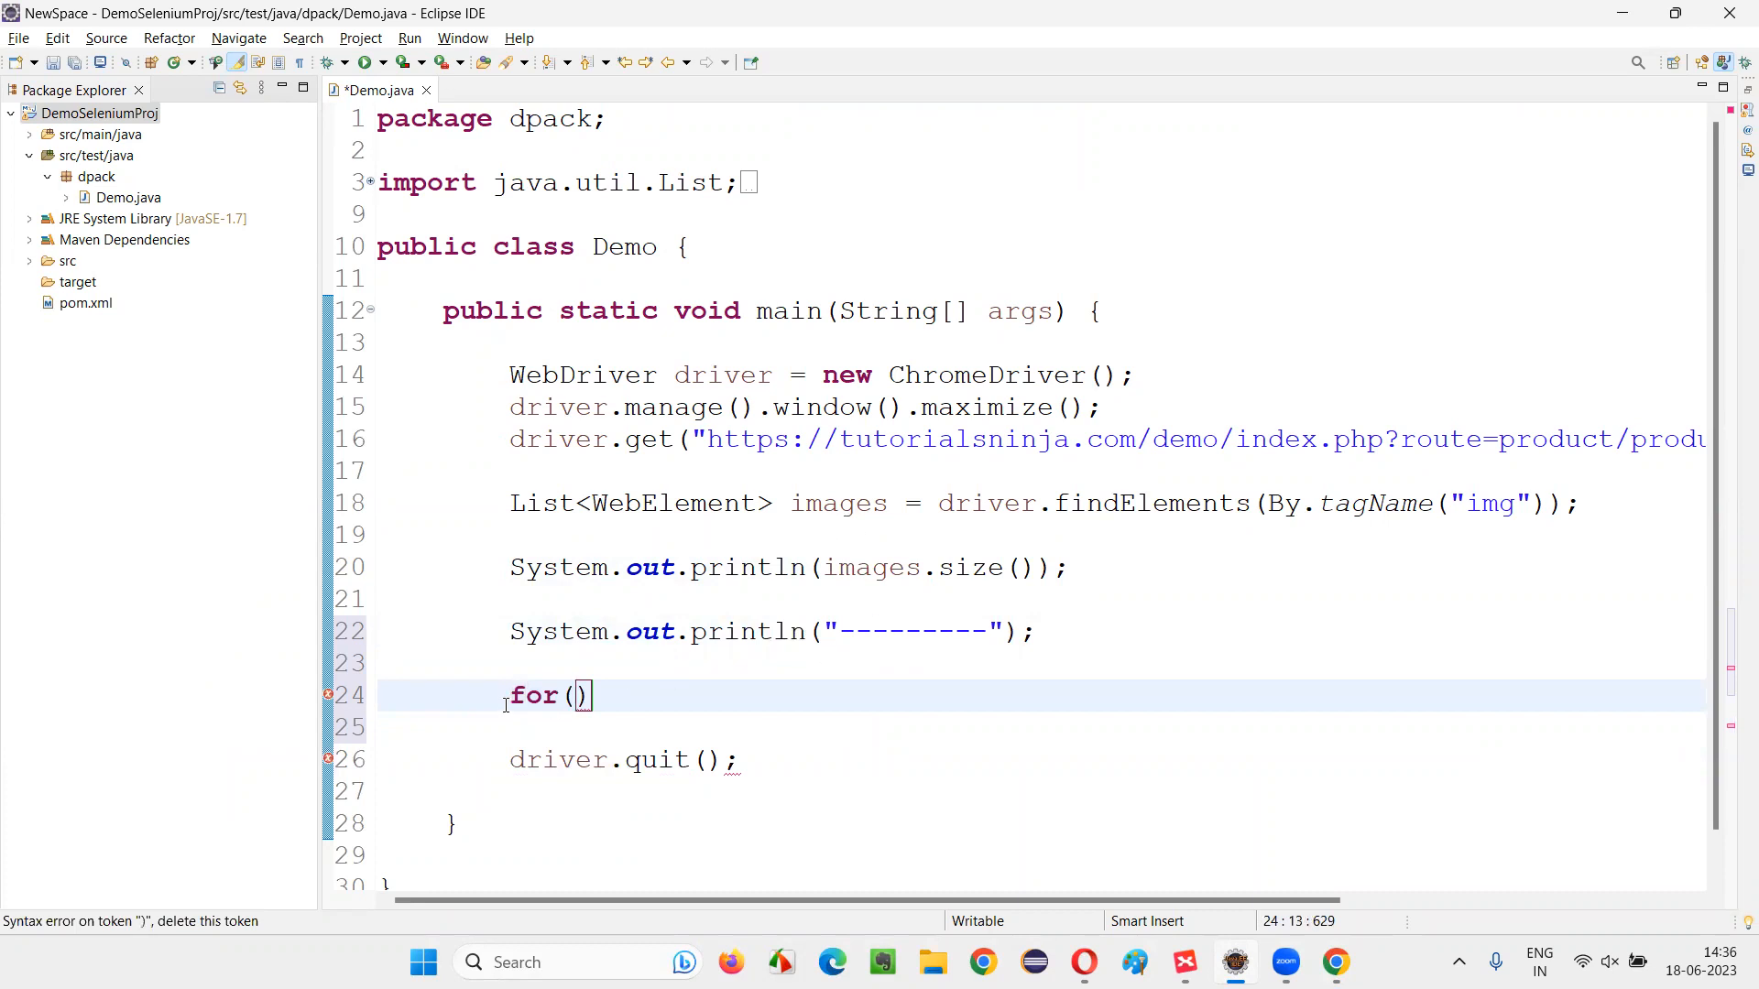
{"action": "double_click", "coordinate": [674, 503]}
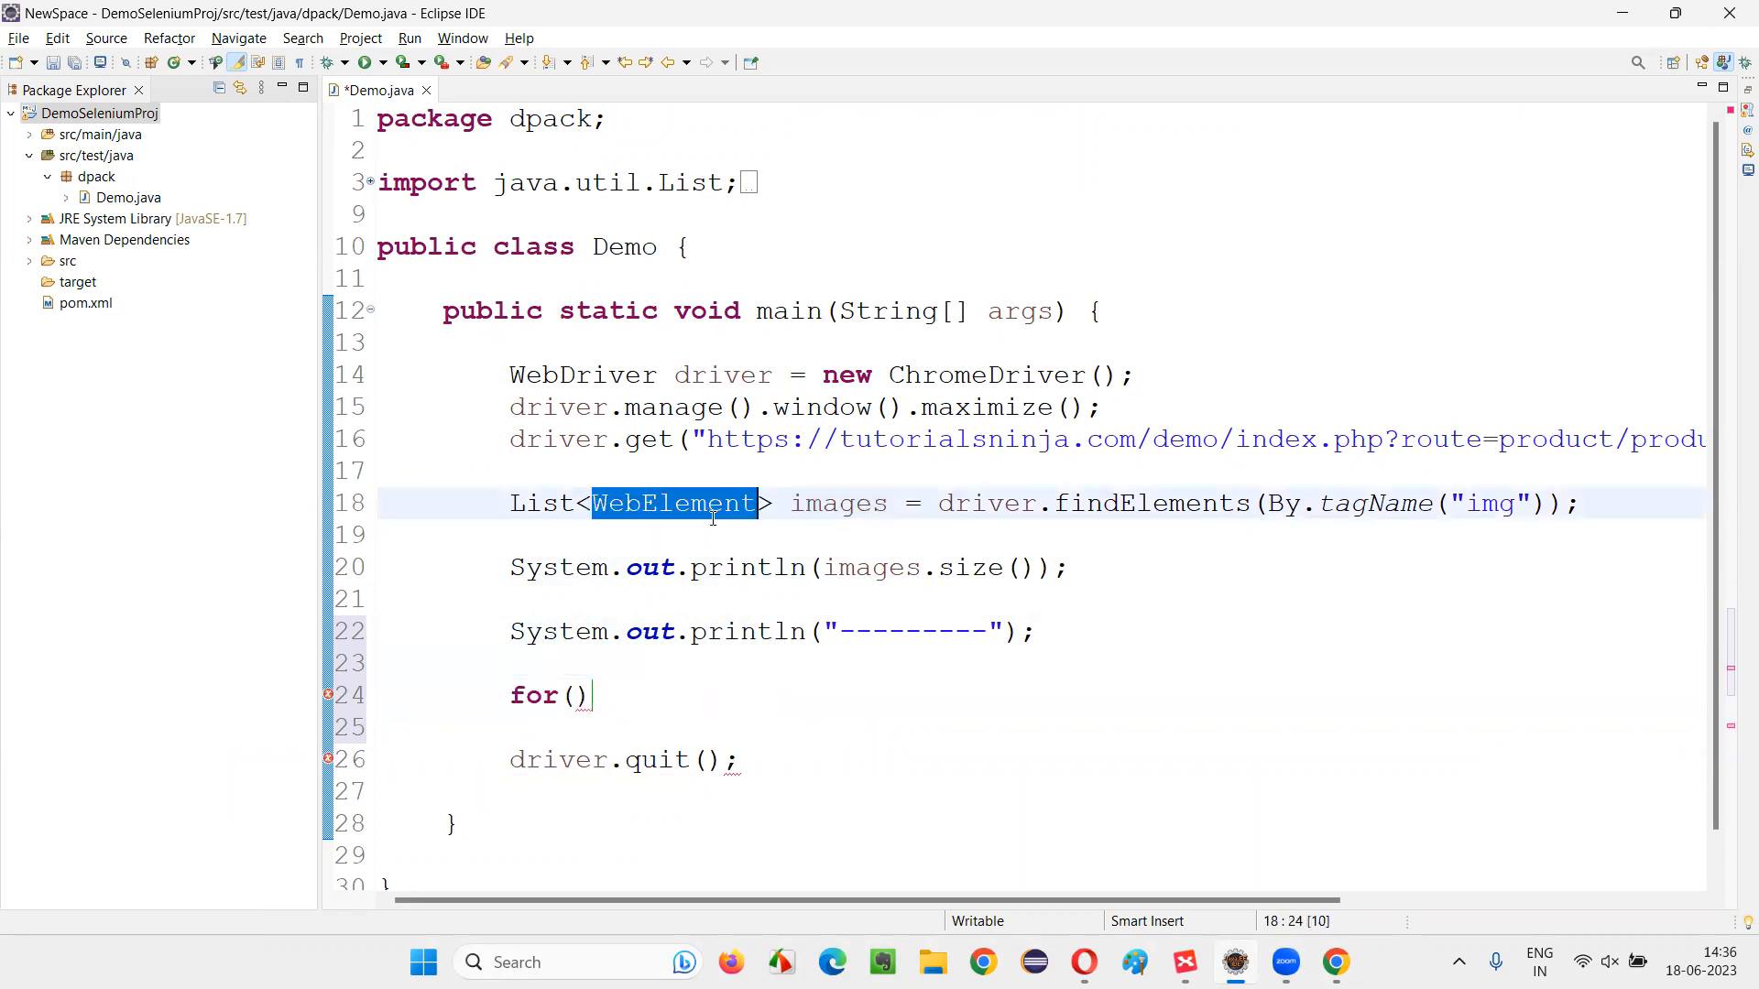
{"action": "type", "text": "WebElement"}
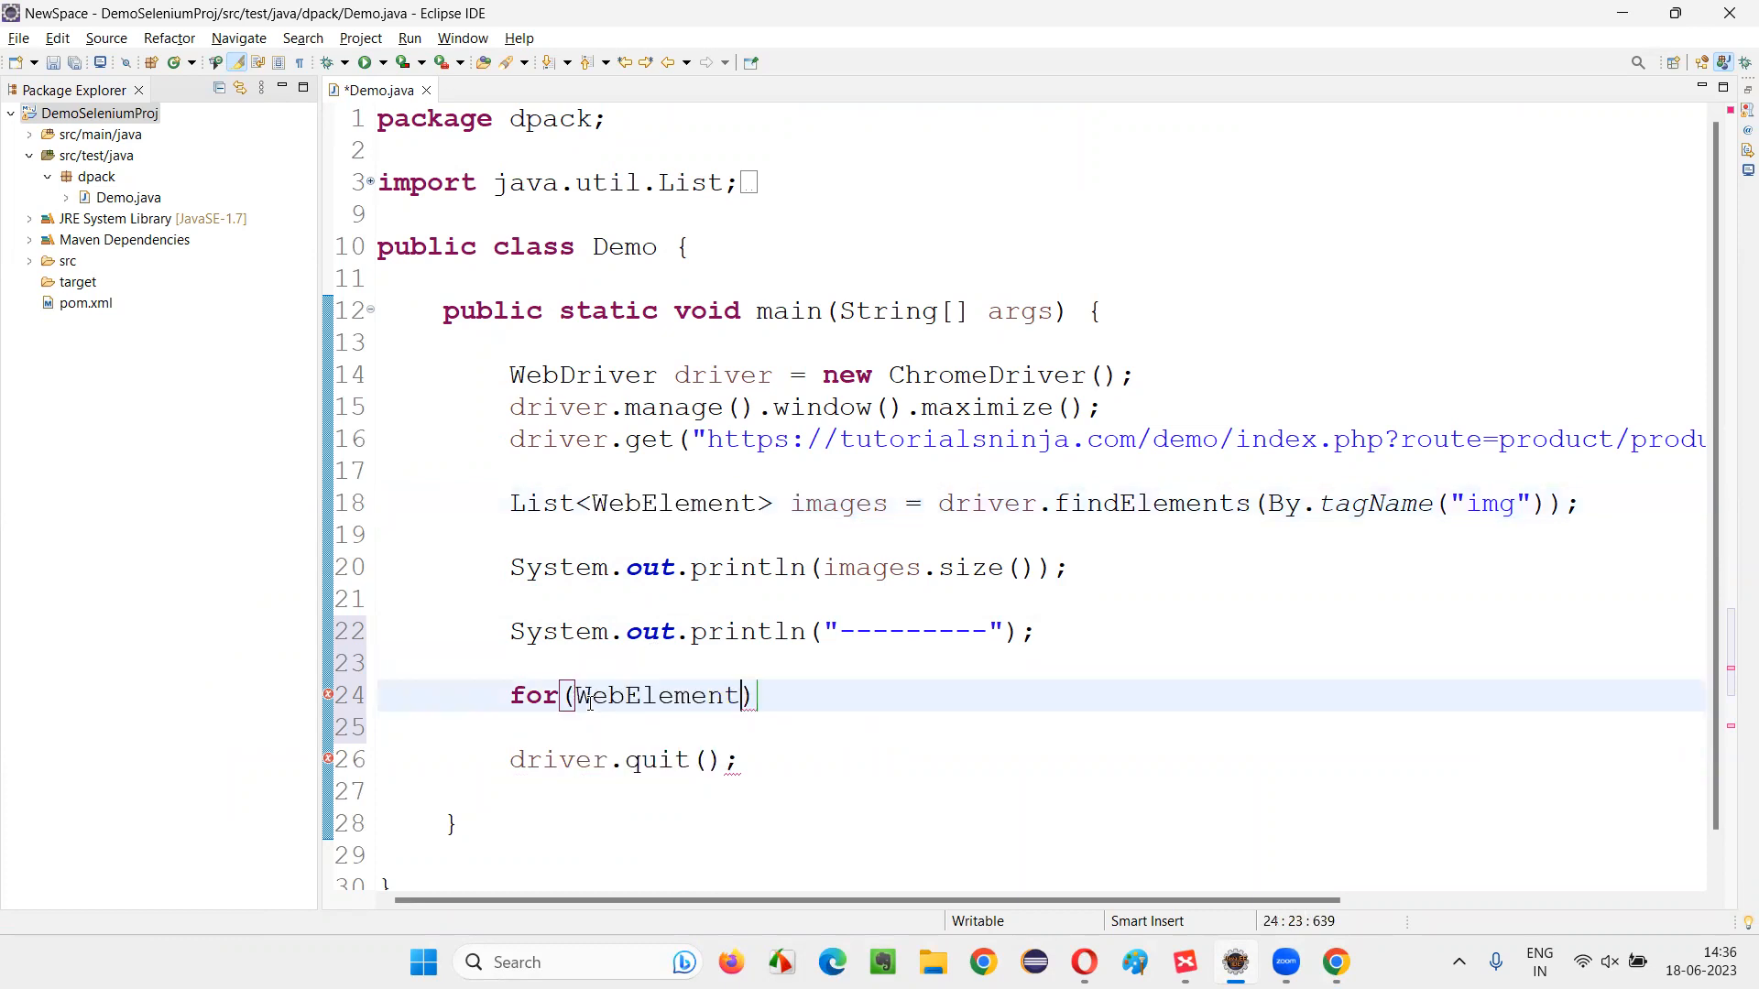
{"action": "type", "text": "imag"}
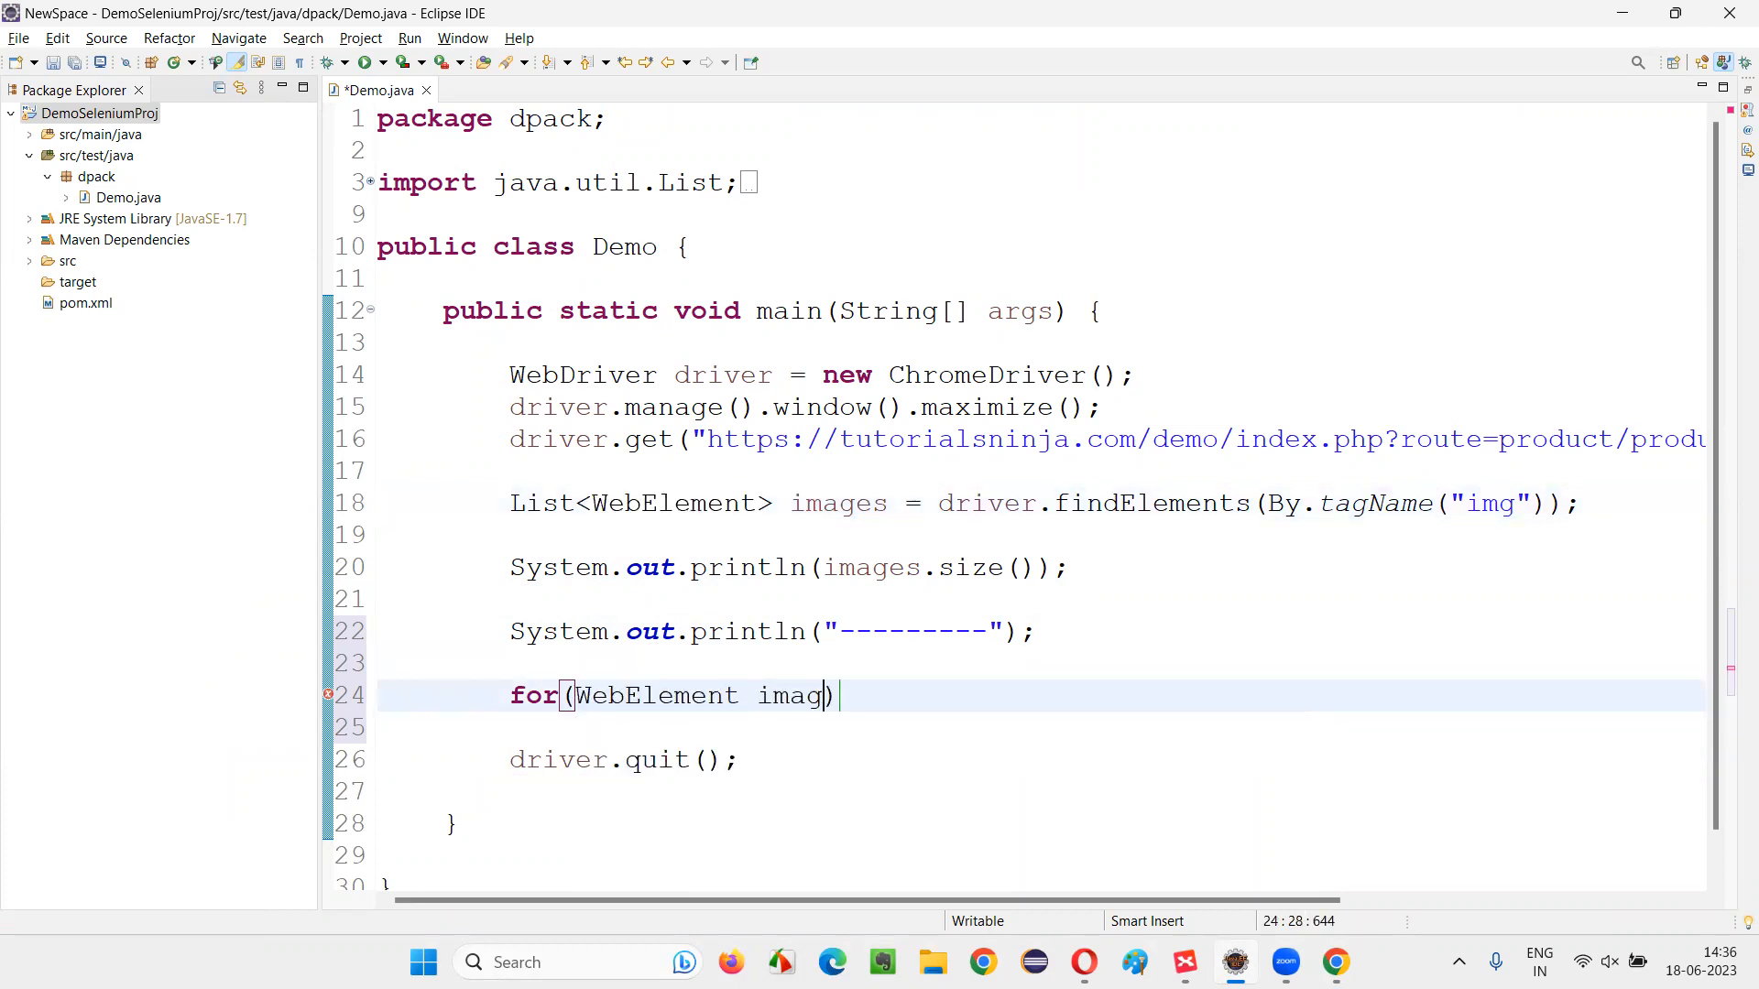
{"action": "type", "text": "e :"}
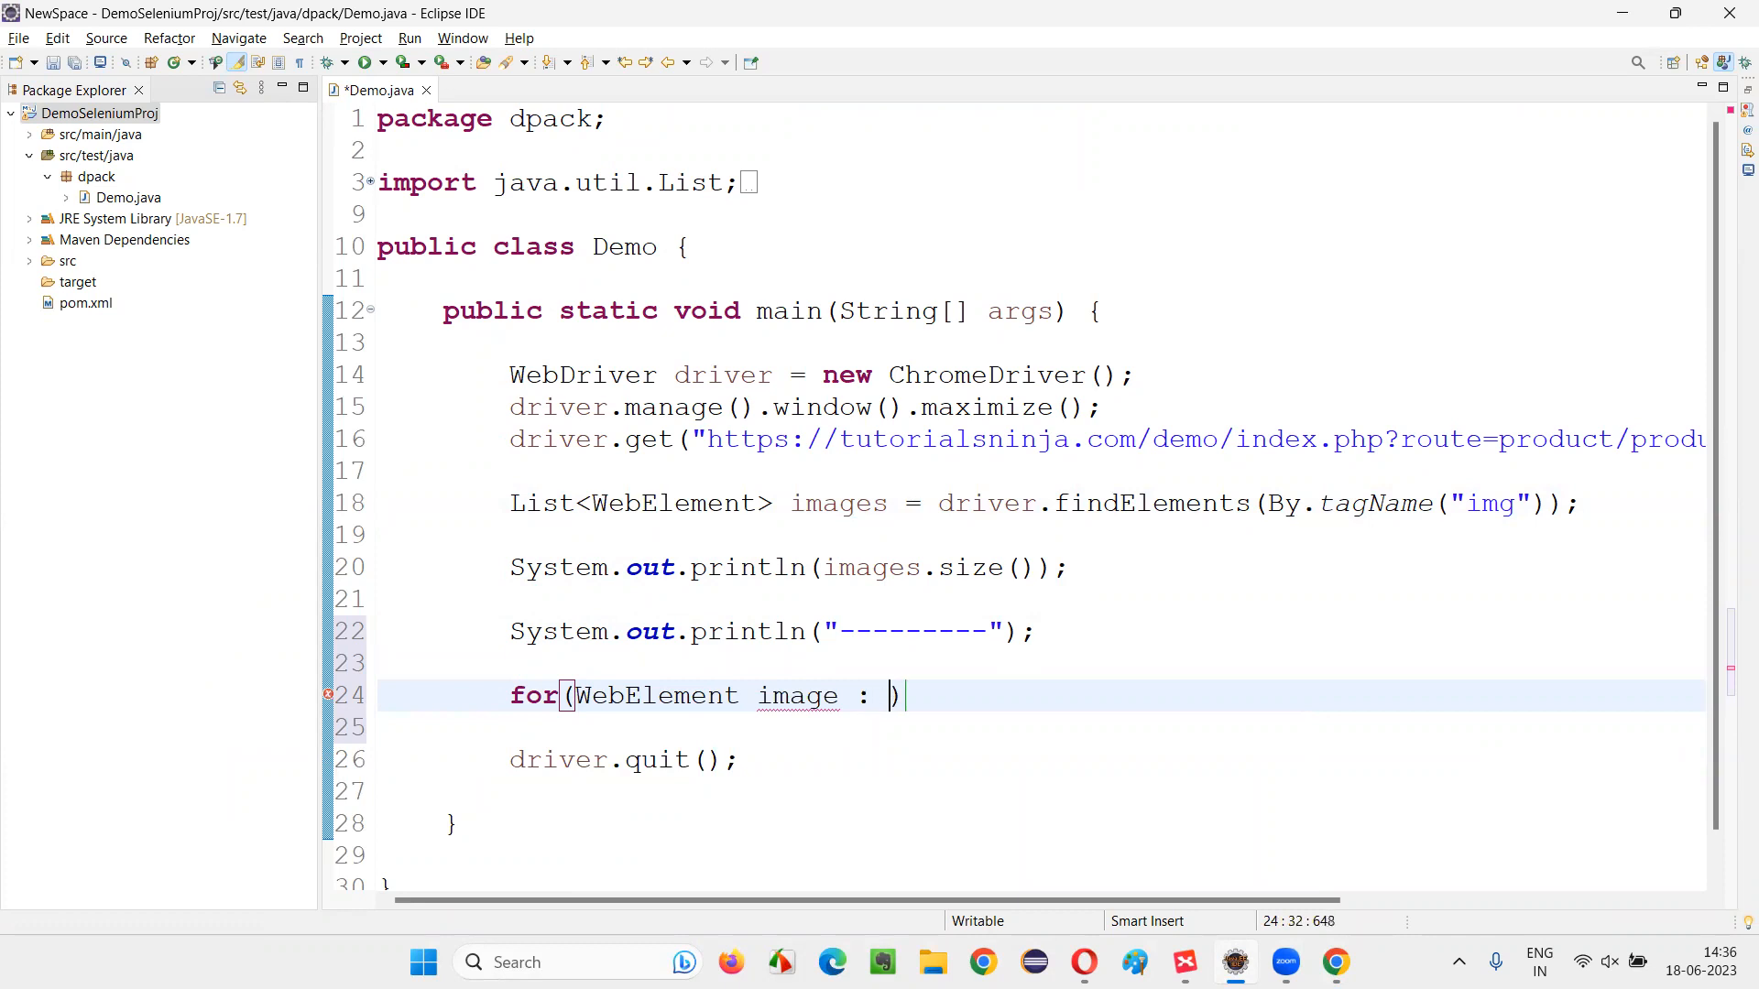
{"action": "type", "text": "images"}
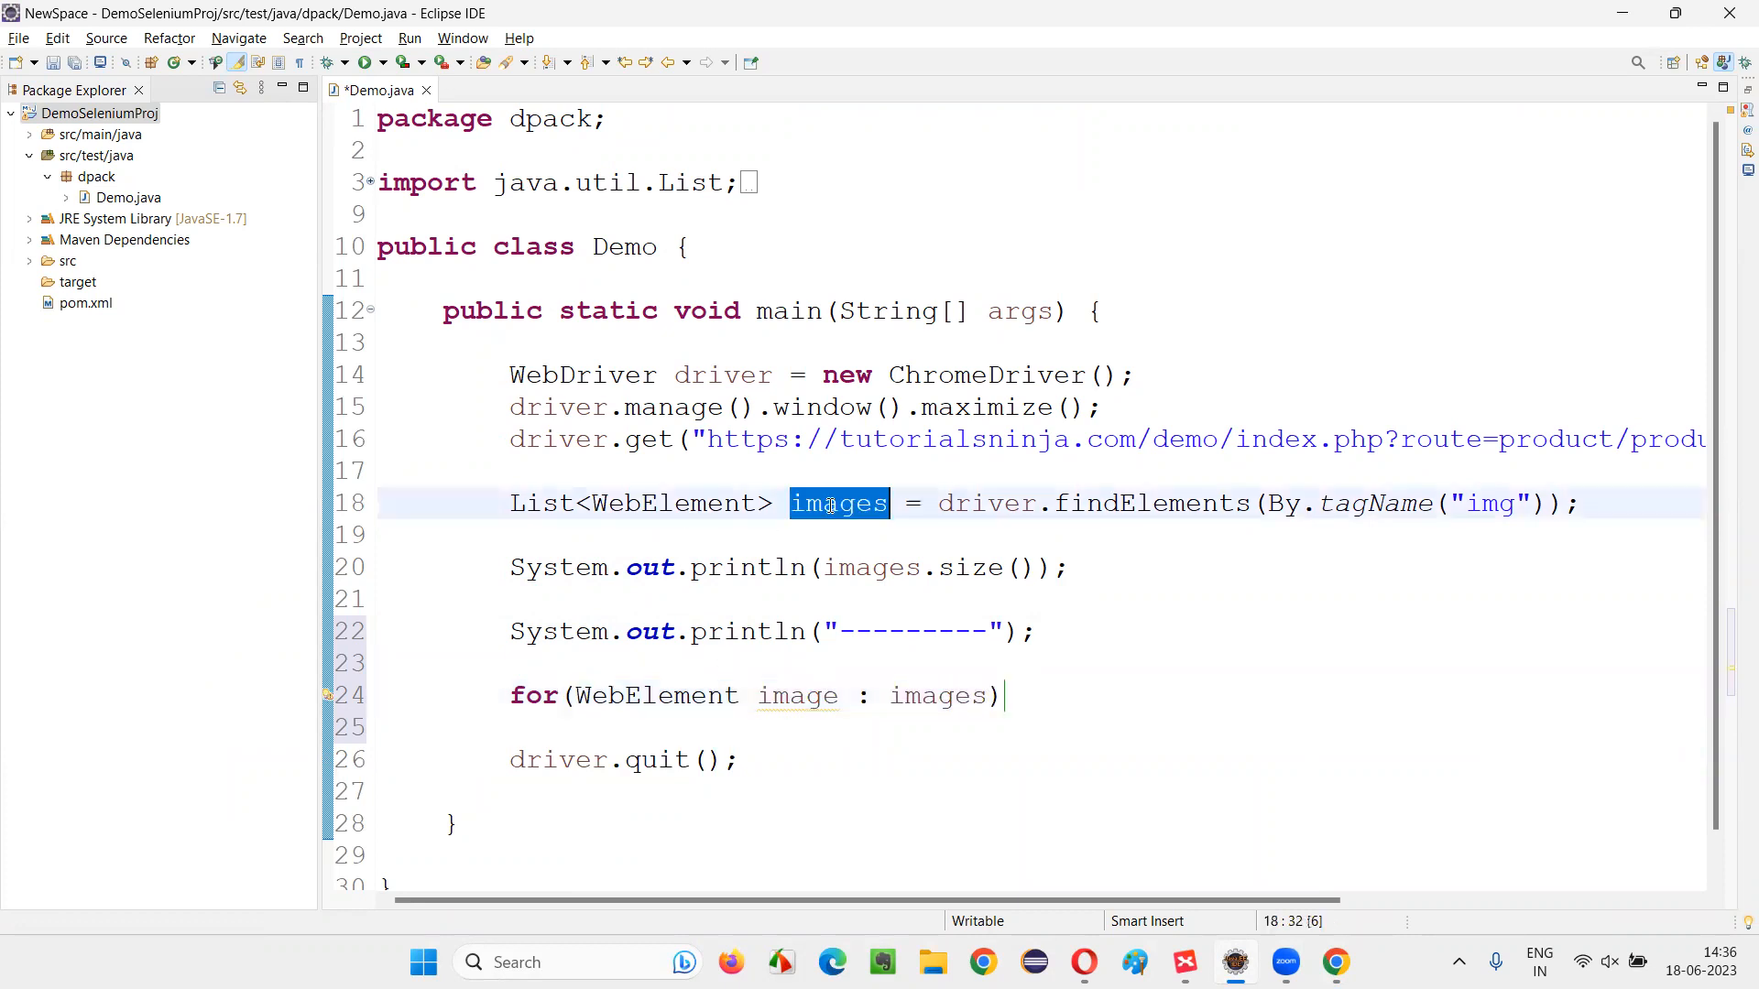
{"action": "type", "text": "{"}
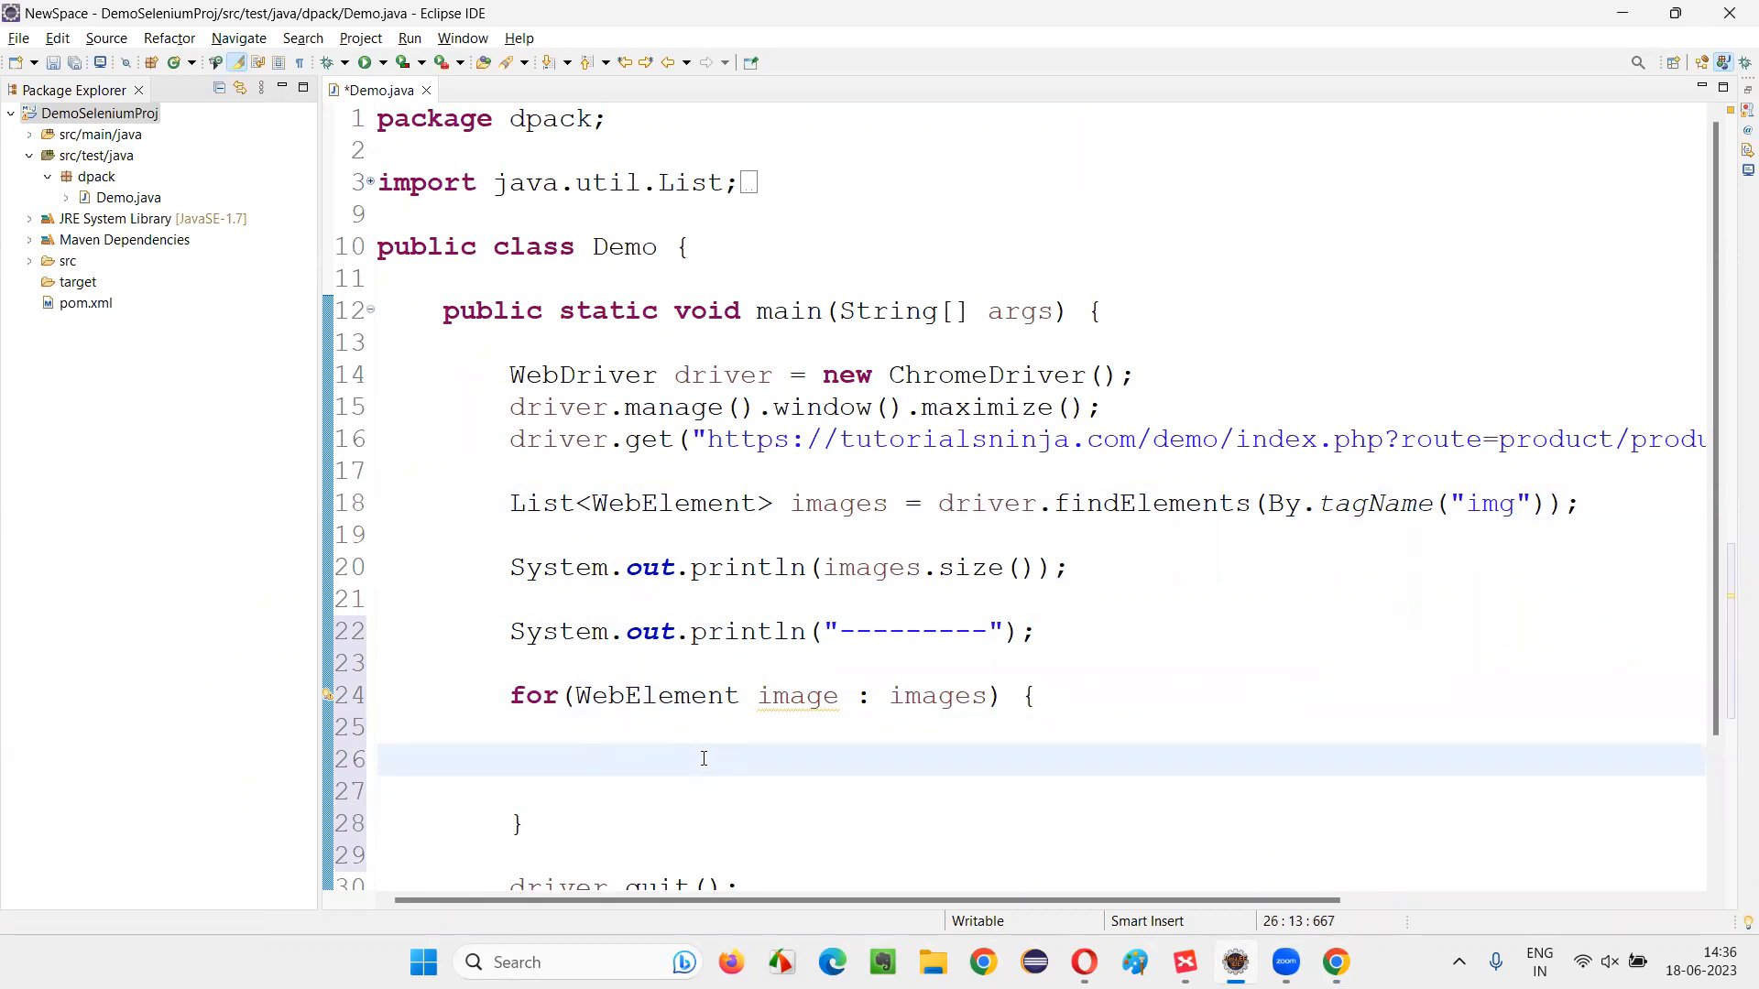
Step: Inside the loop, print image.getAttribute("src") with System.out.println
{"action": "type", "text": "System.out.println();"}
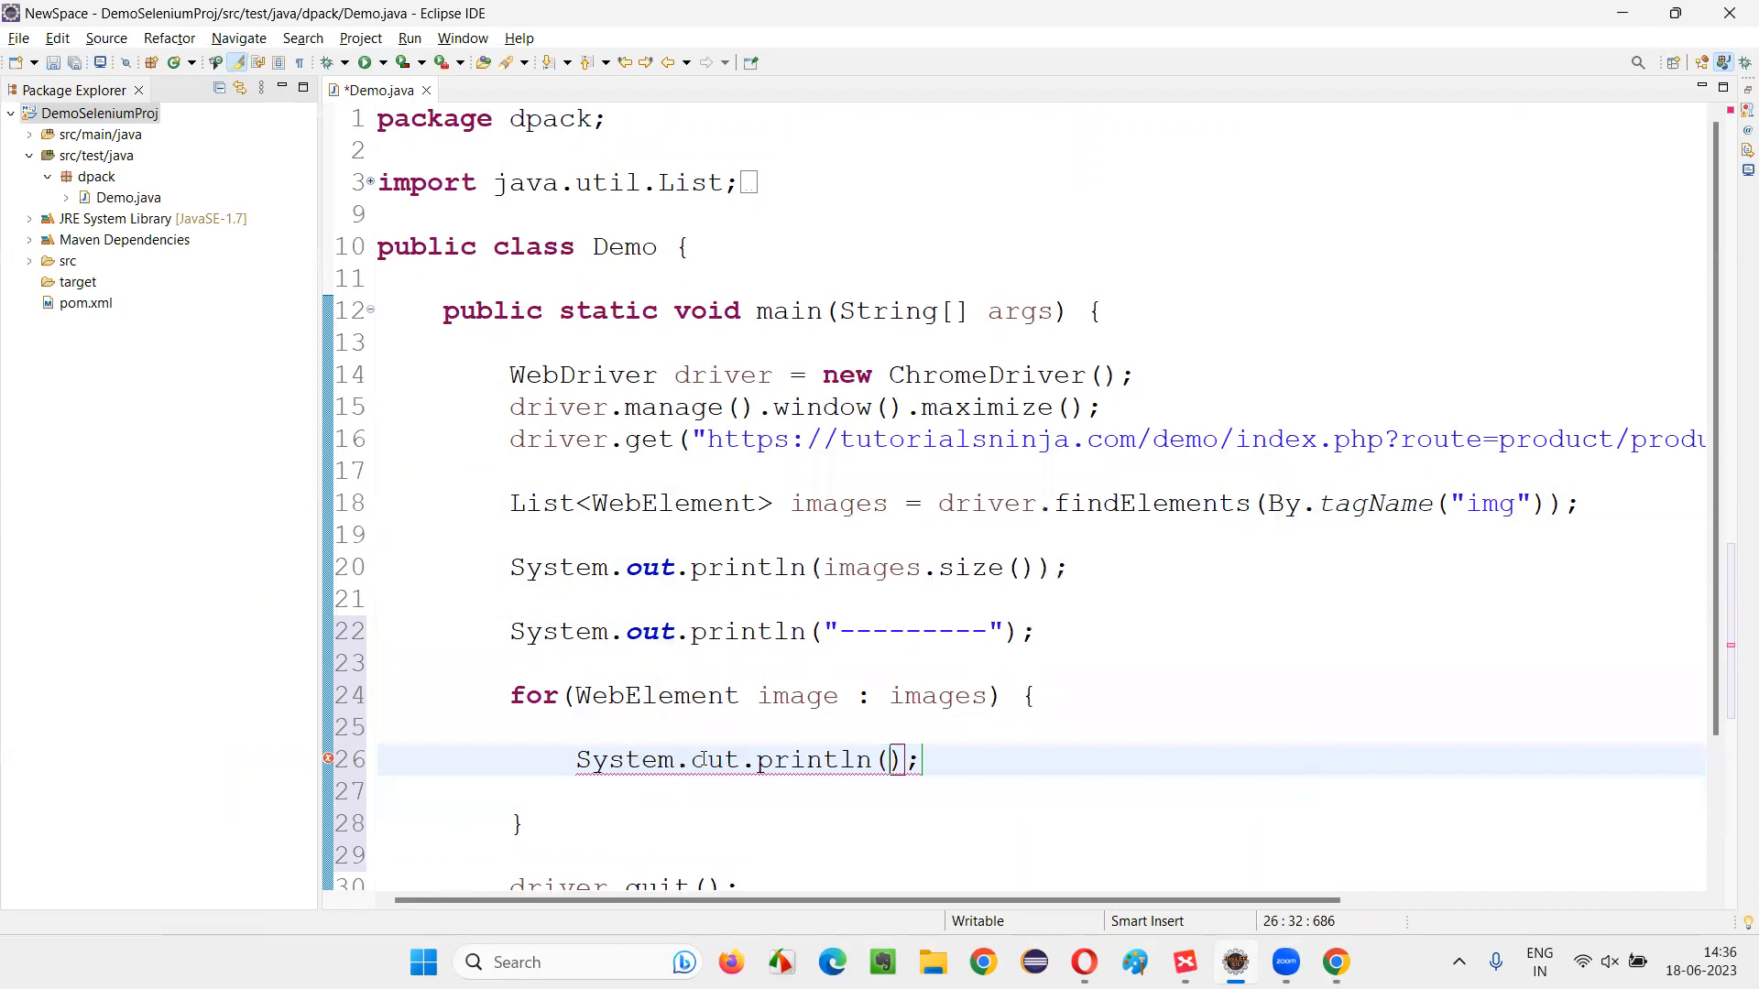
{"action": "type", "text": "image."}
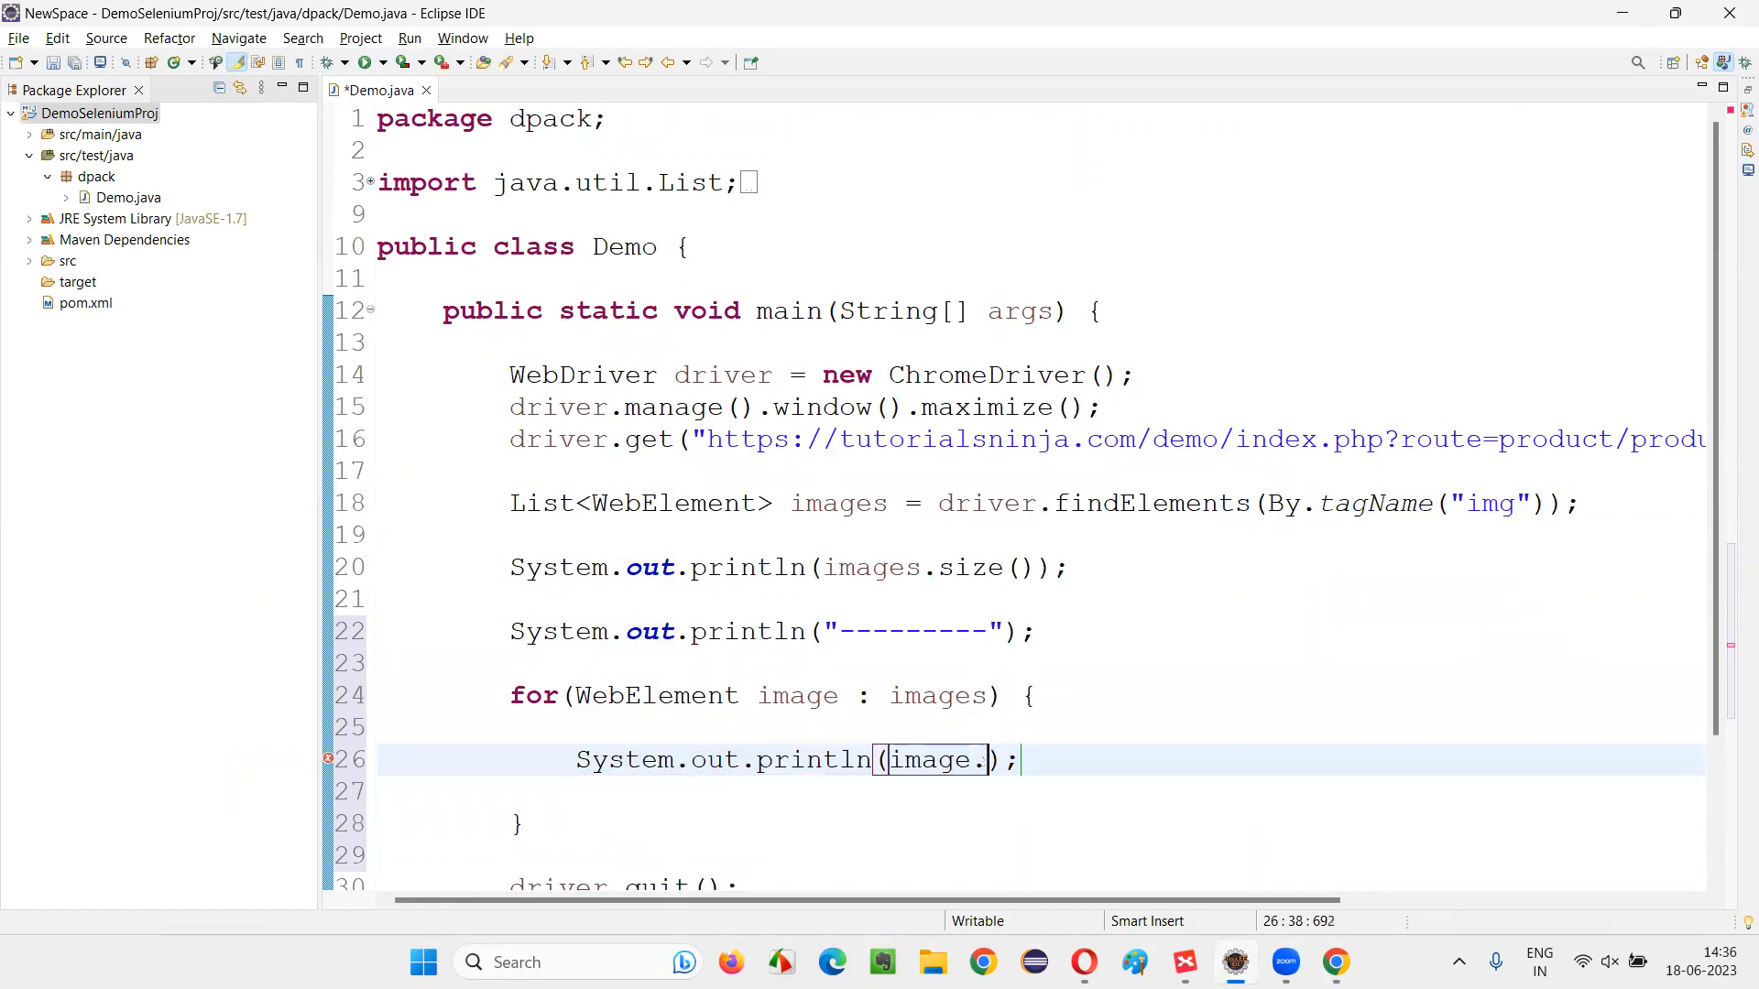
{"action": "type", "text": "getAttribute(\""}
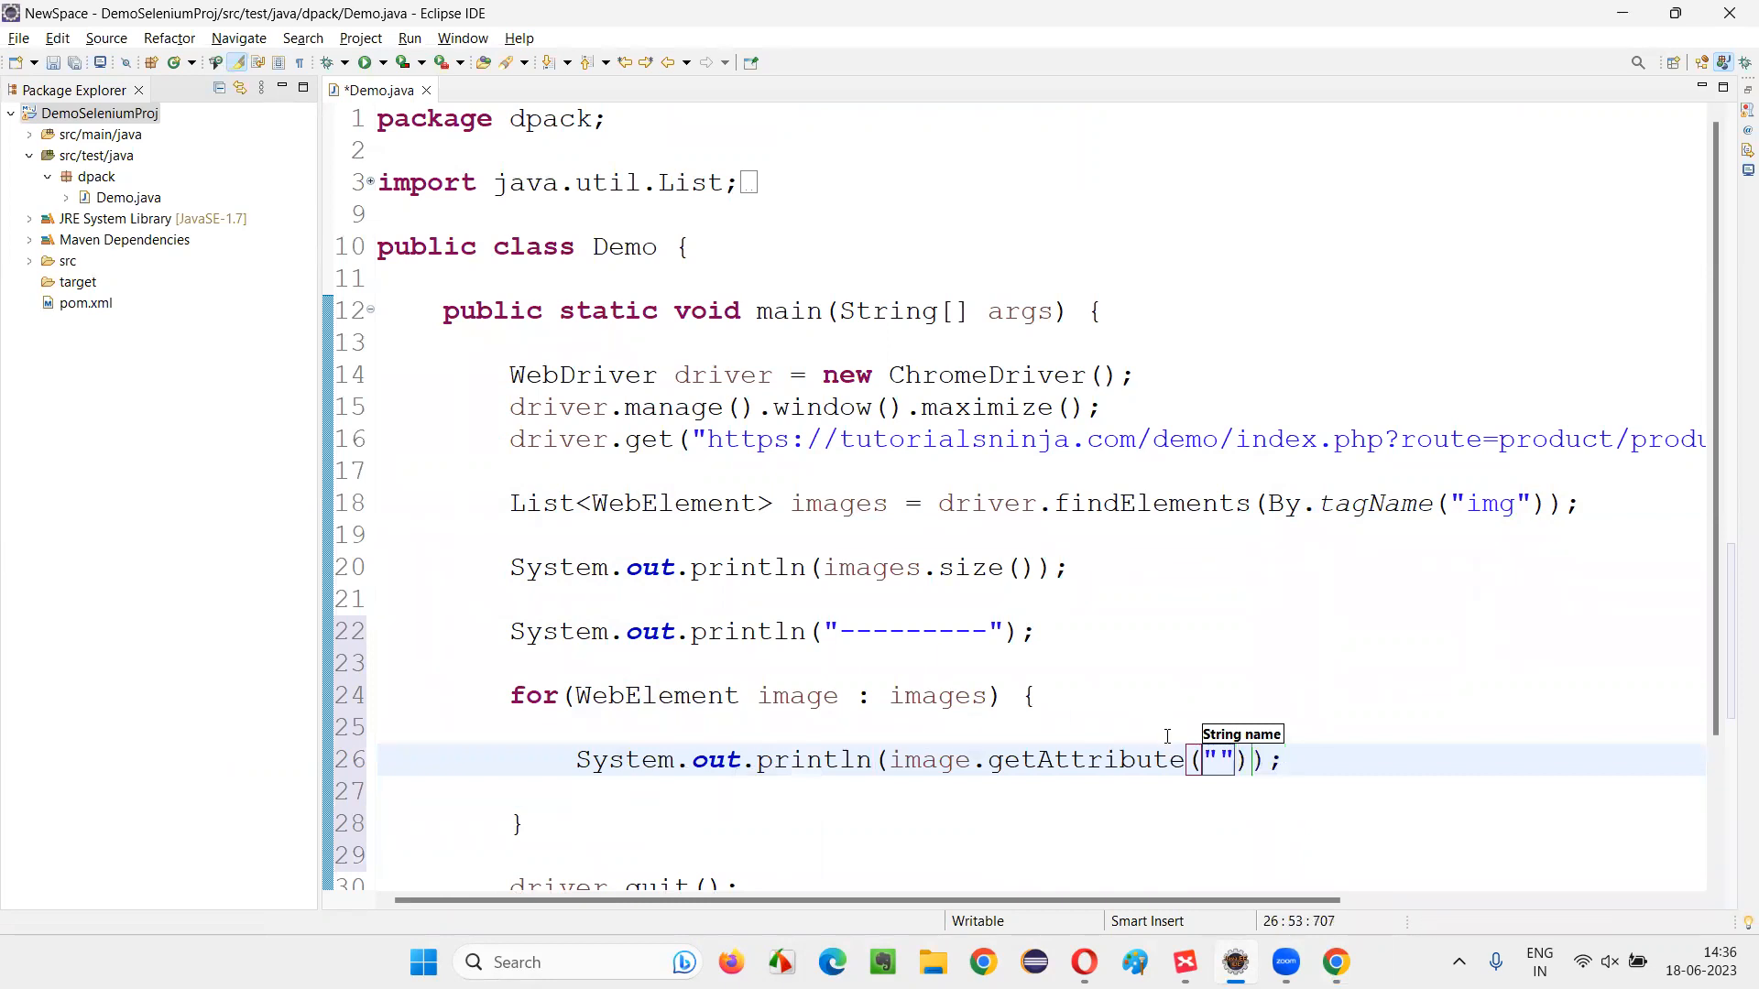
{"action": "type", "text": "src"}
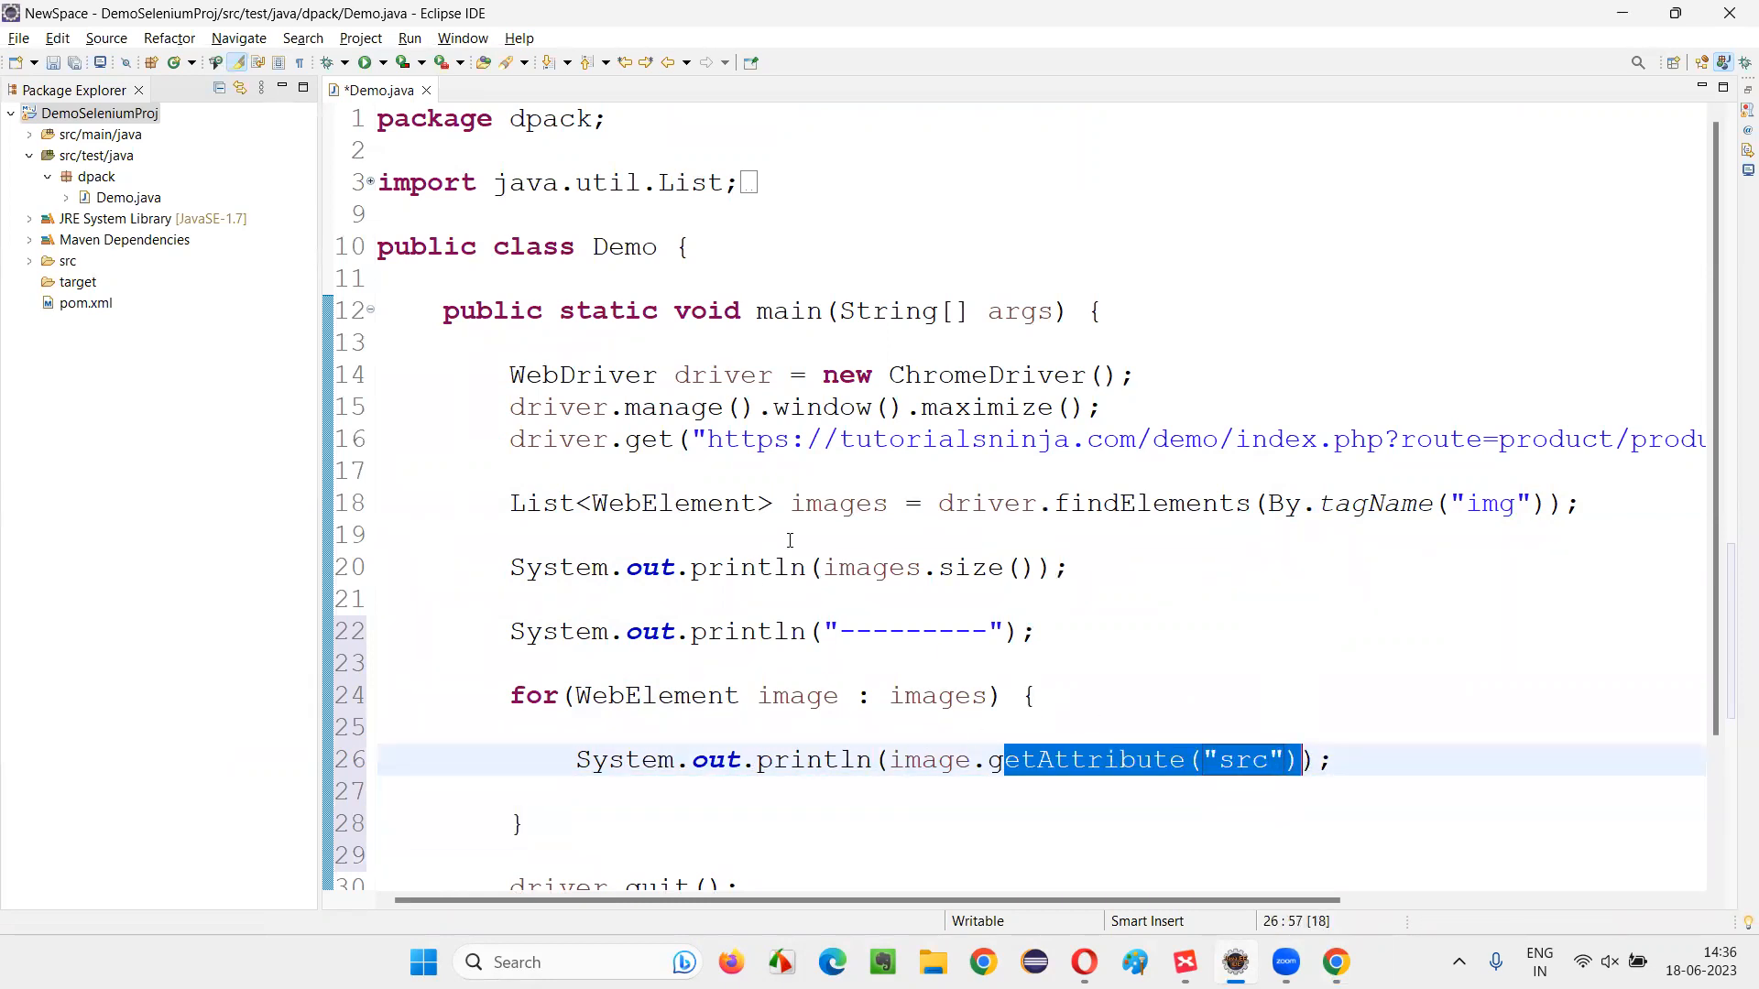
{"action": "double_click", "coordinate": [837, 503]}
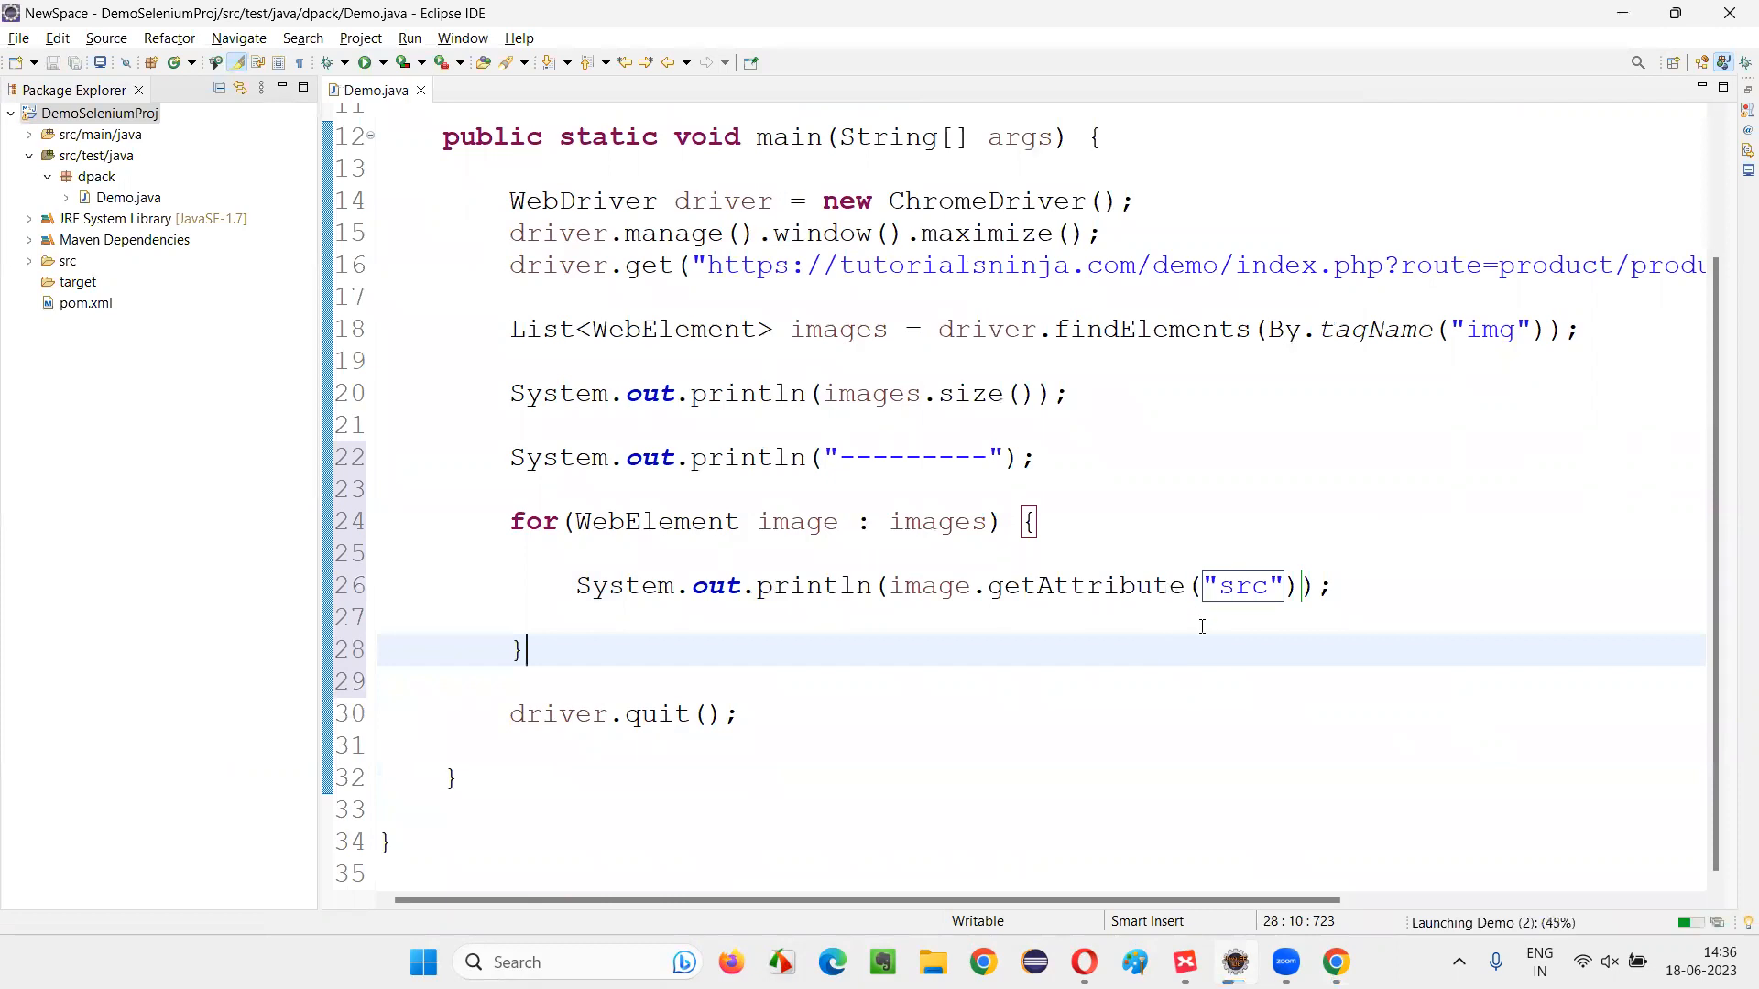
Step: Save Demo.java and launch it as a Java application
{"action": "left_click", "coordinate": [407, 37]}
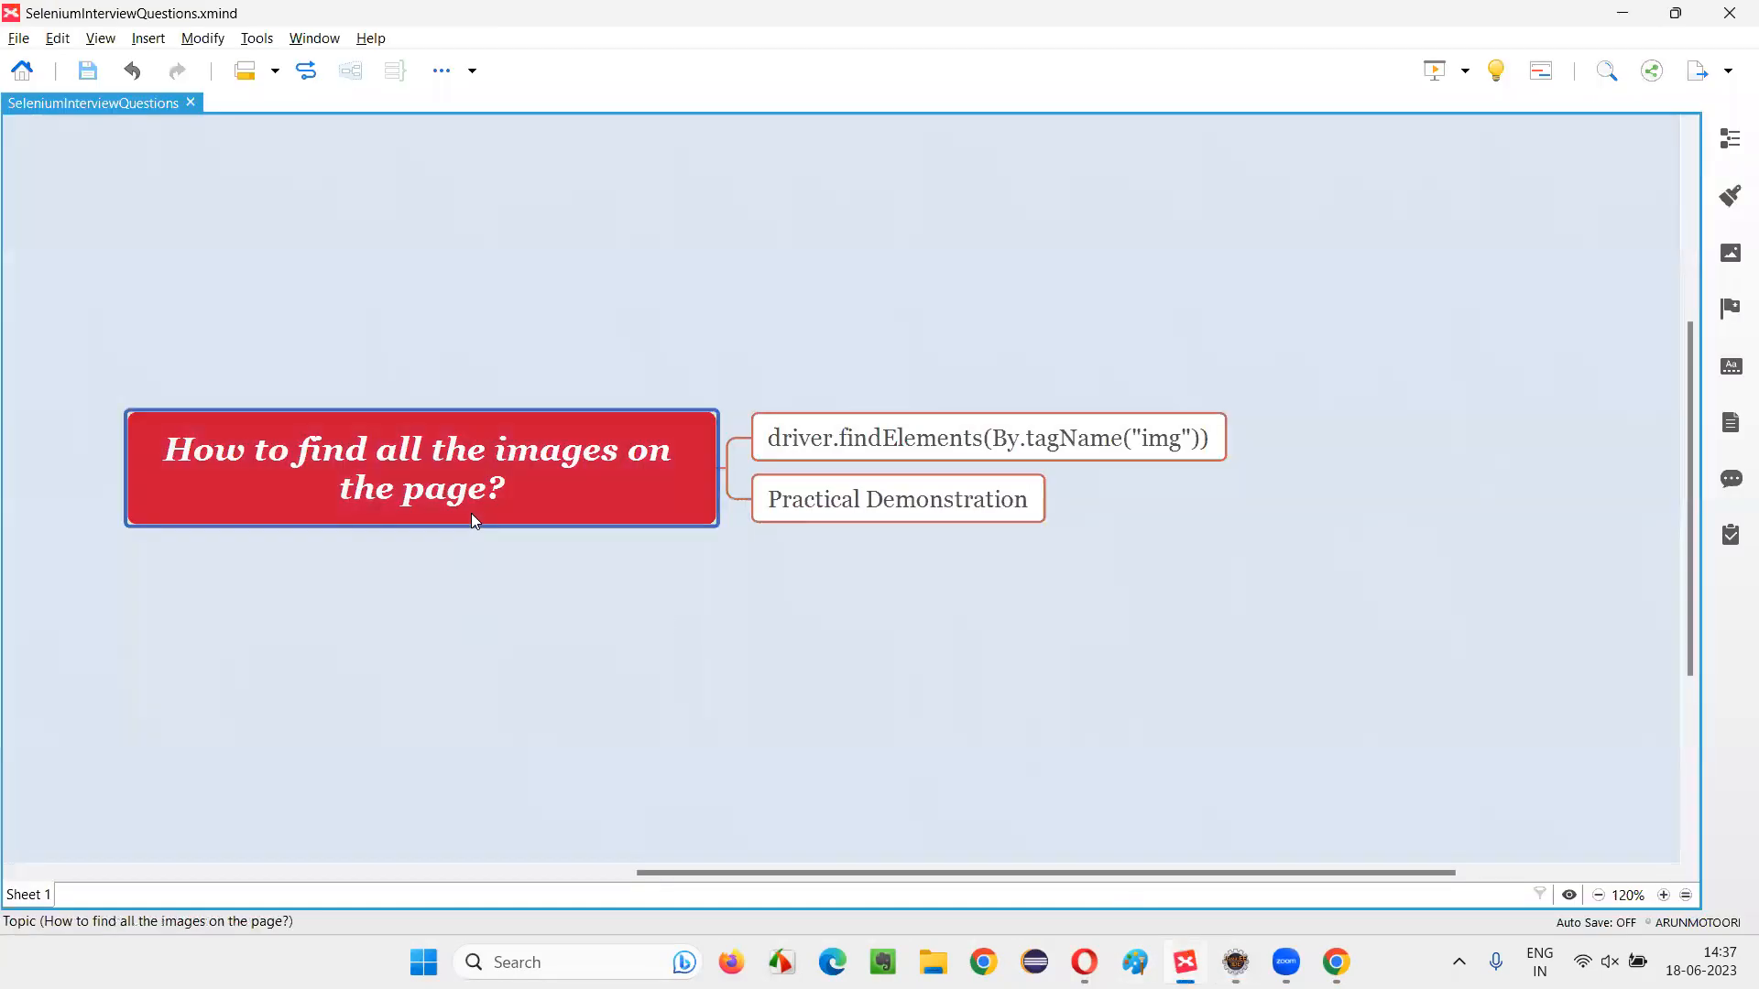
{"action": "mouse_move", "coordinate": [595, 513]}
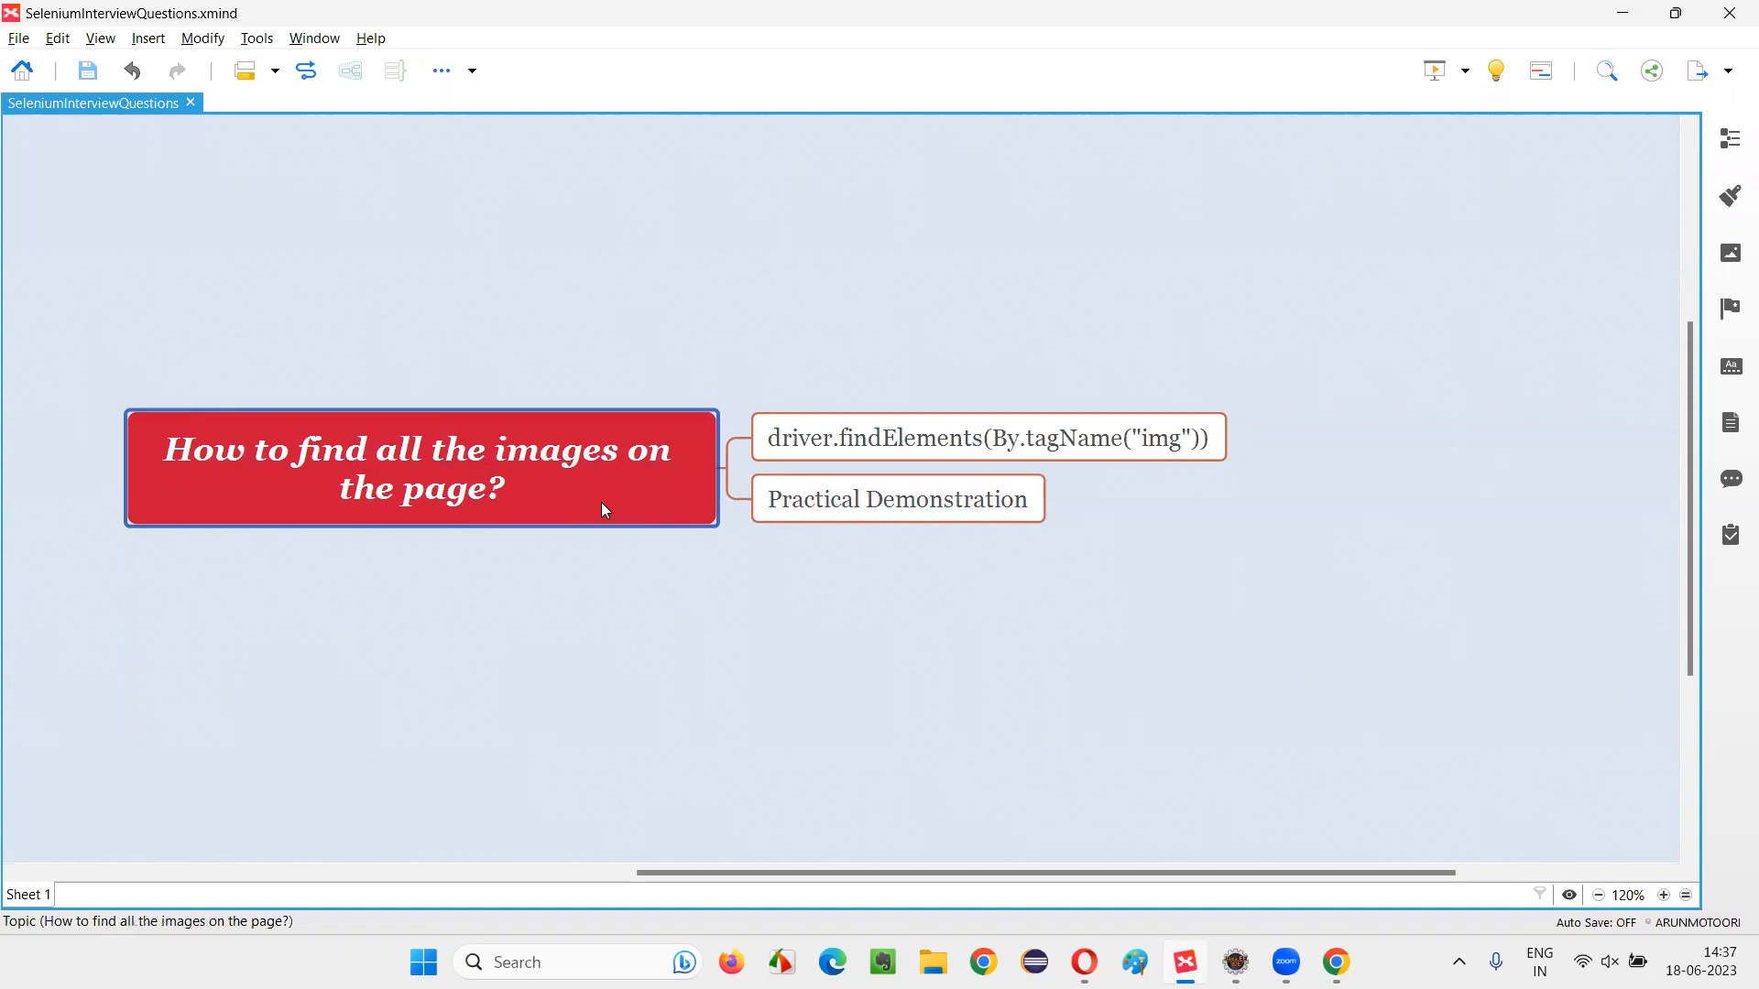
{"action": "mouse_move", "coordinate": [1281, 114]}
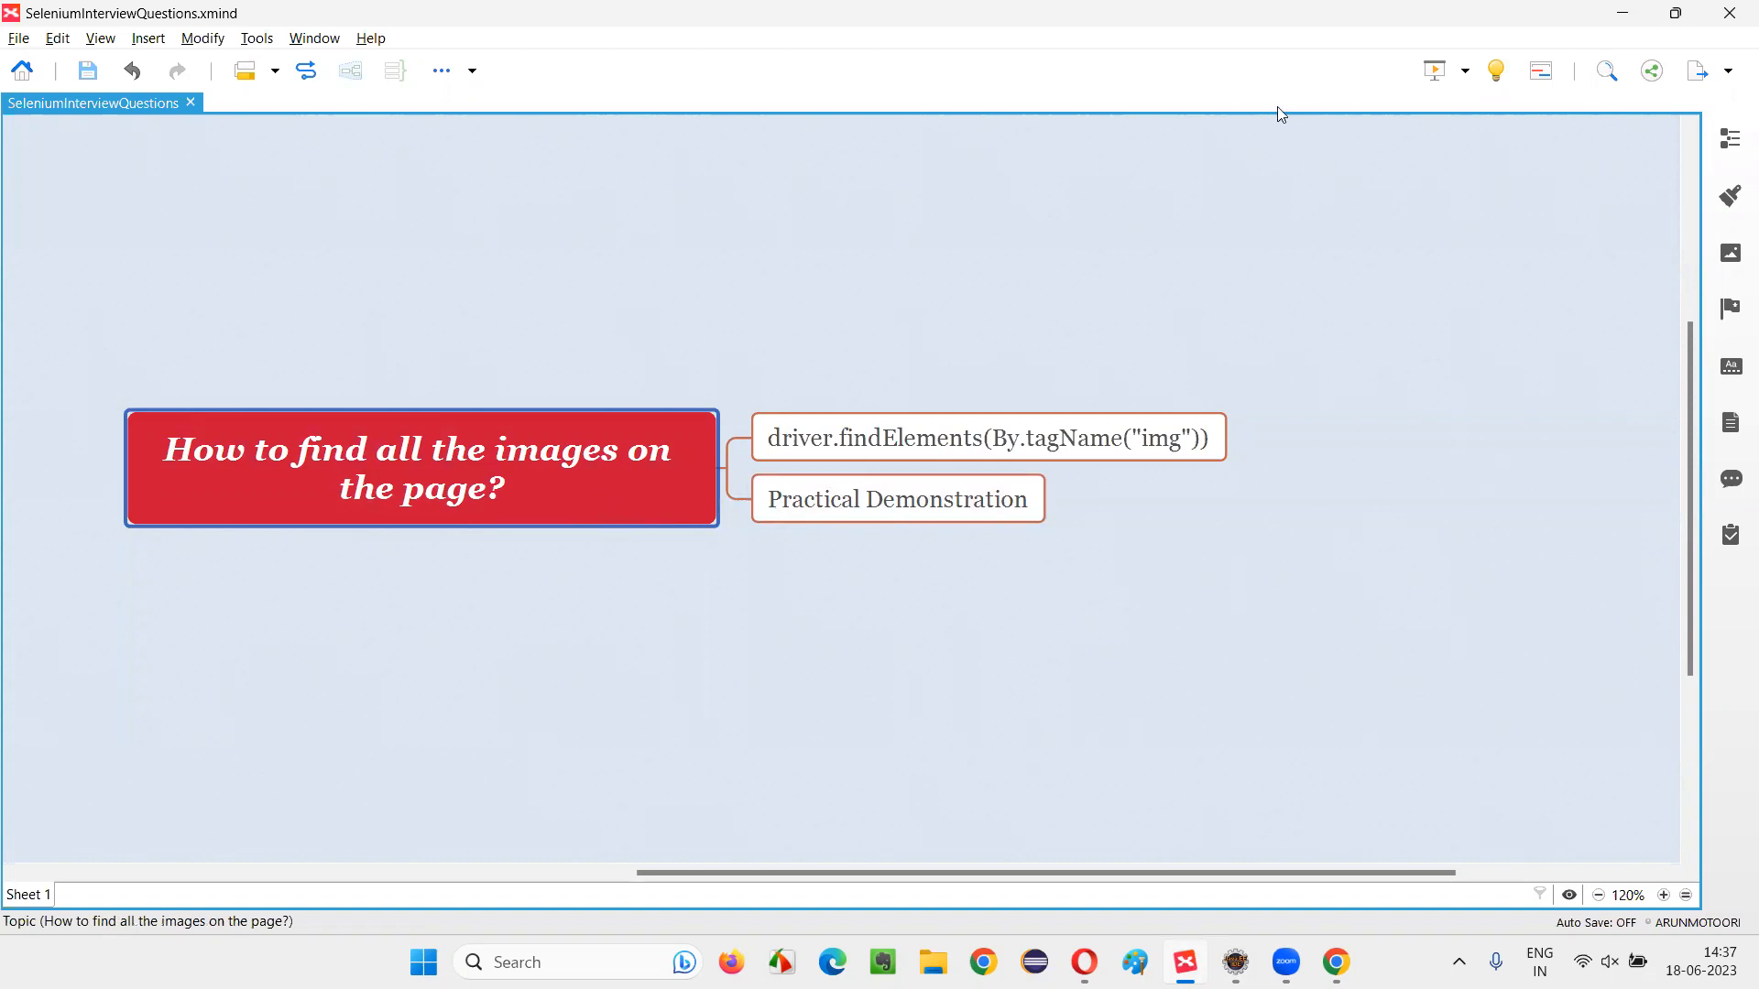